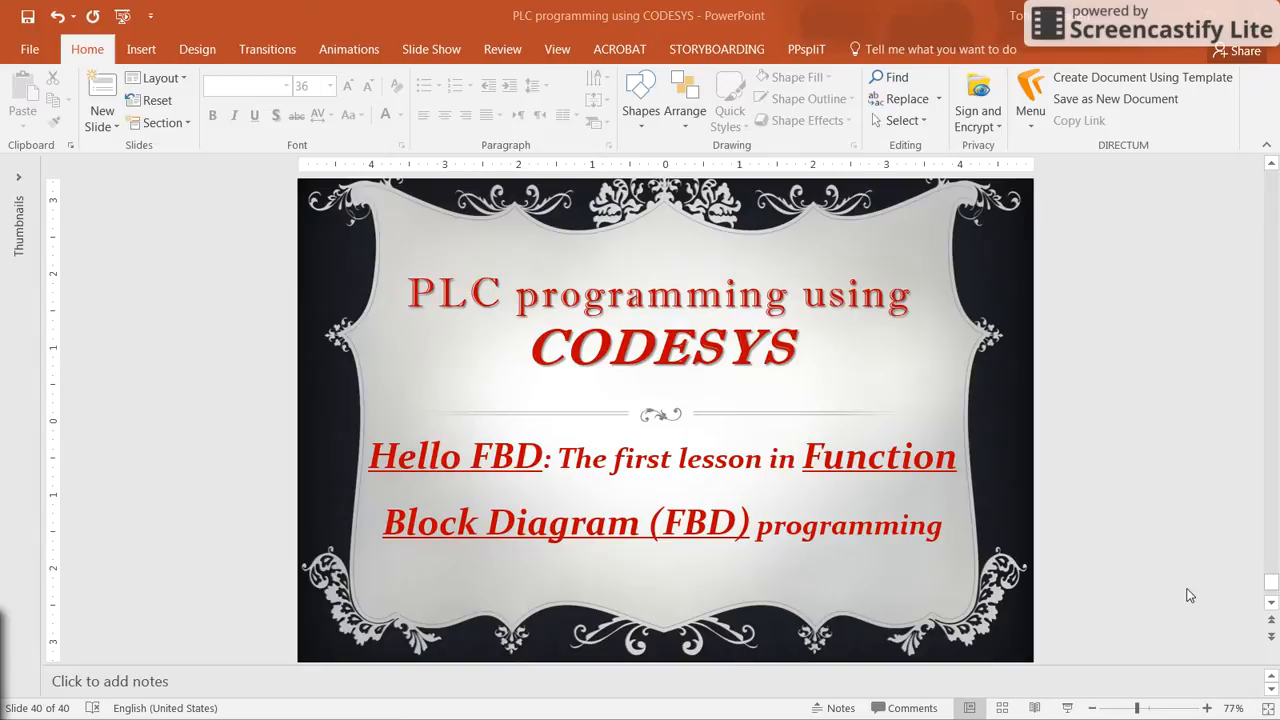
mouse_move(696, 560)
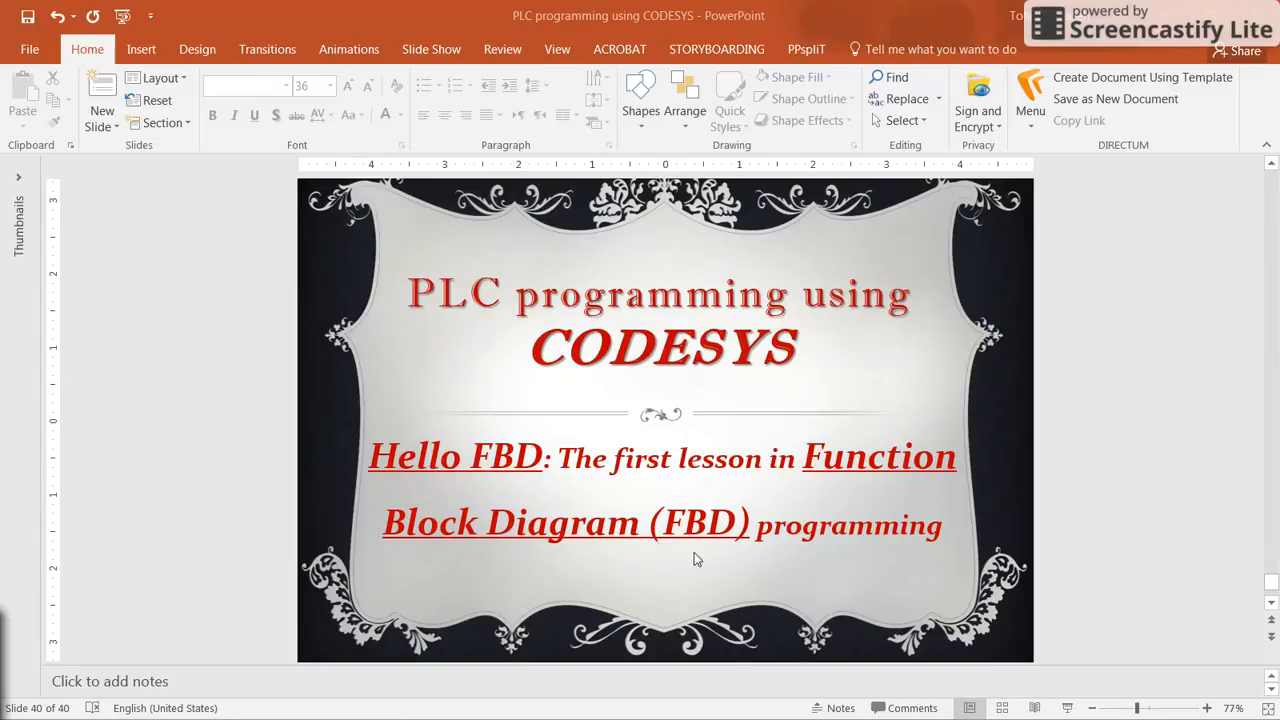
mouse_move(592, 450)
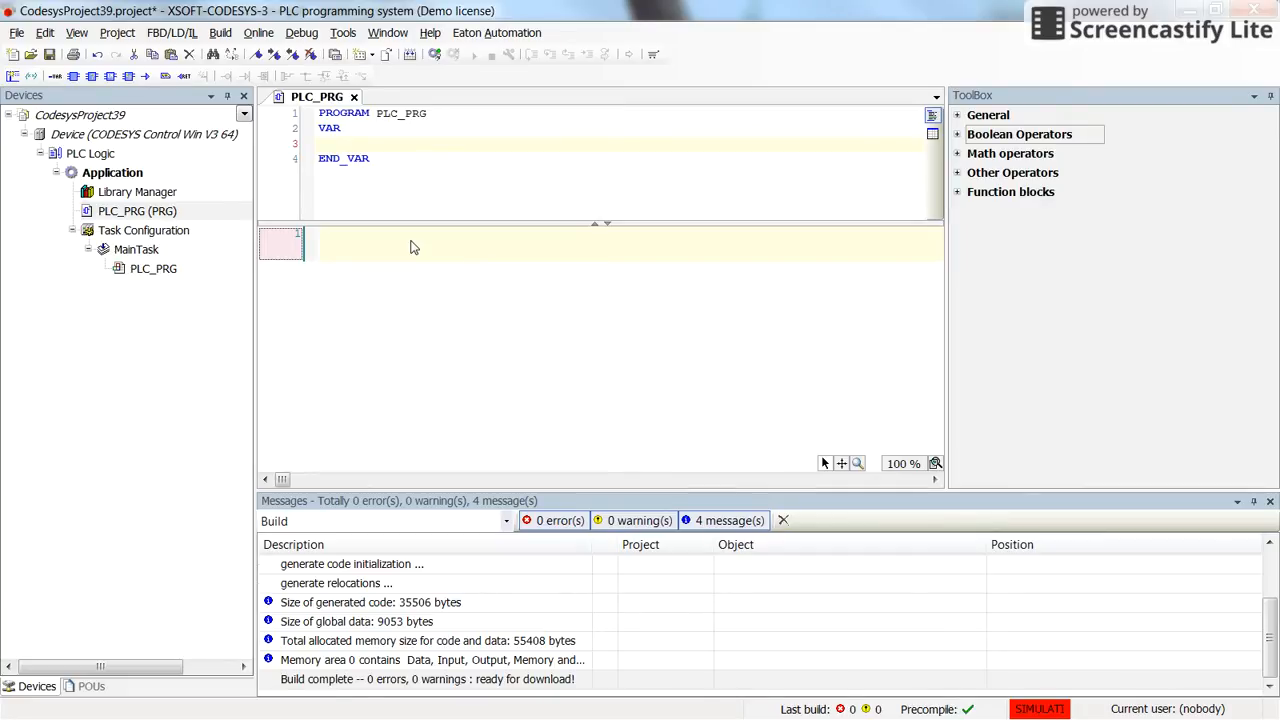
mouse_move(350, 240)
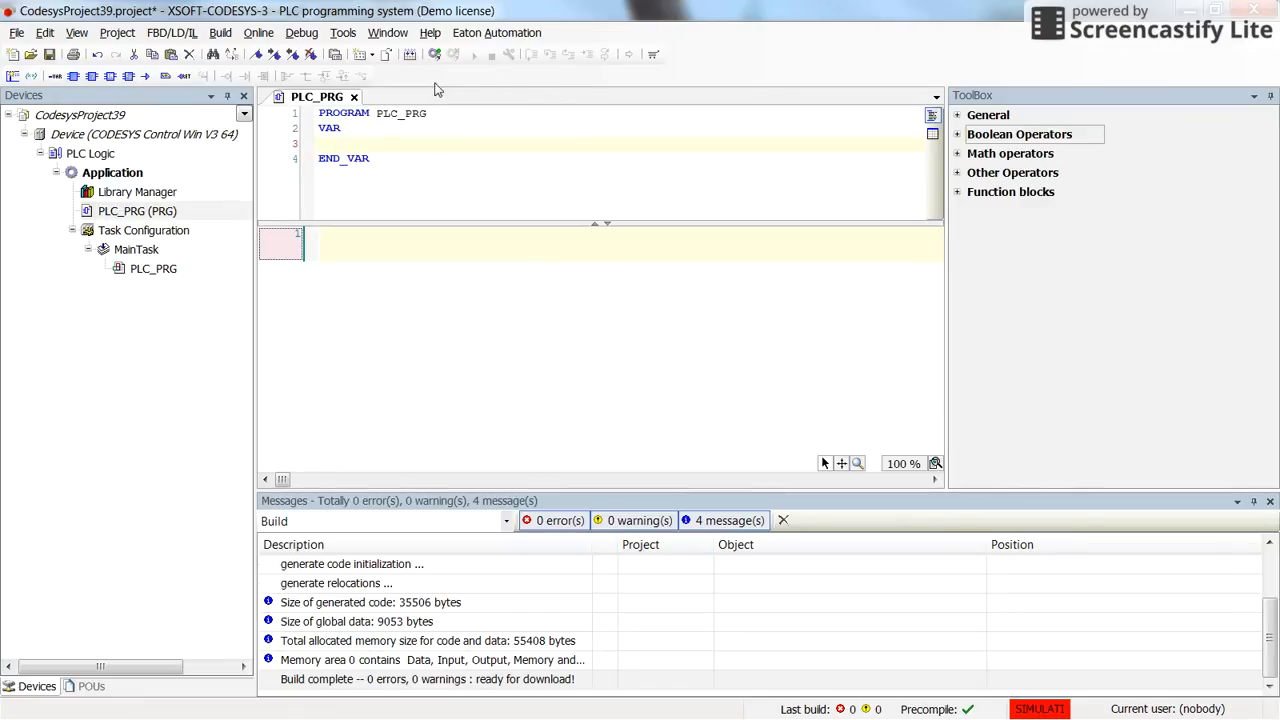
mouse_move(424, 80)
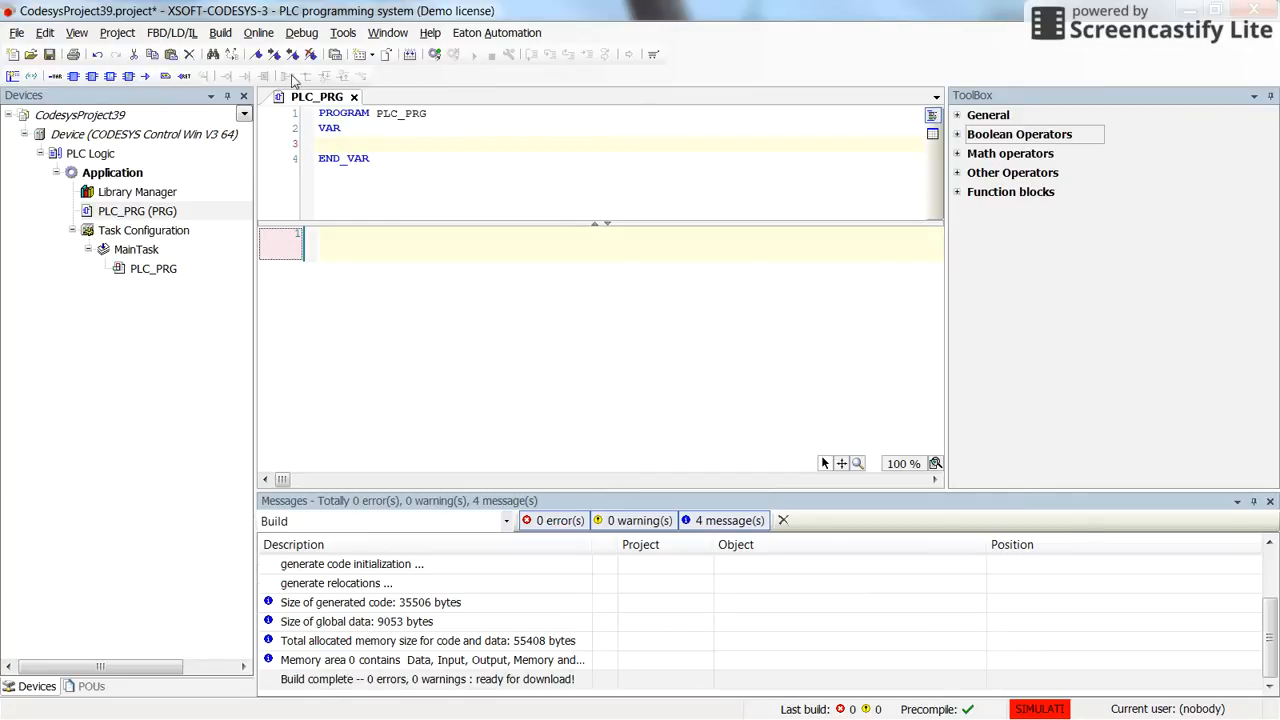
mouse_move(312, 82)
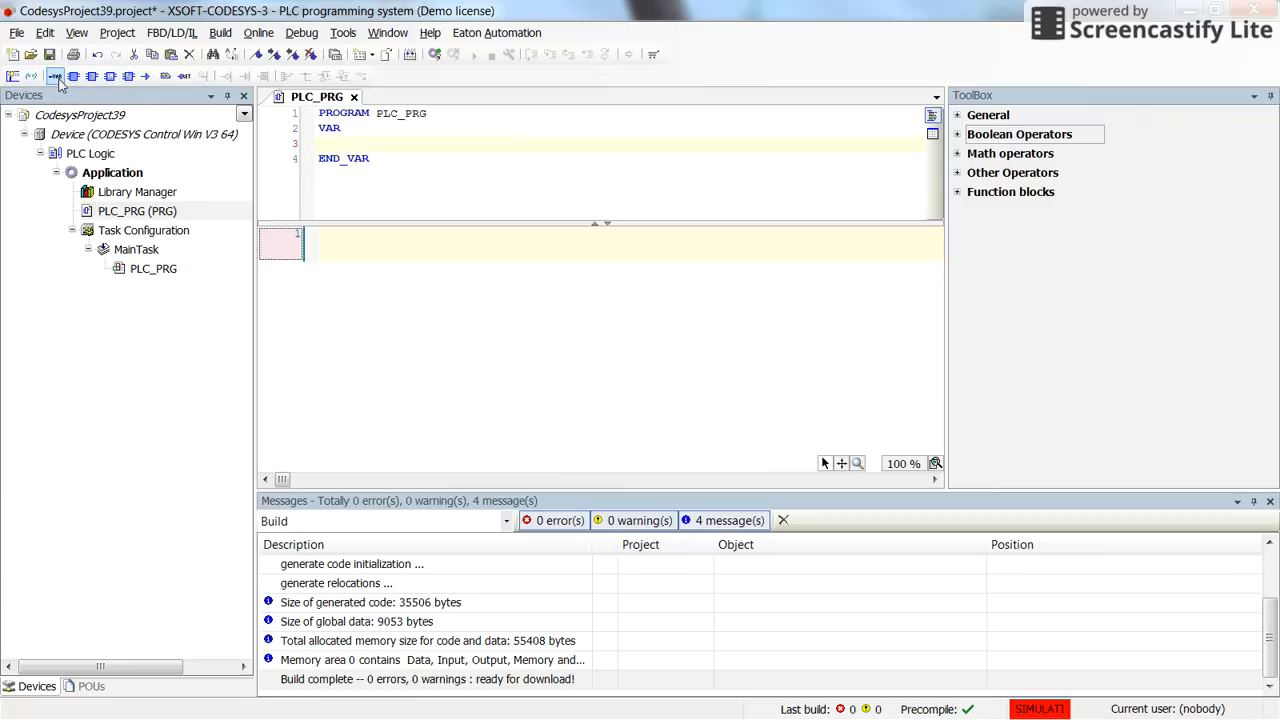
mouse_move(74, 76)
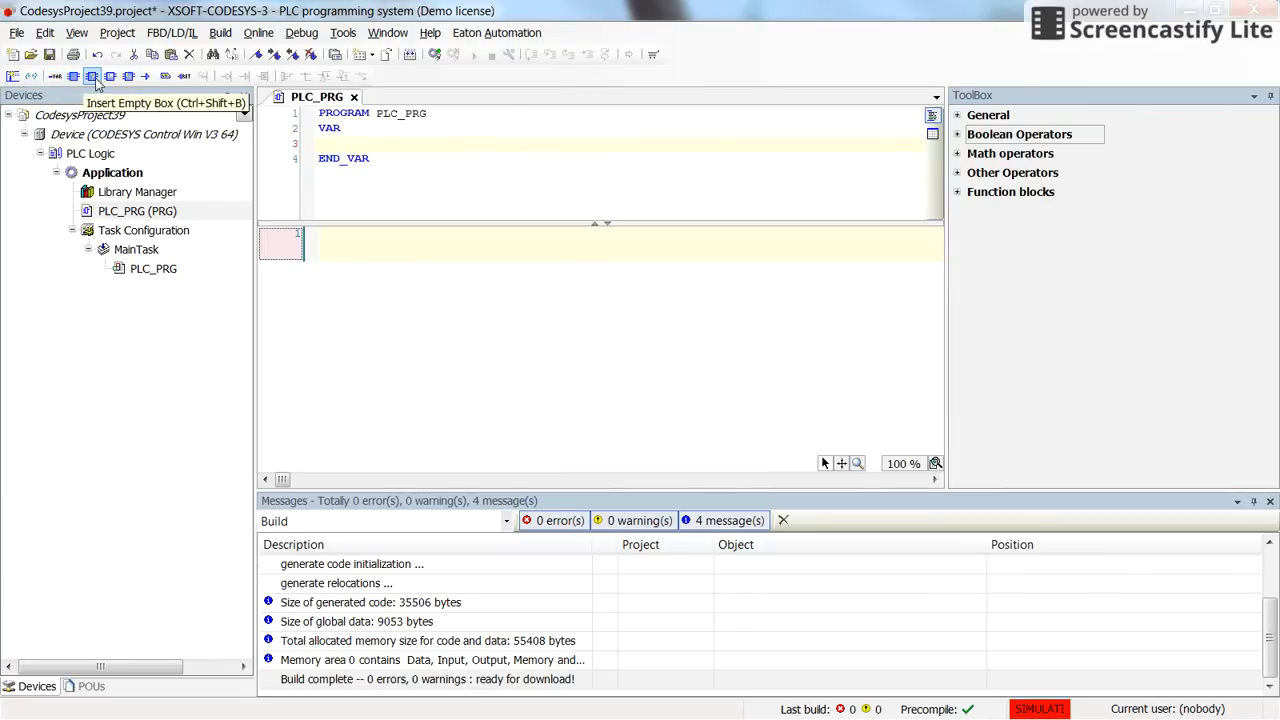
mouse_move(110, 76)
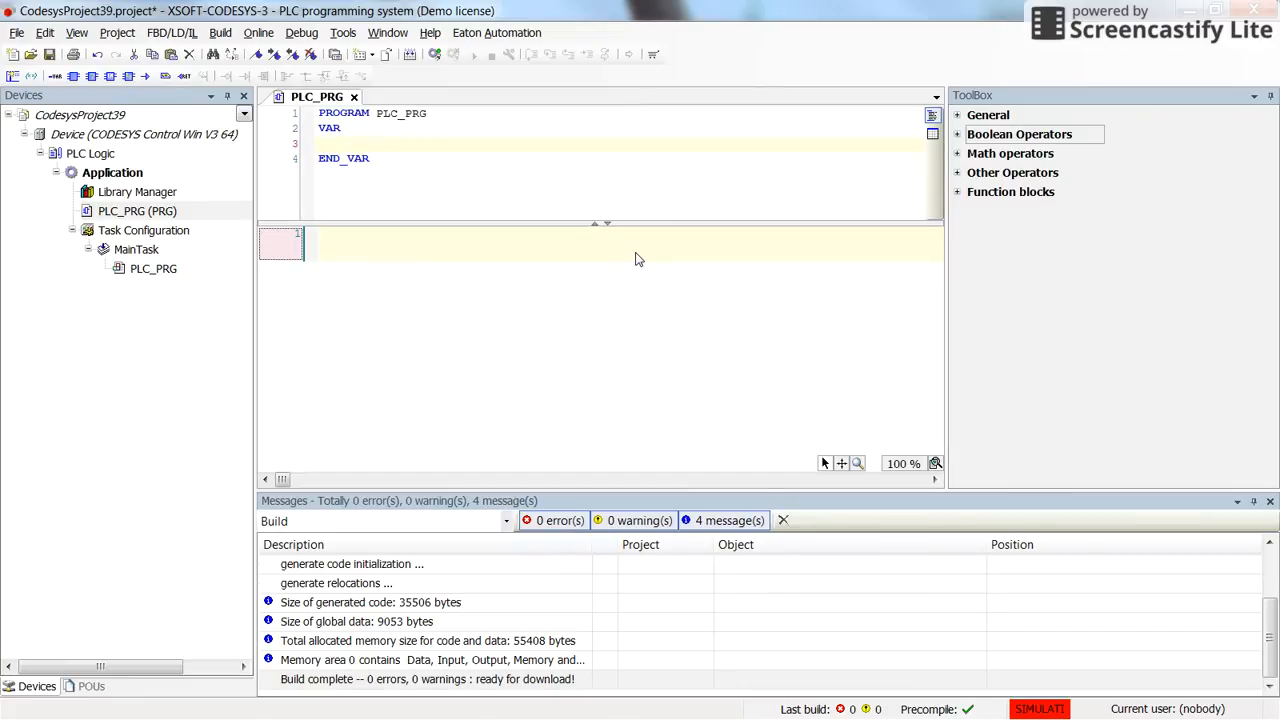
mouse_move(870, 238)
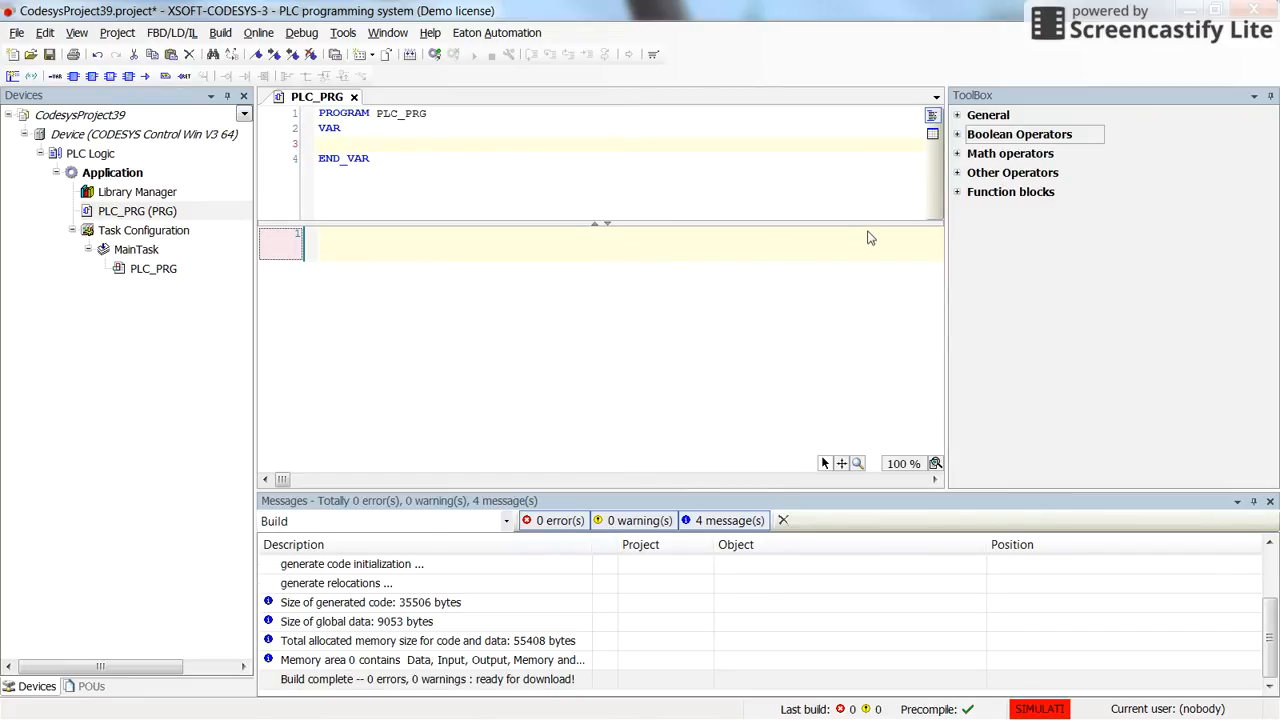
mouse_move(956, 204)
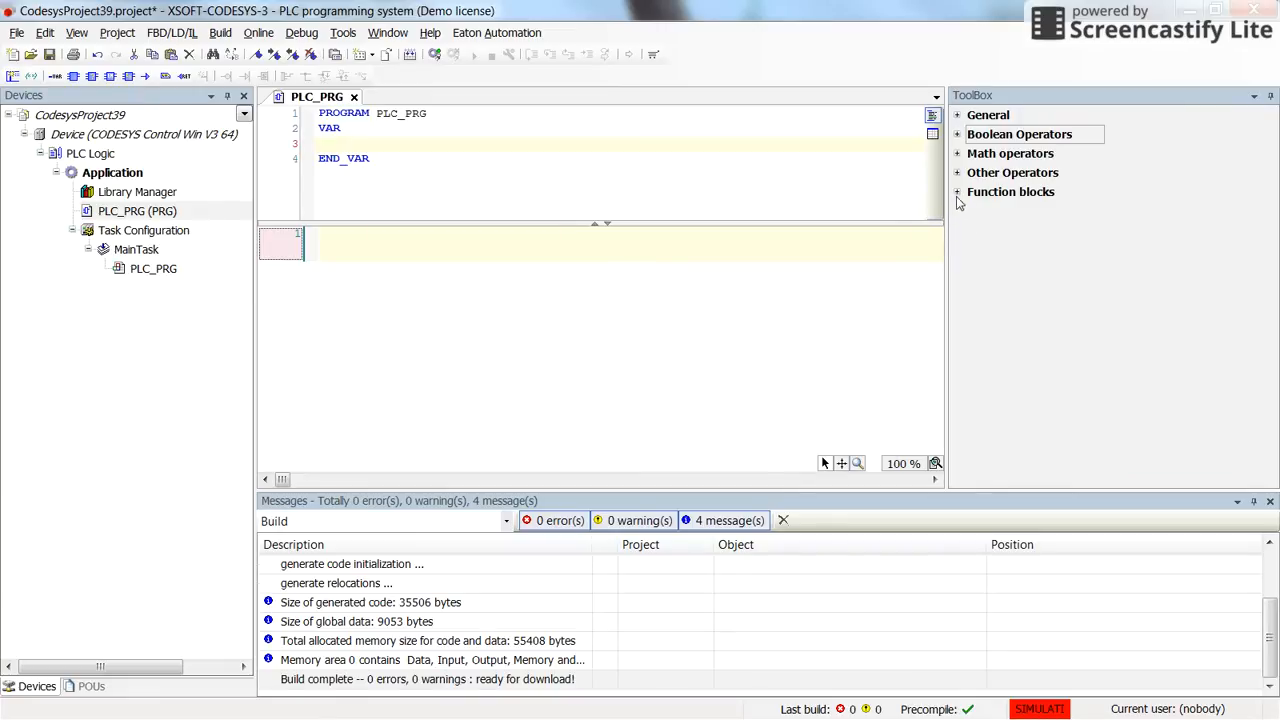
mouse_move(1012, 172)
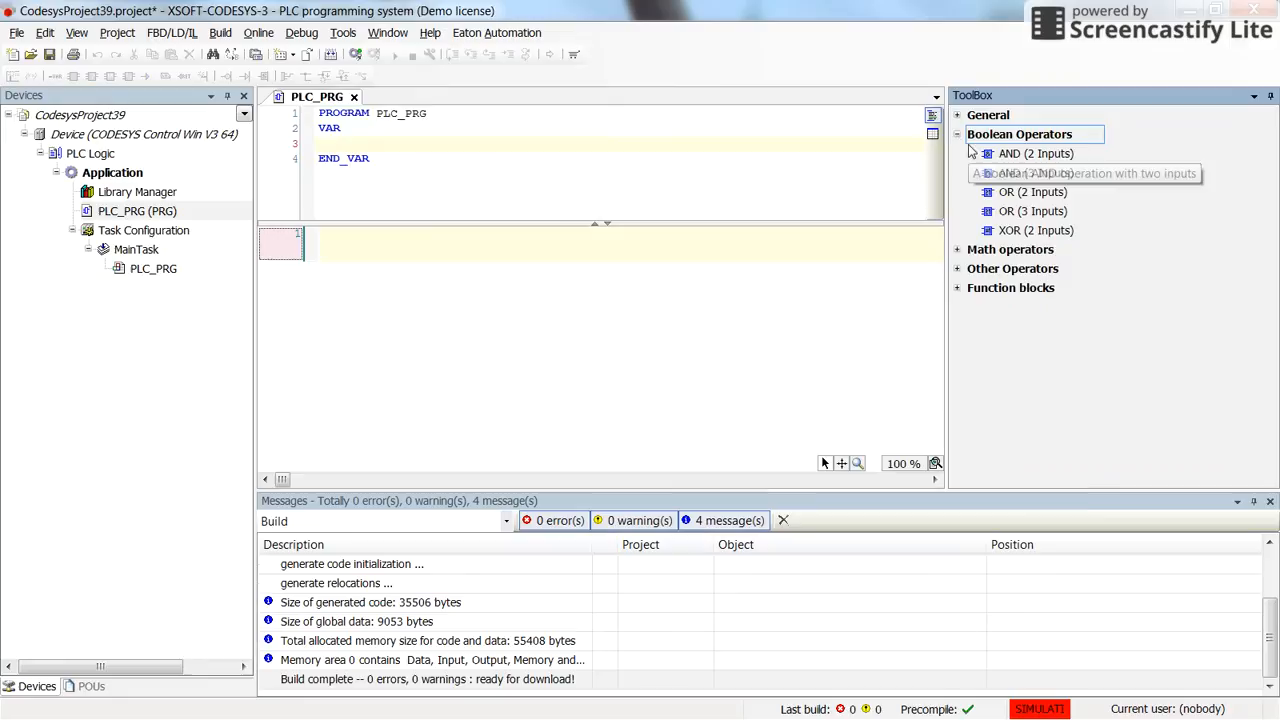
mouse_move(1010, 152)
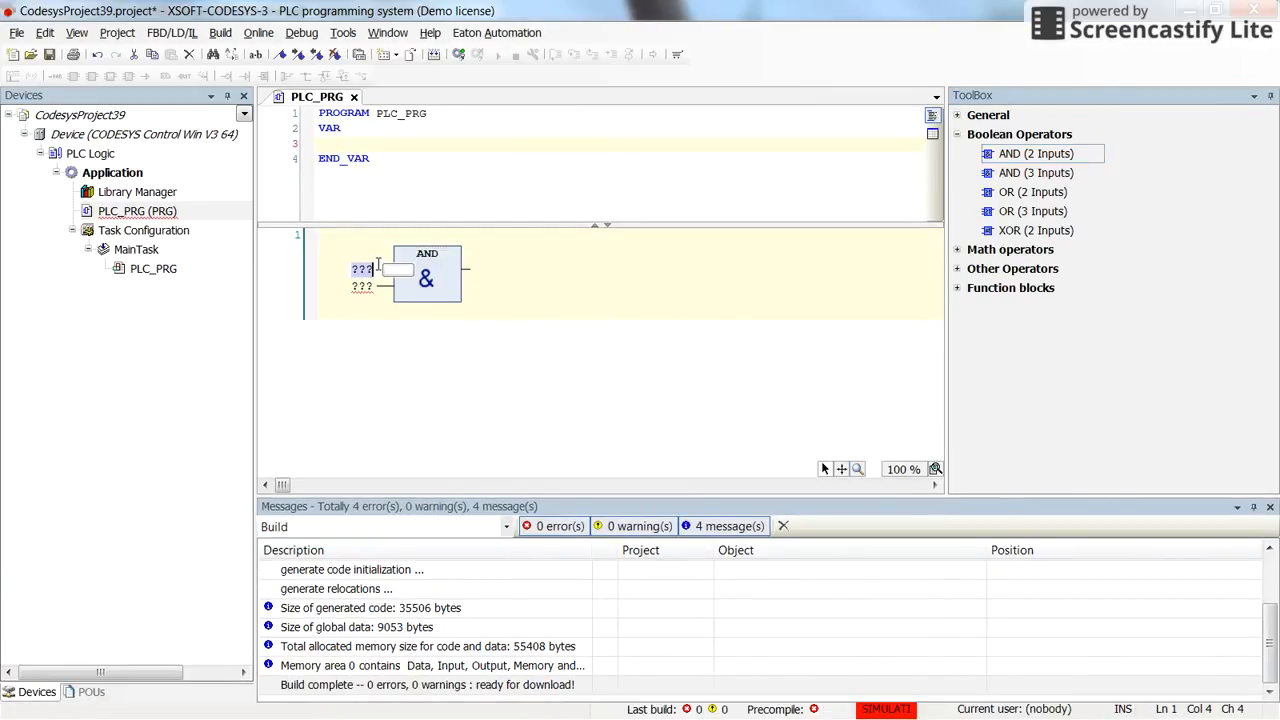
Enter Stop as the AND block's first input and declare it as a BOOL variable.
text(Stop)
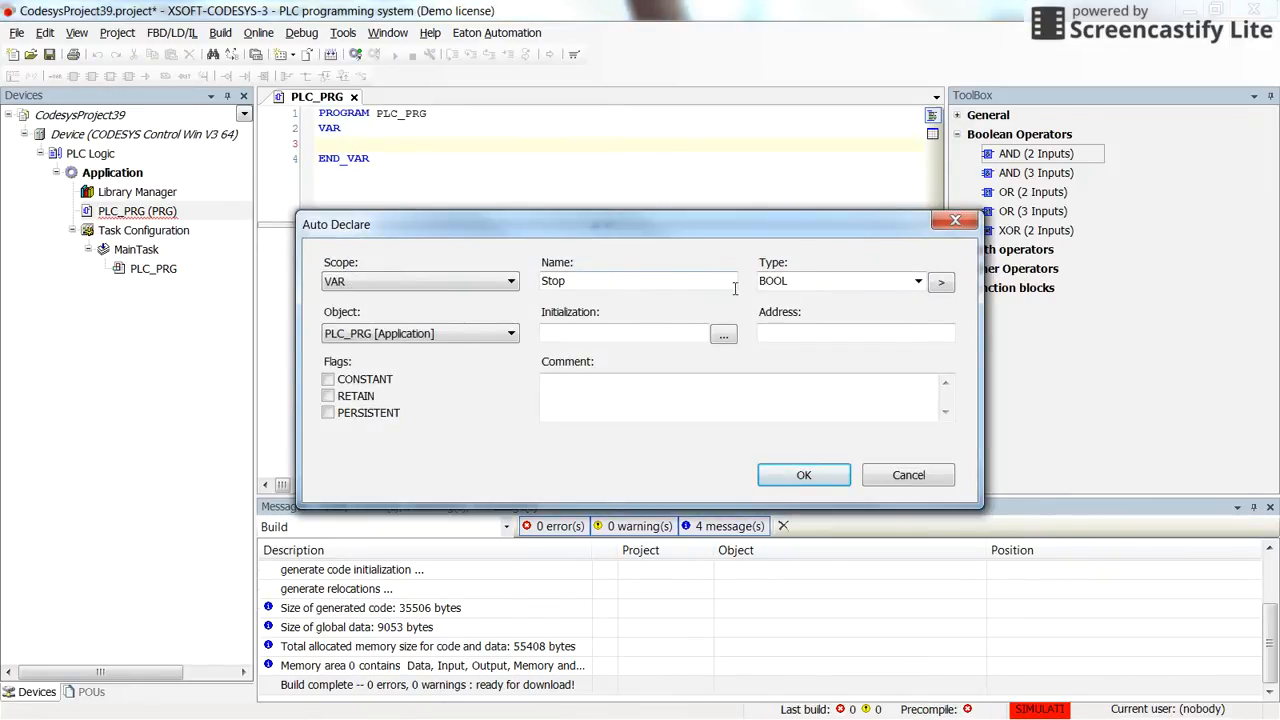
click(804, 476)
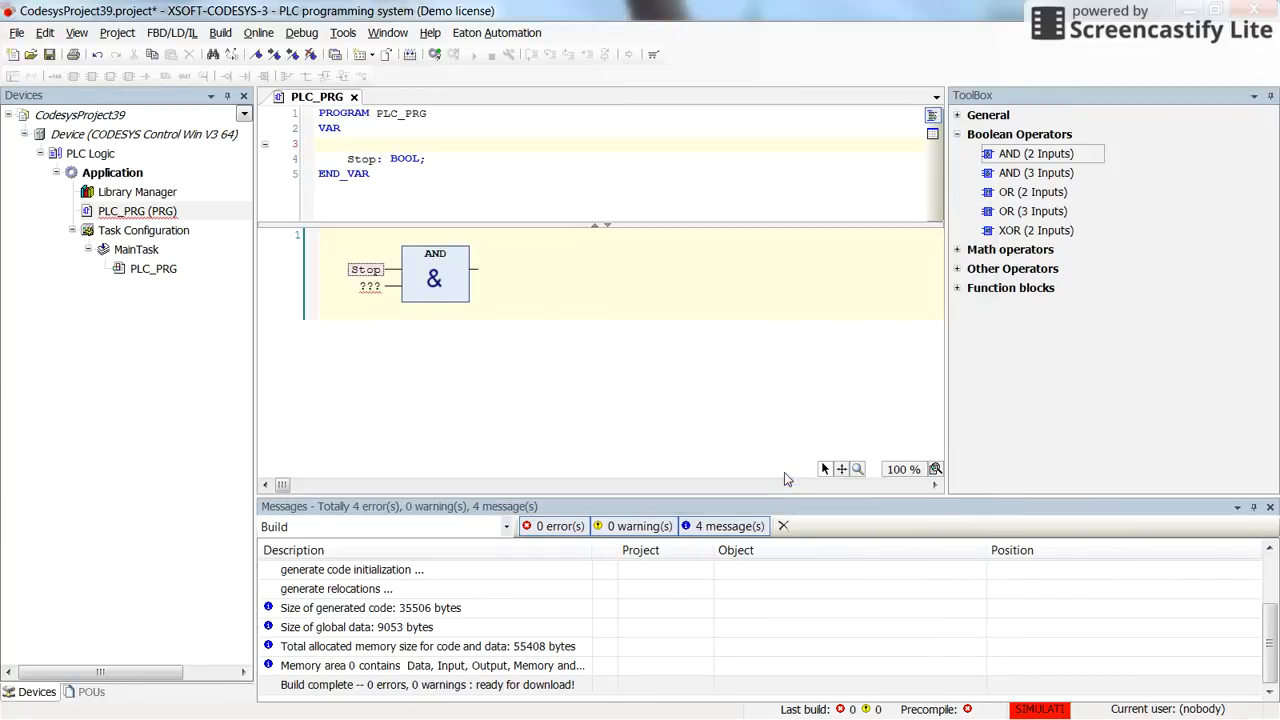
click(370, 288)
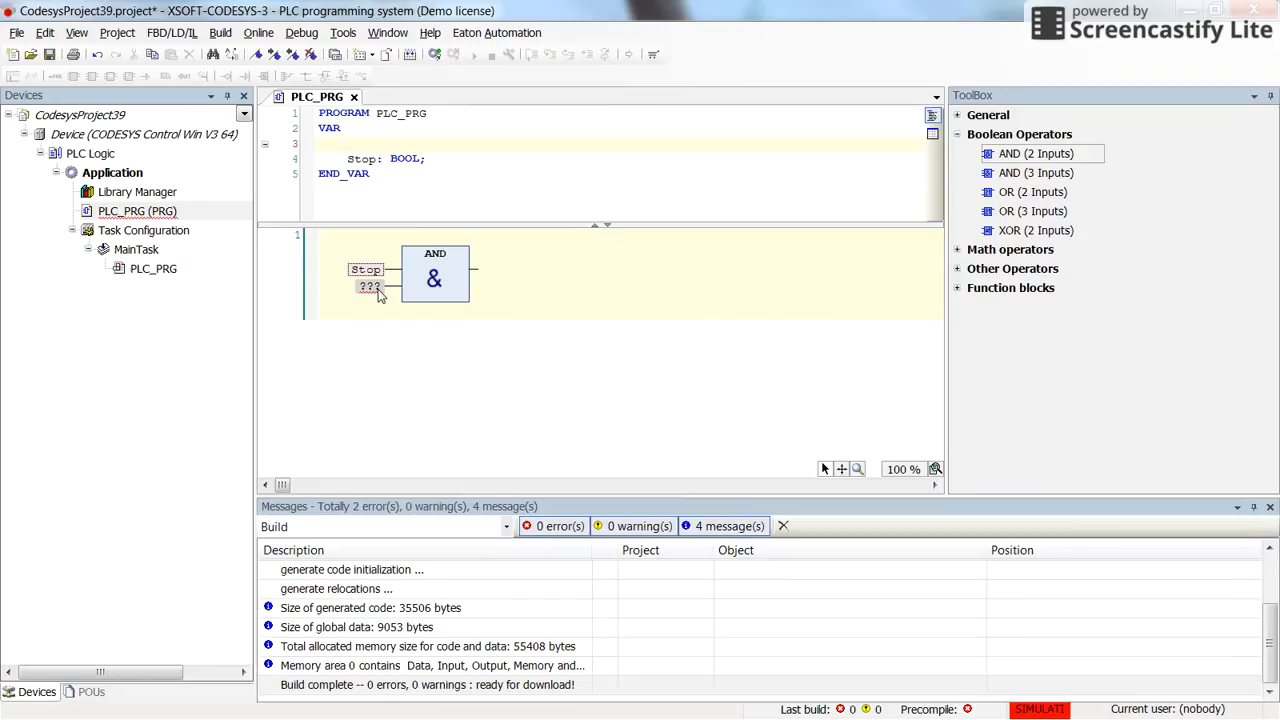
mouse_move(370, 288)
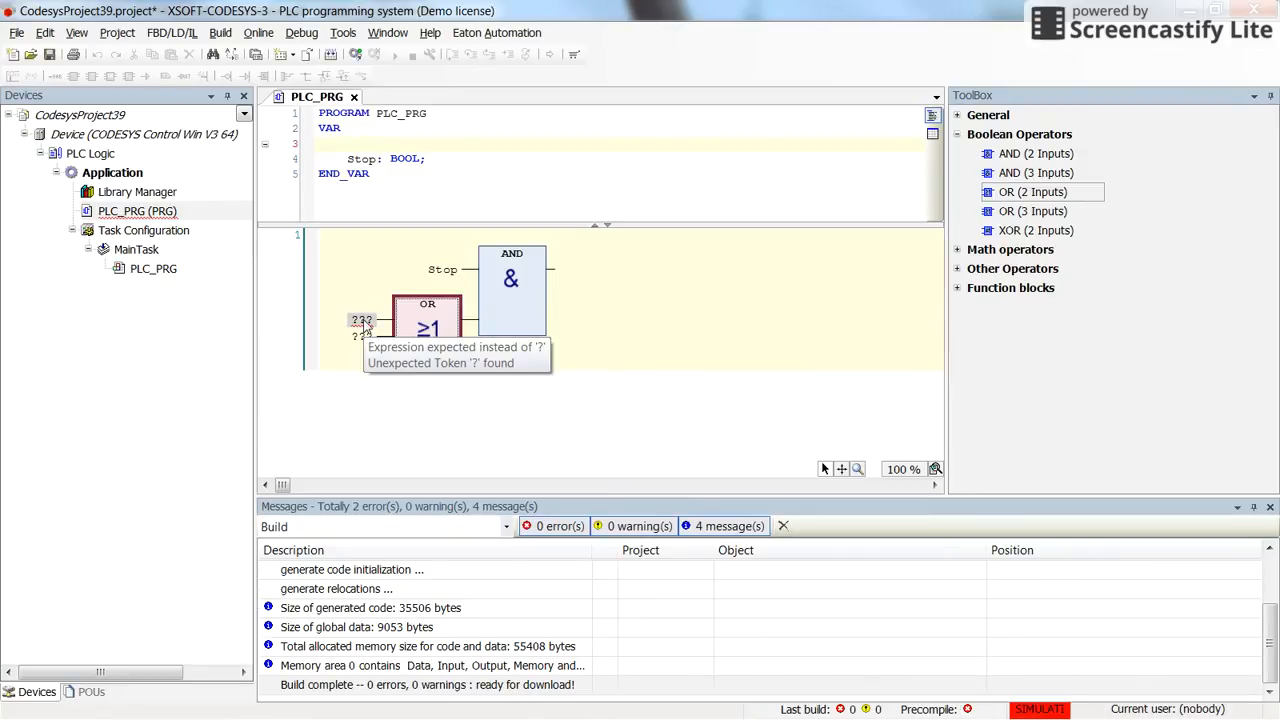
Enter Start and Motor as the OR block's inputs, declaring each as BOOL.
text(tal)
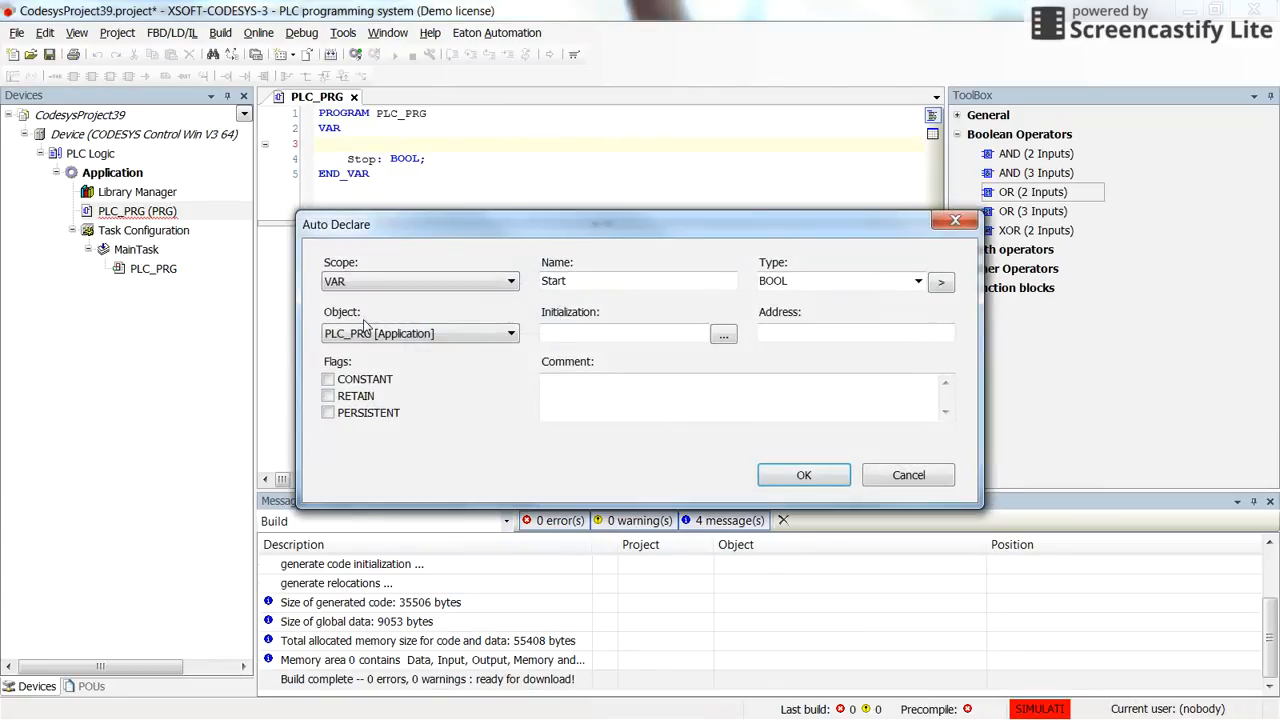
click(804, 474)
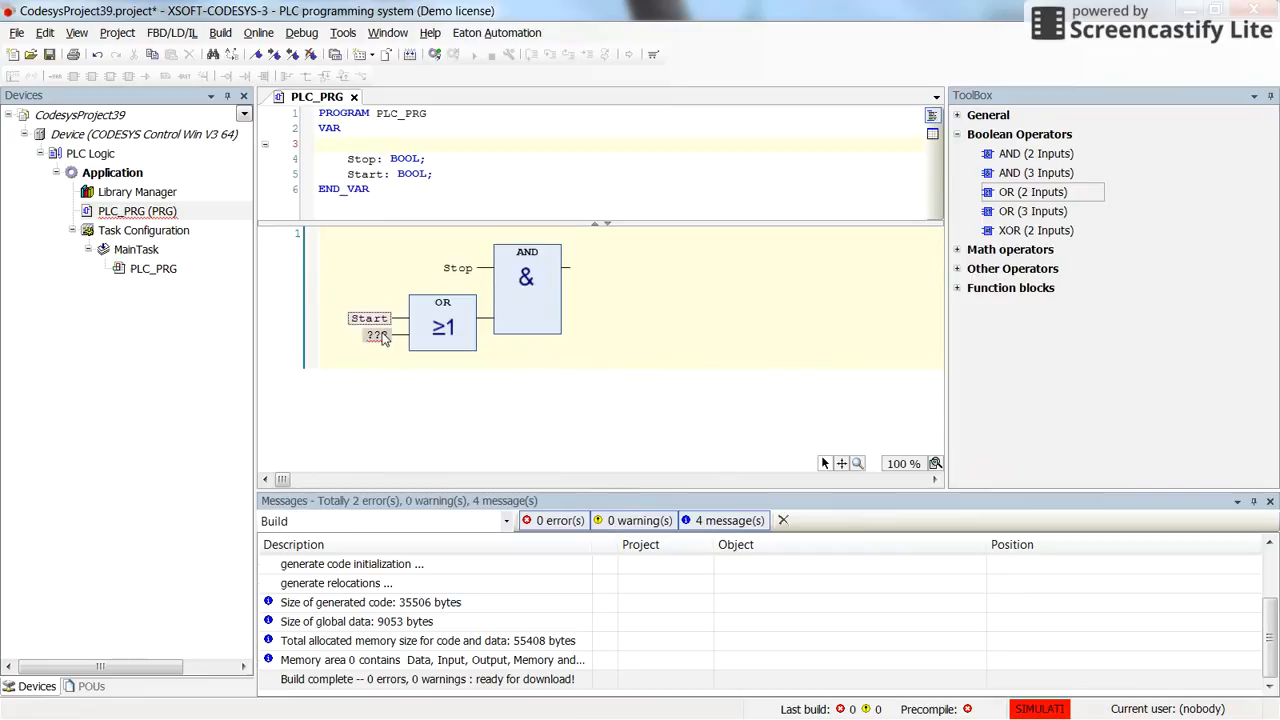
text(dotb)
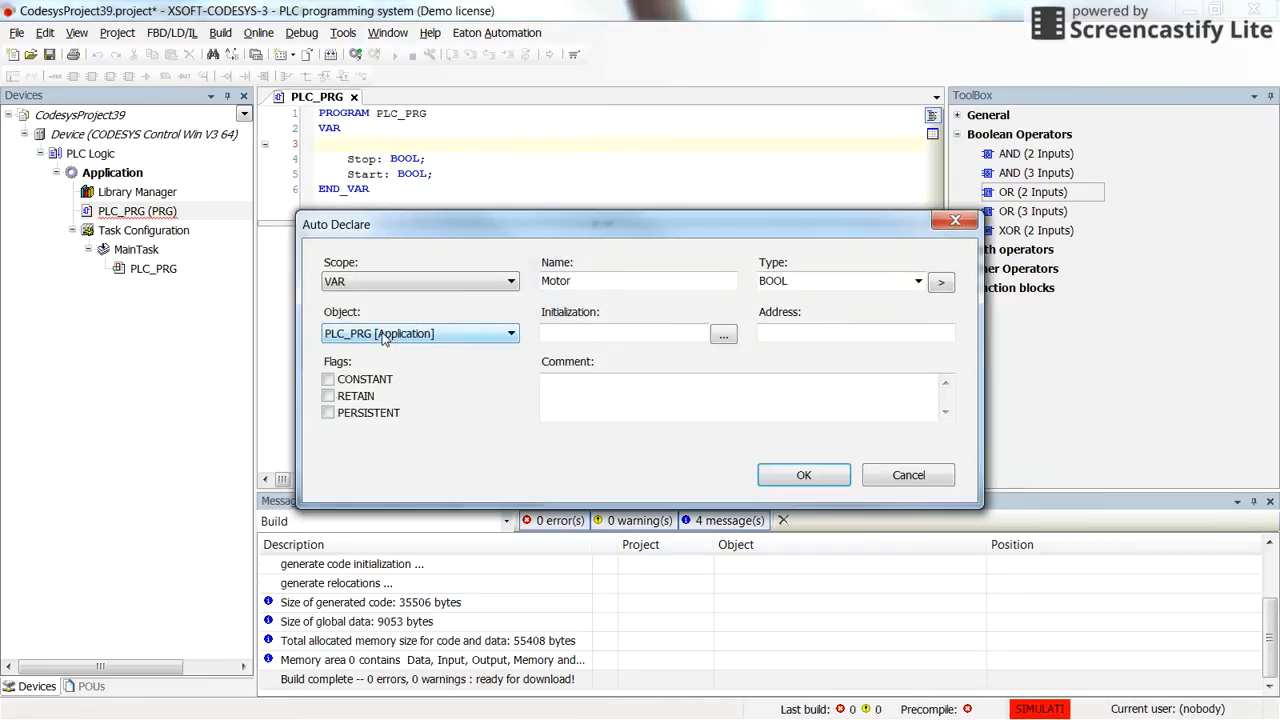
click(804, 476)
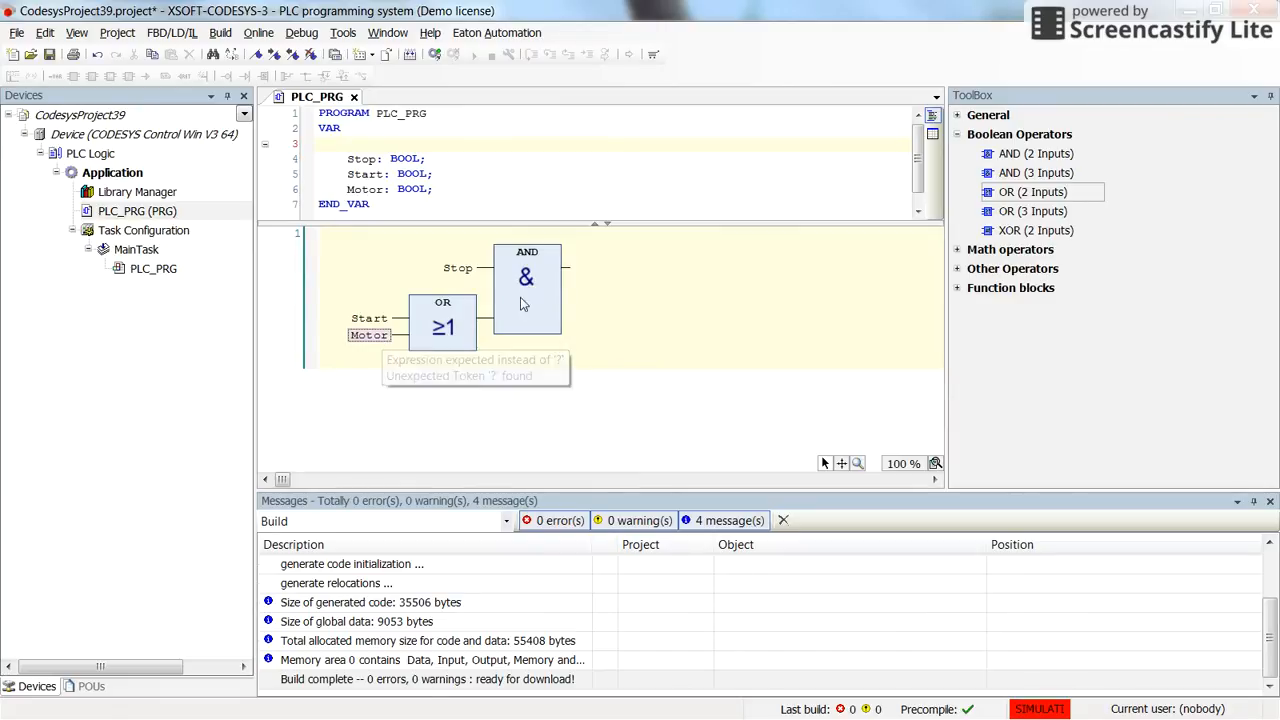
mouse_move(550, 288)
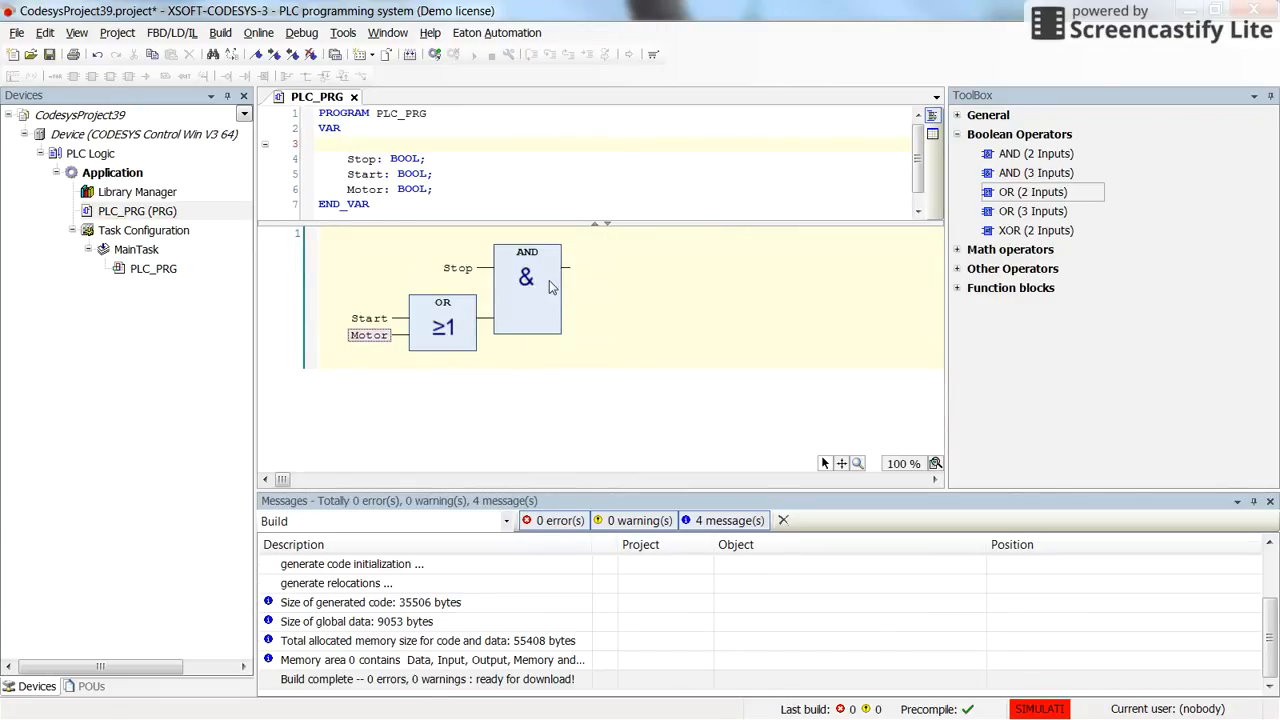
click(528, 290)
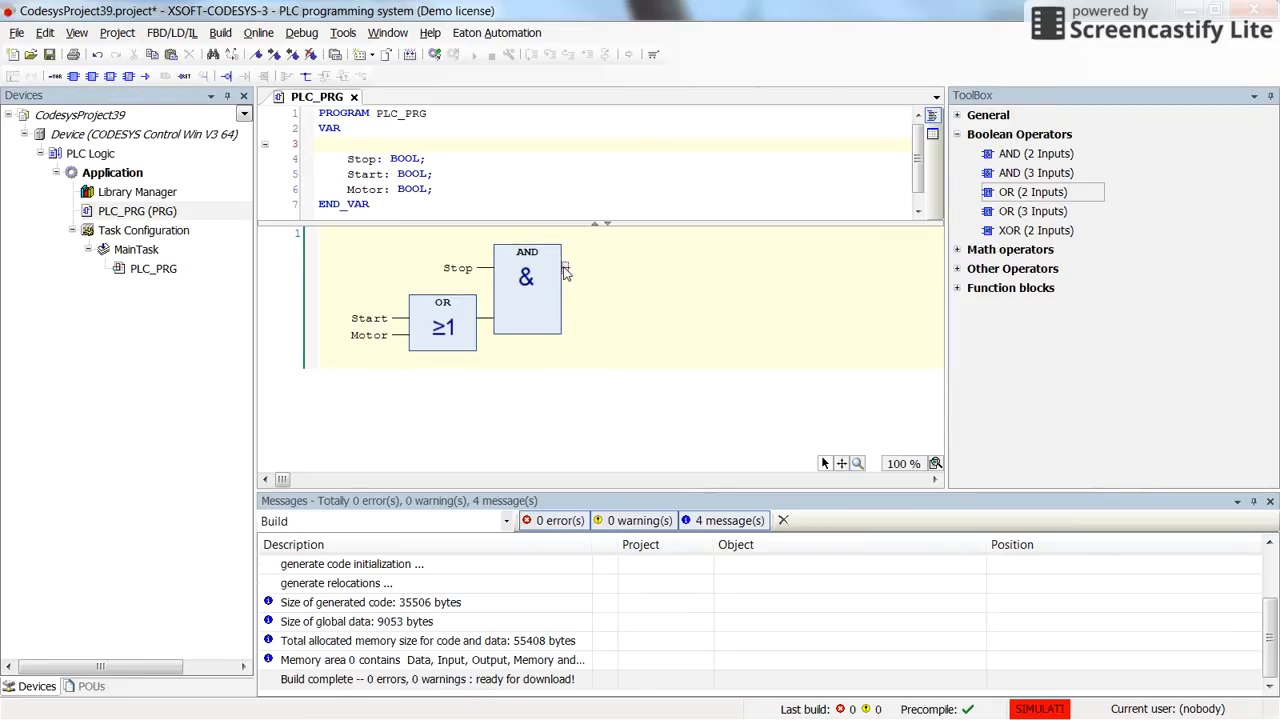
Insert an output assignment to Motor after the AND block.
right_click(564, 272)
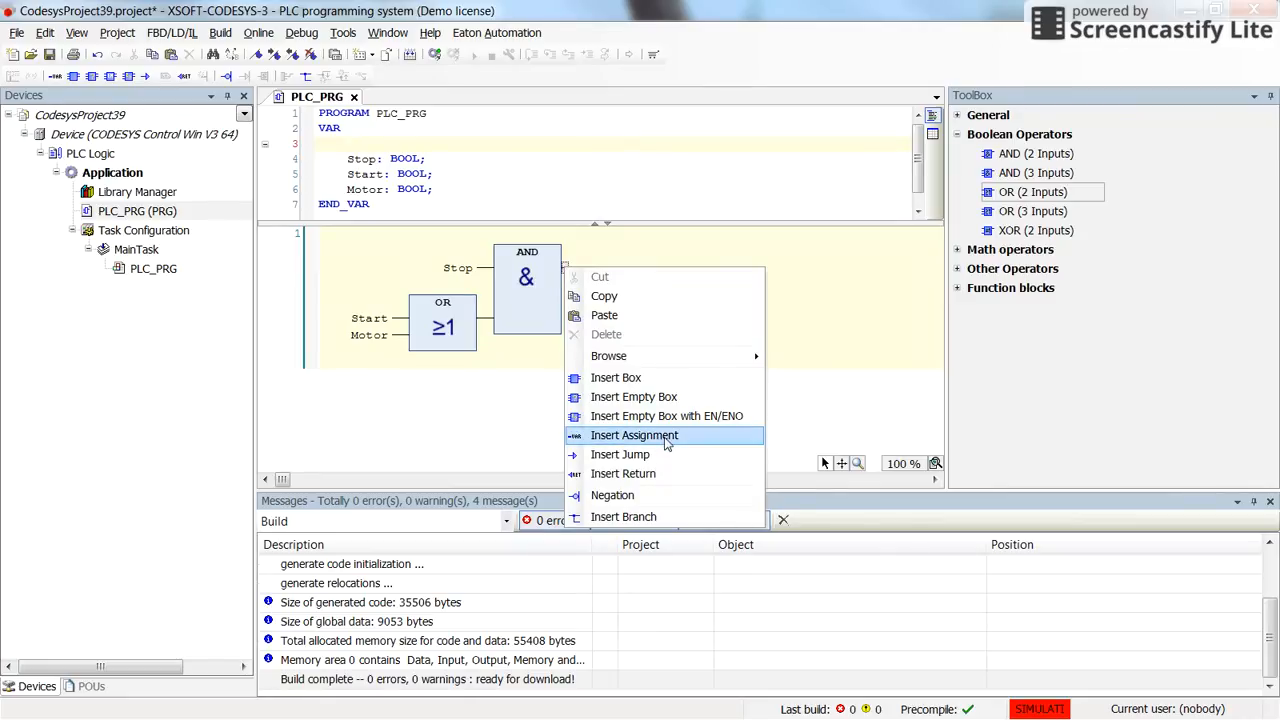
click(634, 434)
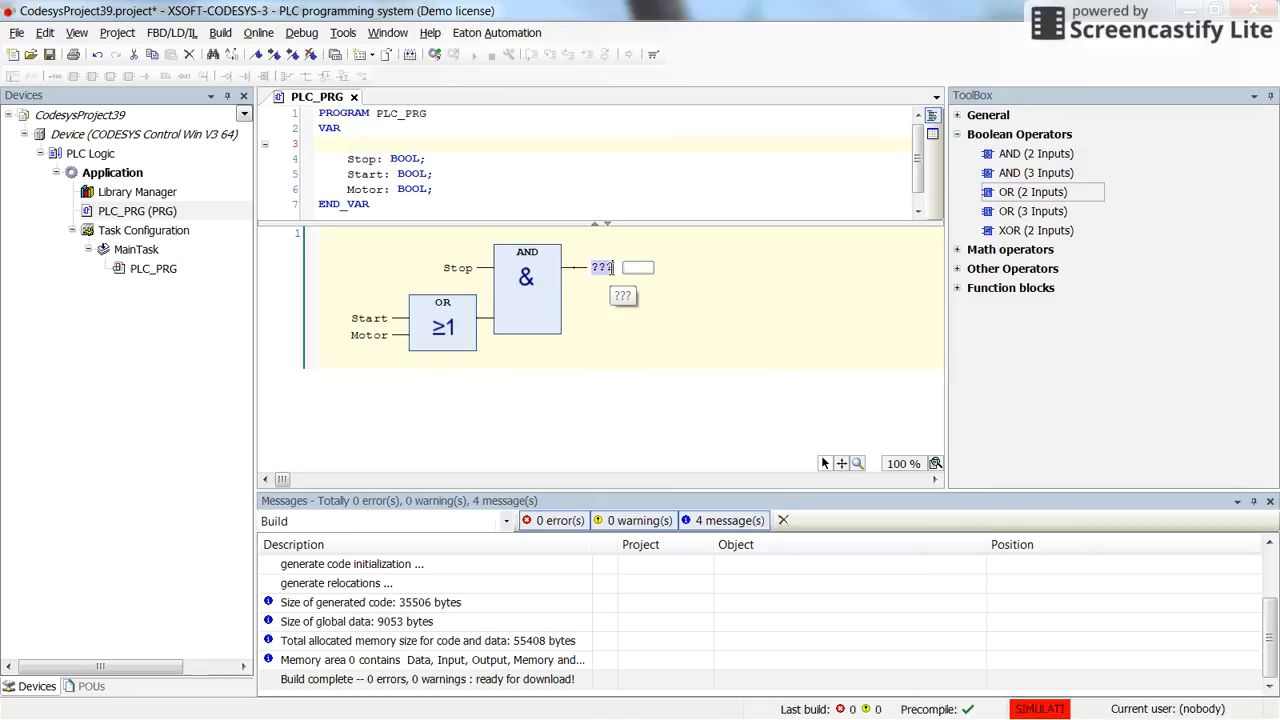
text(stop)
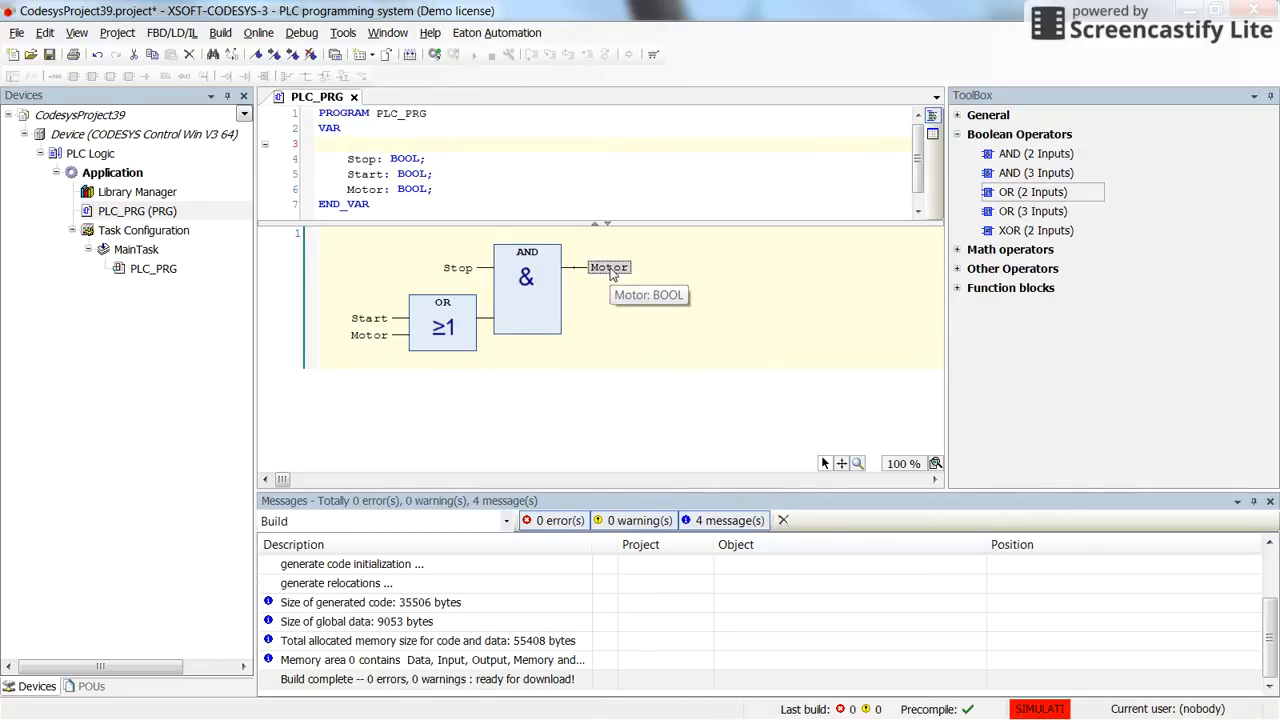
mouse_move(688, 362)
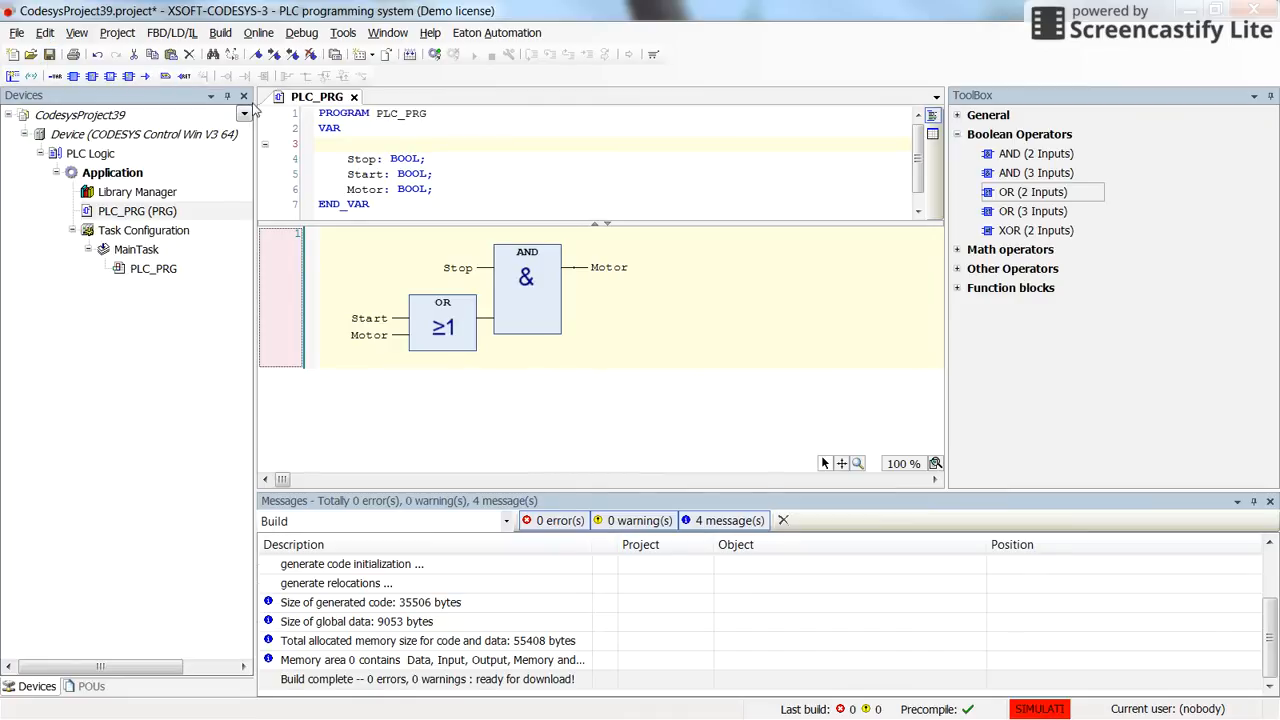
Add a Visualization object named Visualization under the Application.
click(112, 172)
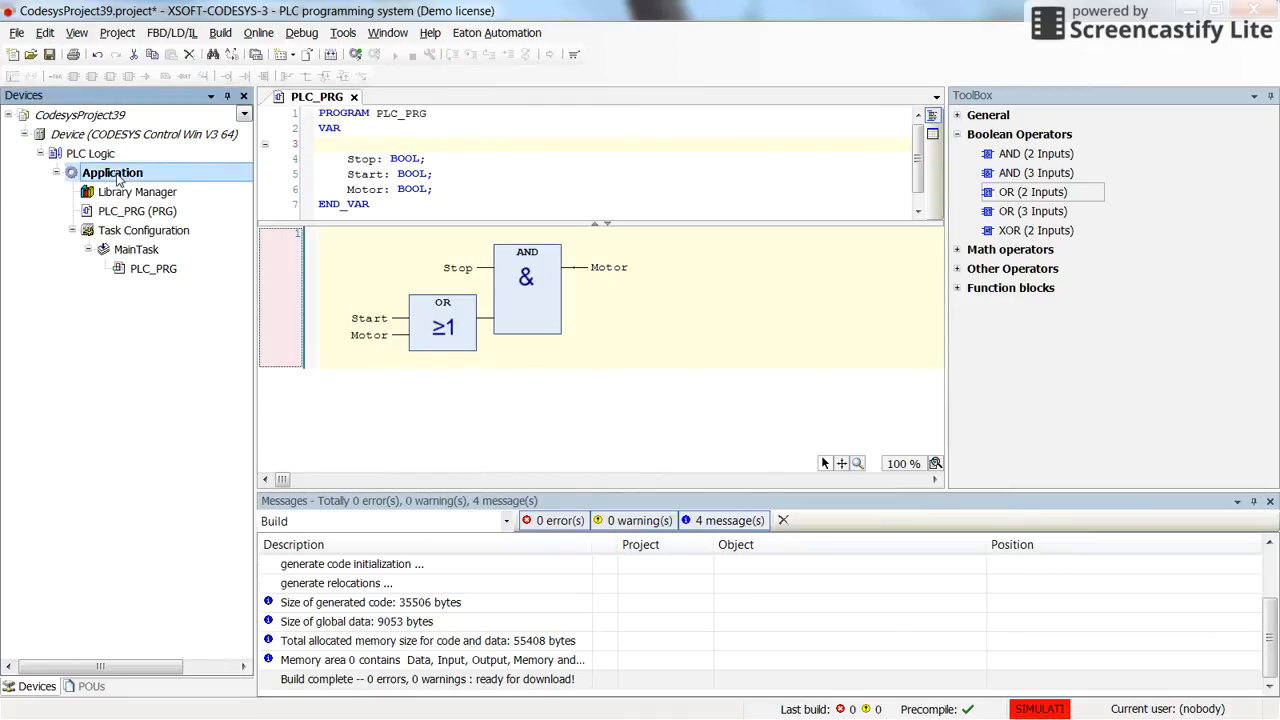
right_click(112, 172)
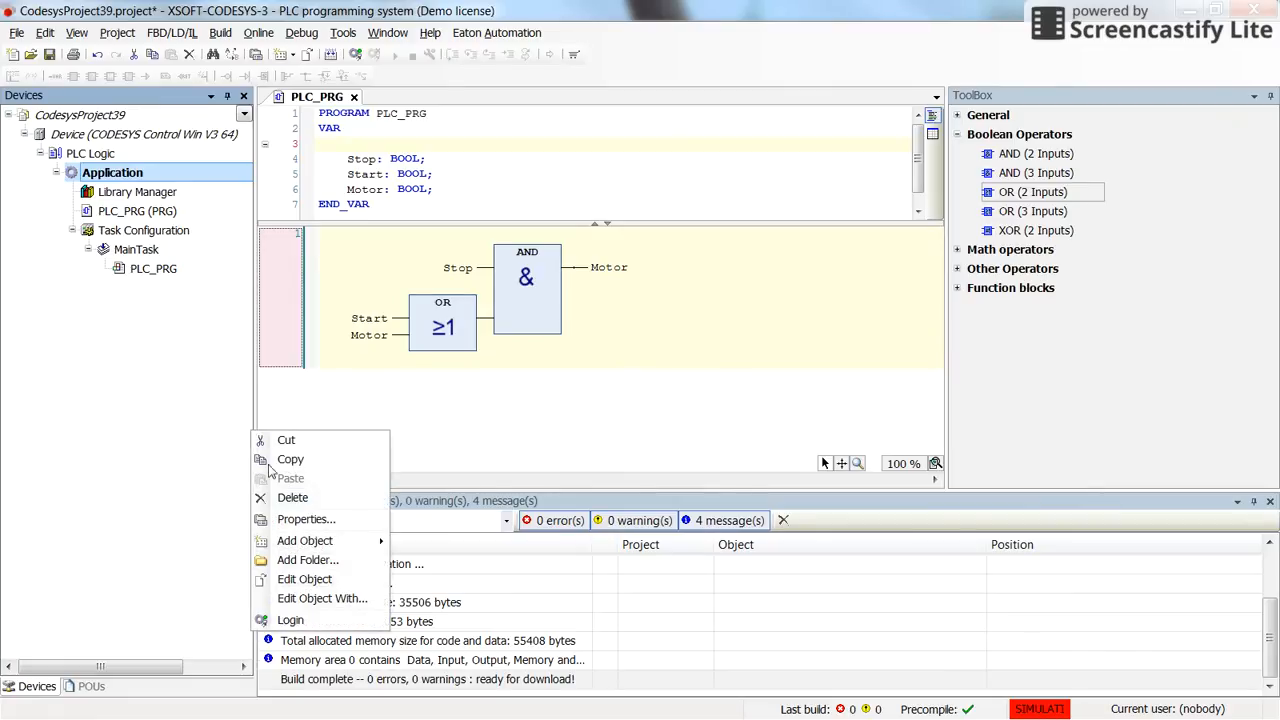
click(304, 540)
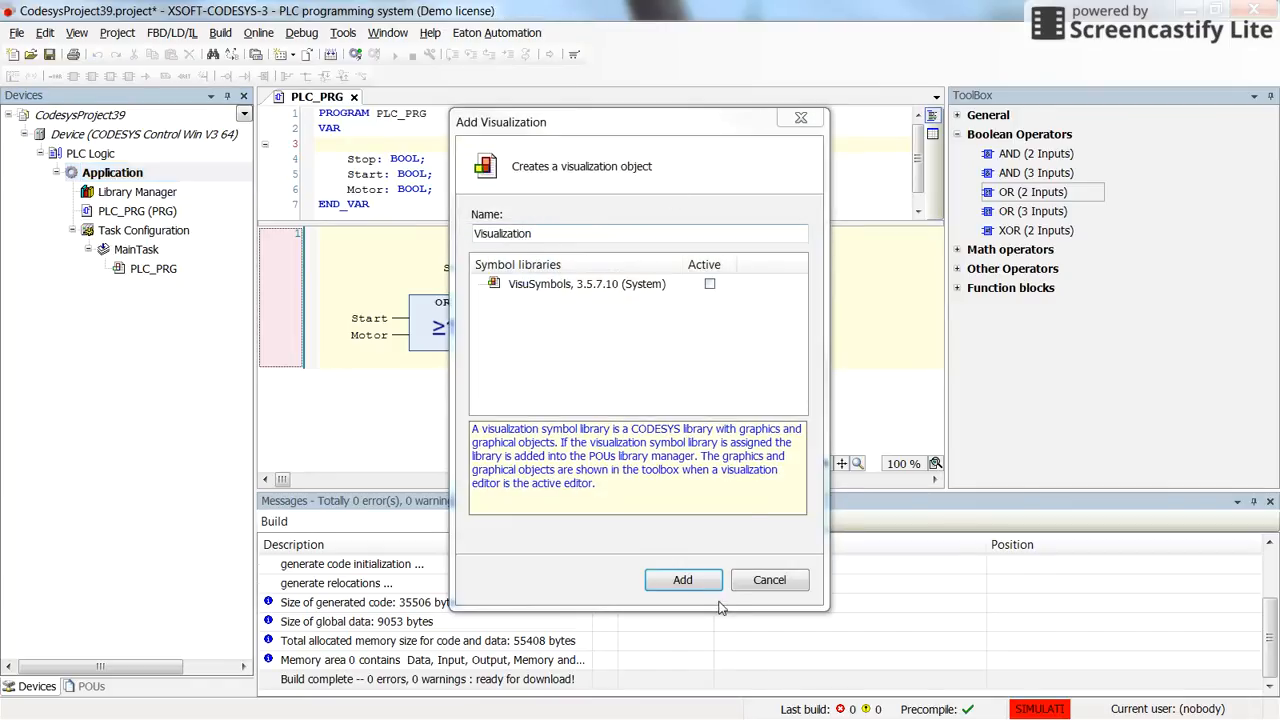
click(682, 580)
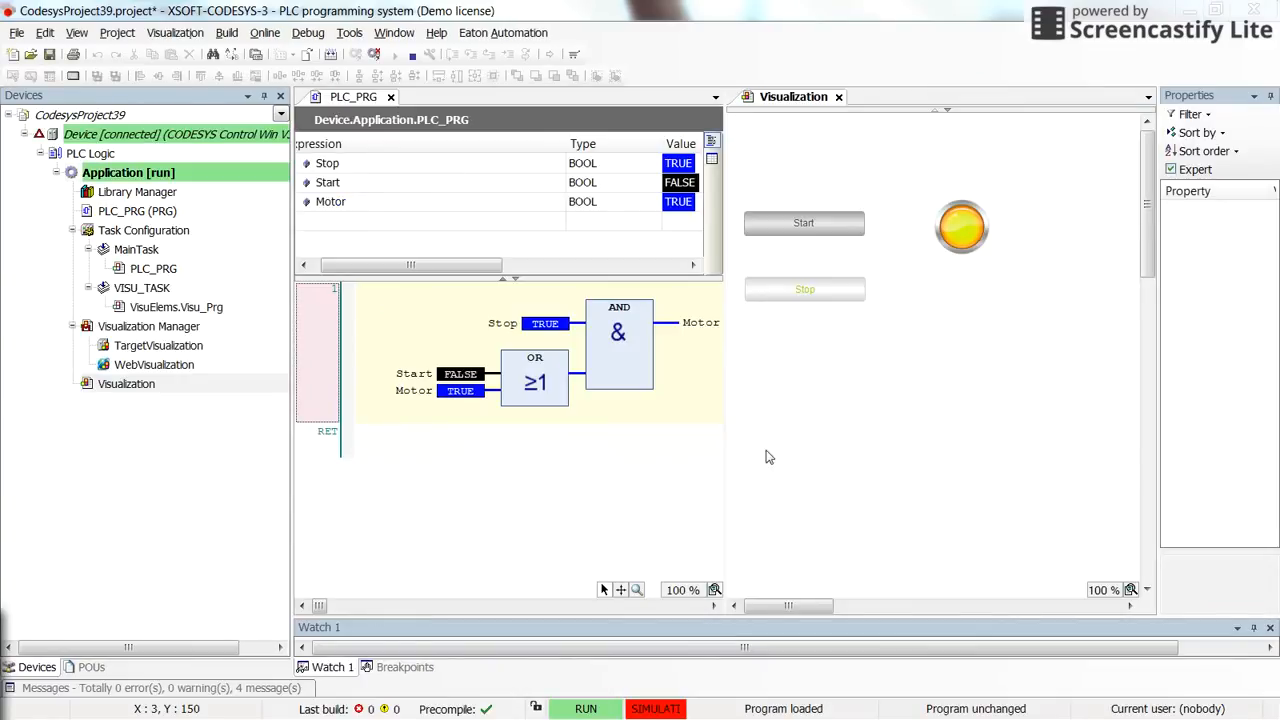
mouse_move(796, 390)
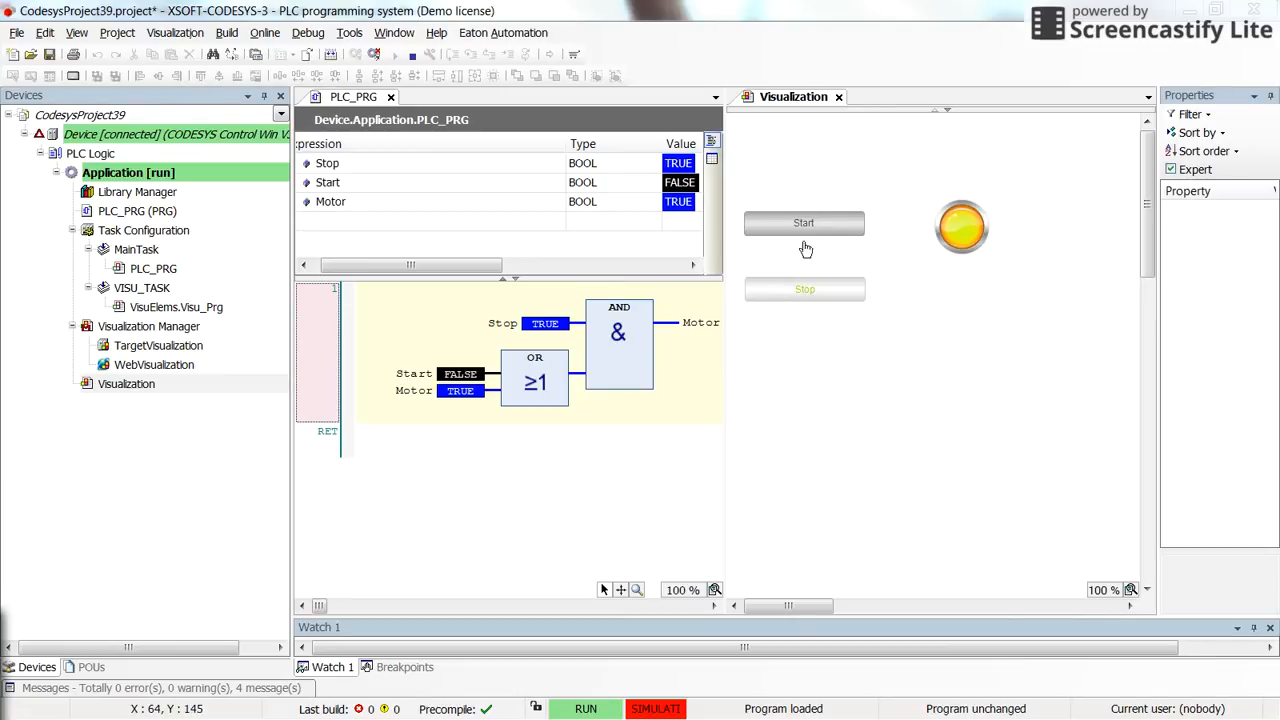
mouse_move(804, 240)
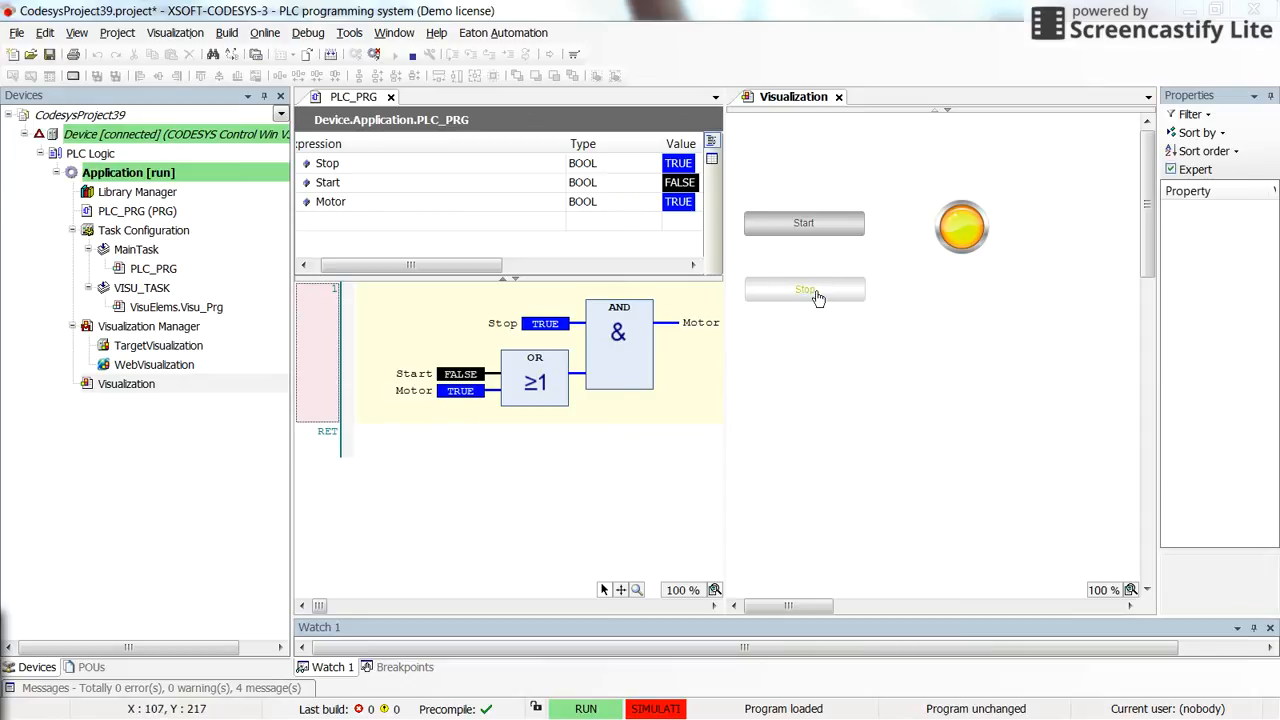
mouse_move(750, 222)
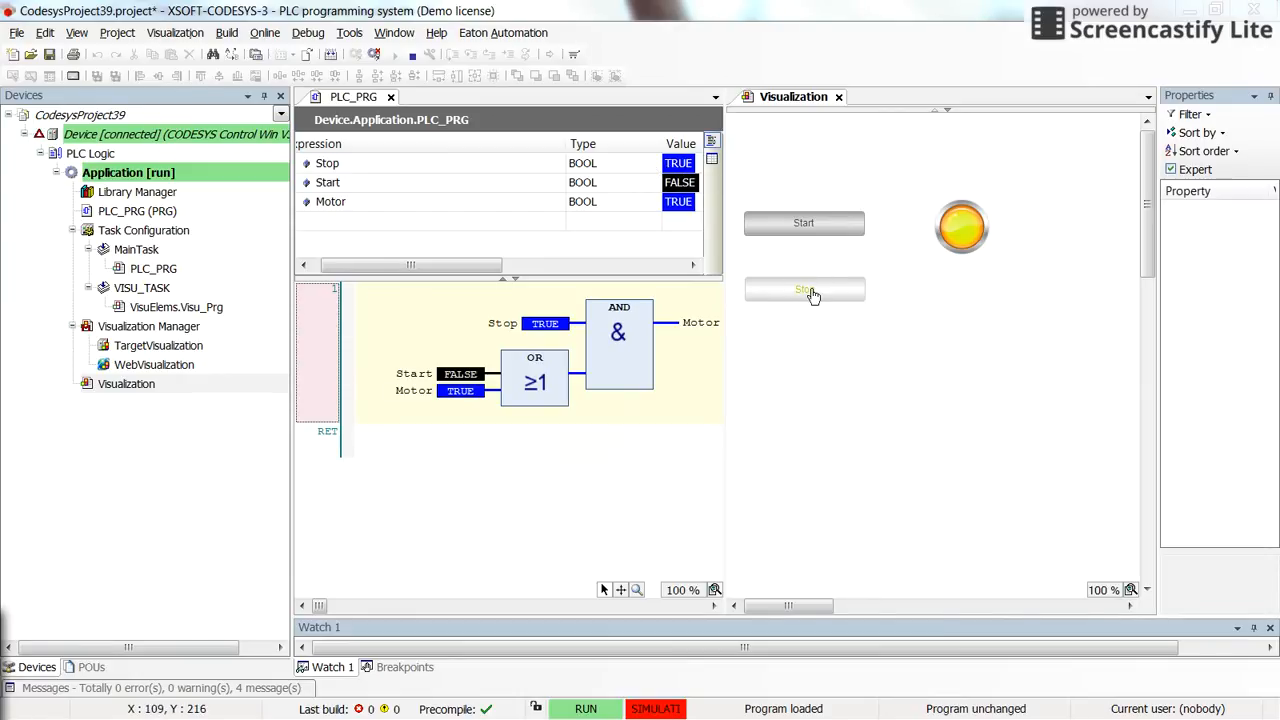
click(804, 288)
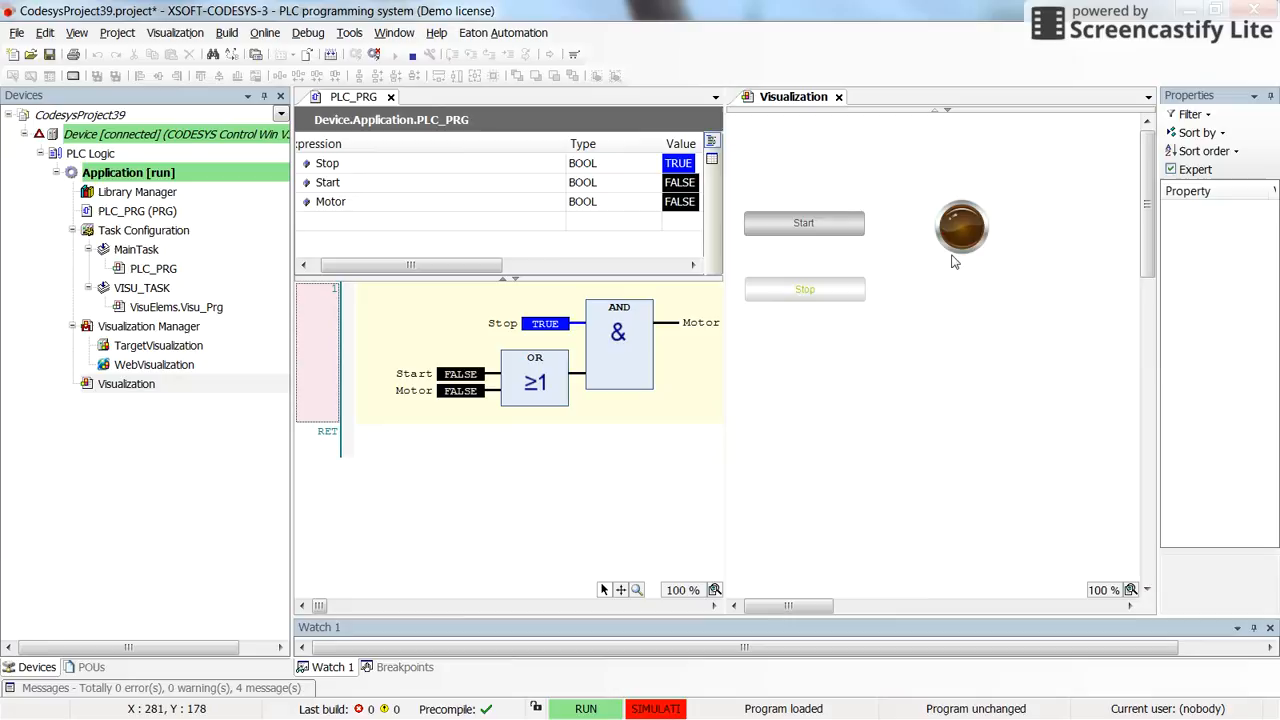
mouse_move(860, 260)
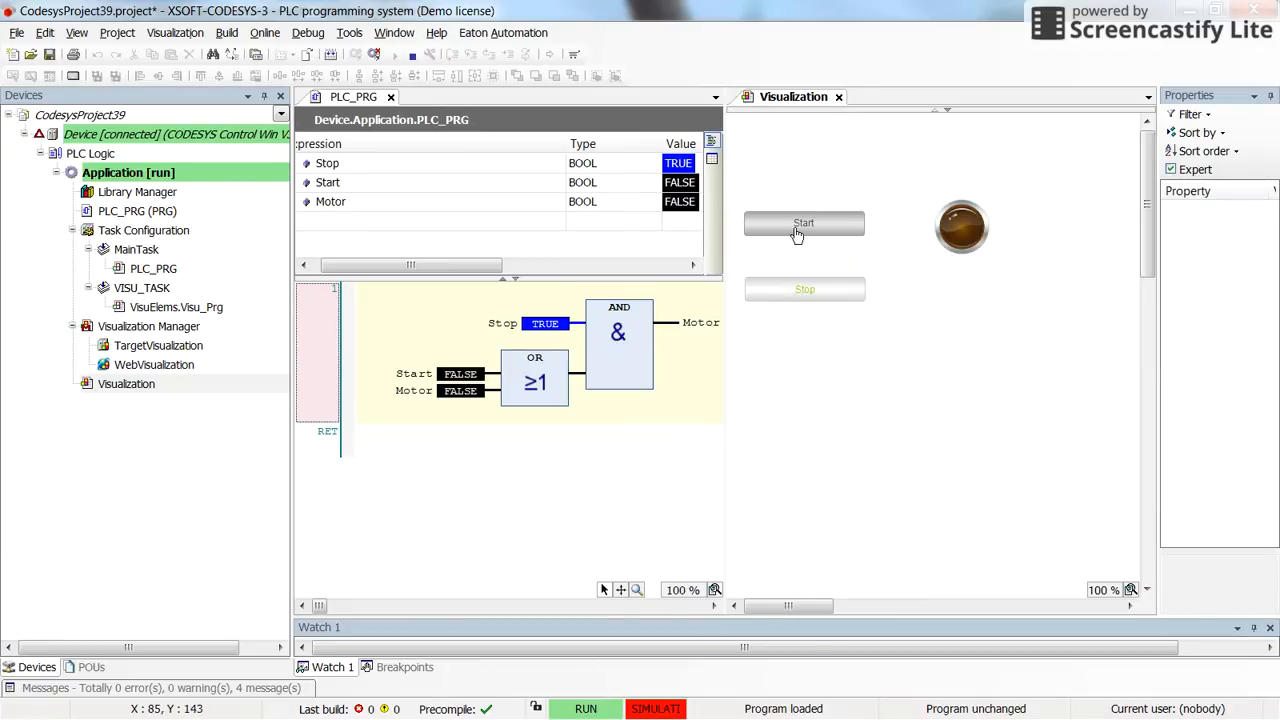
click(804, 222)
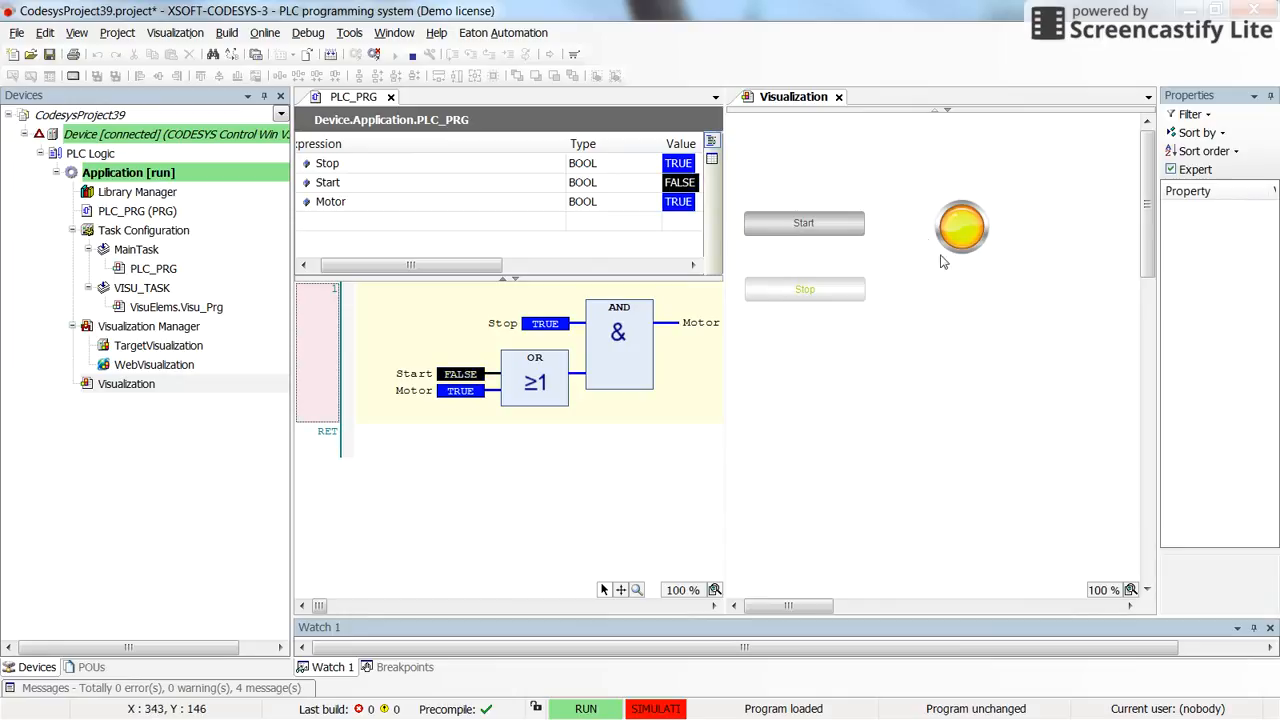
mouse_move(1012, 264)
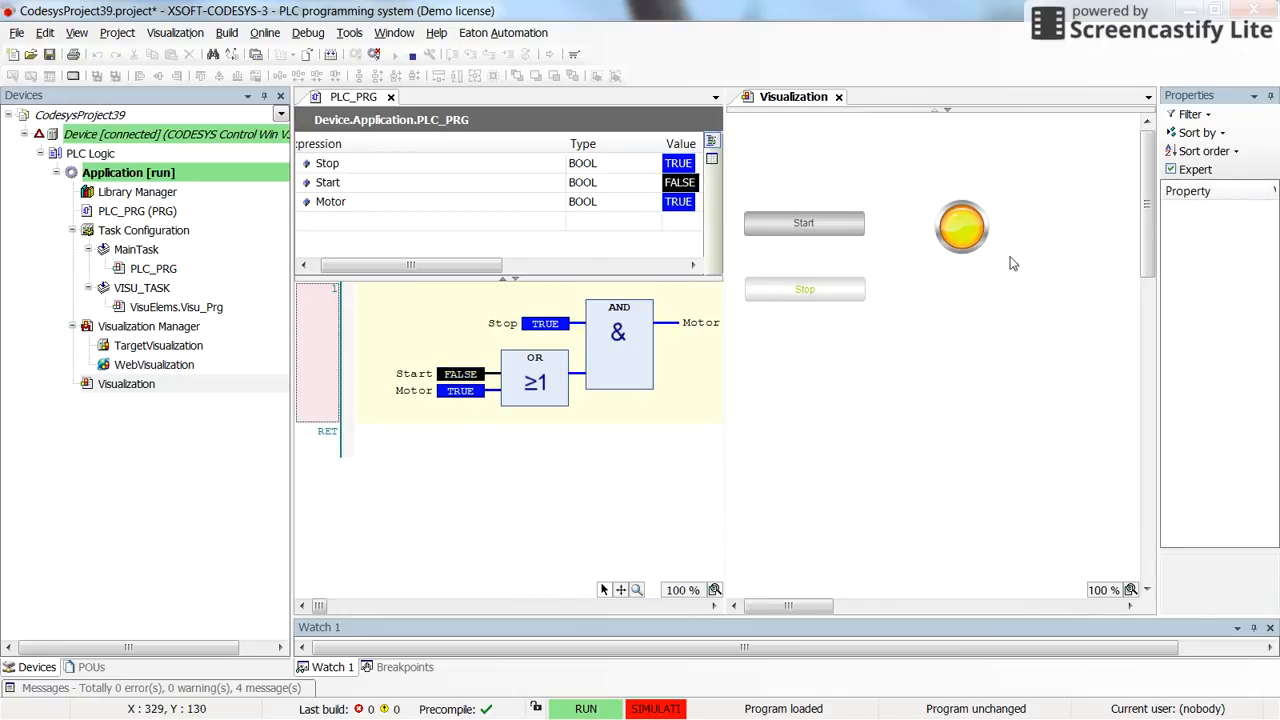
mouse_move(720, 392)
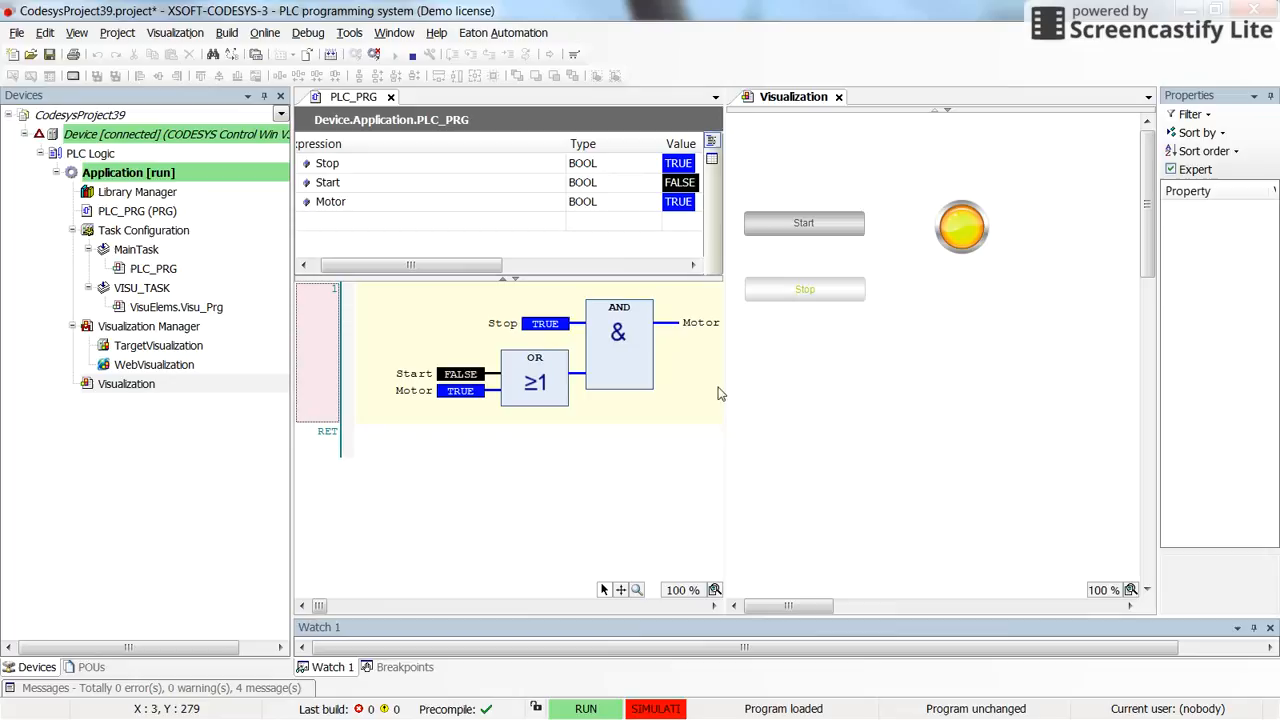
mouse_move(500, 432)
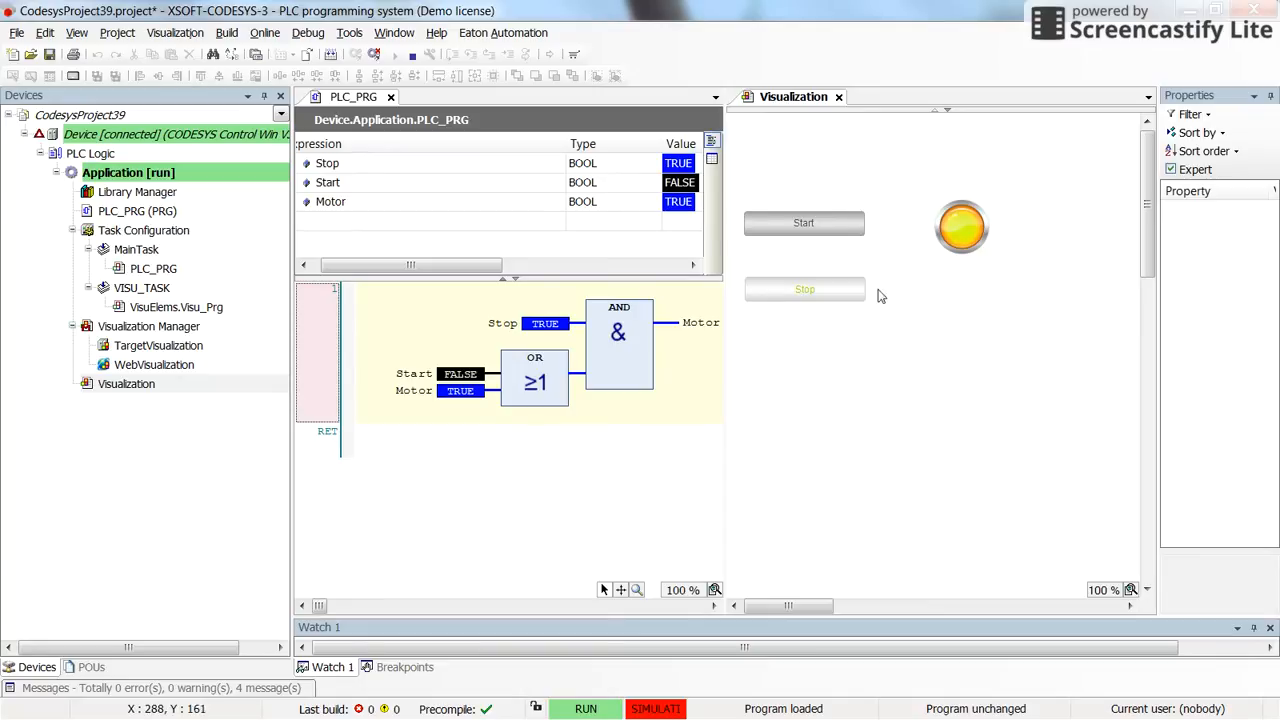
mouse_move(640, 324)
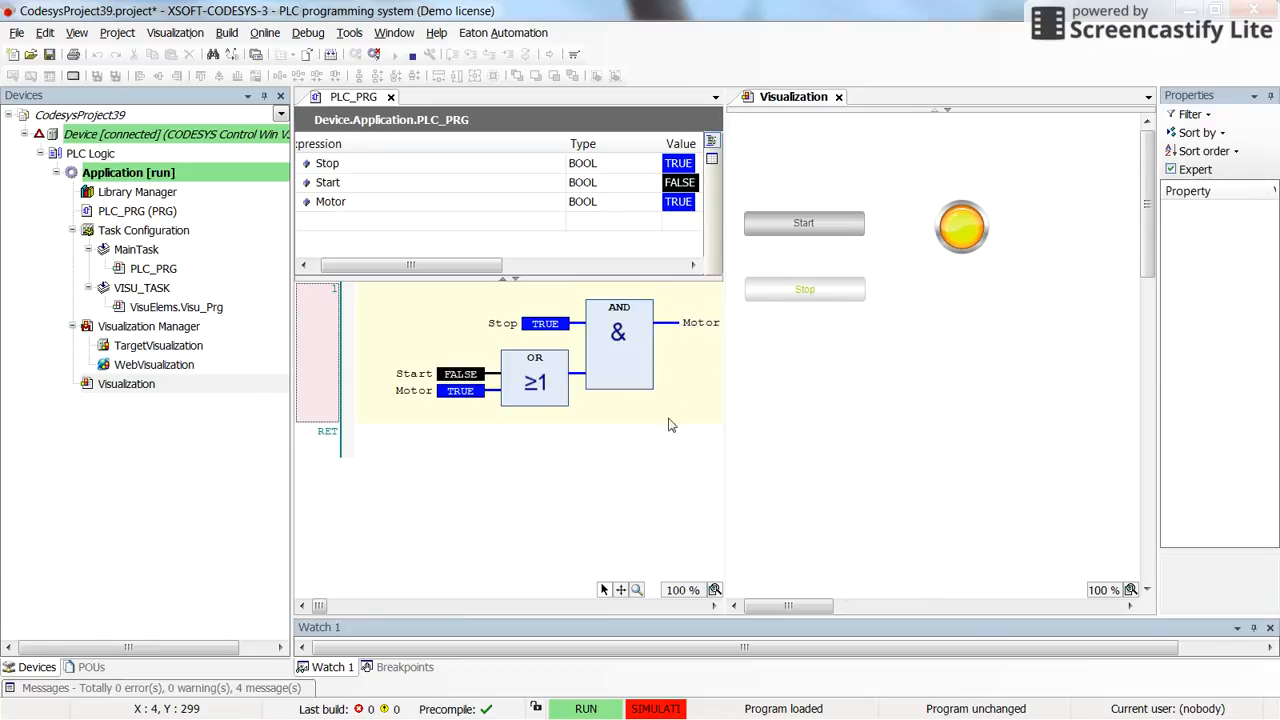
mouse_move(510, 404)
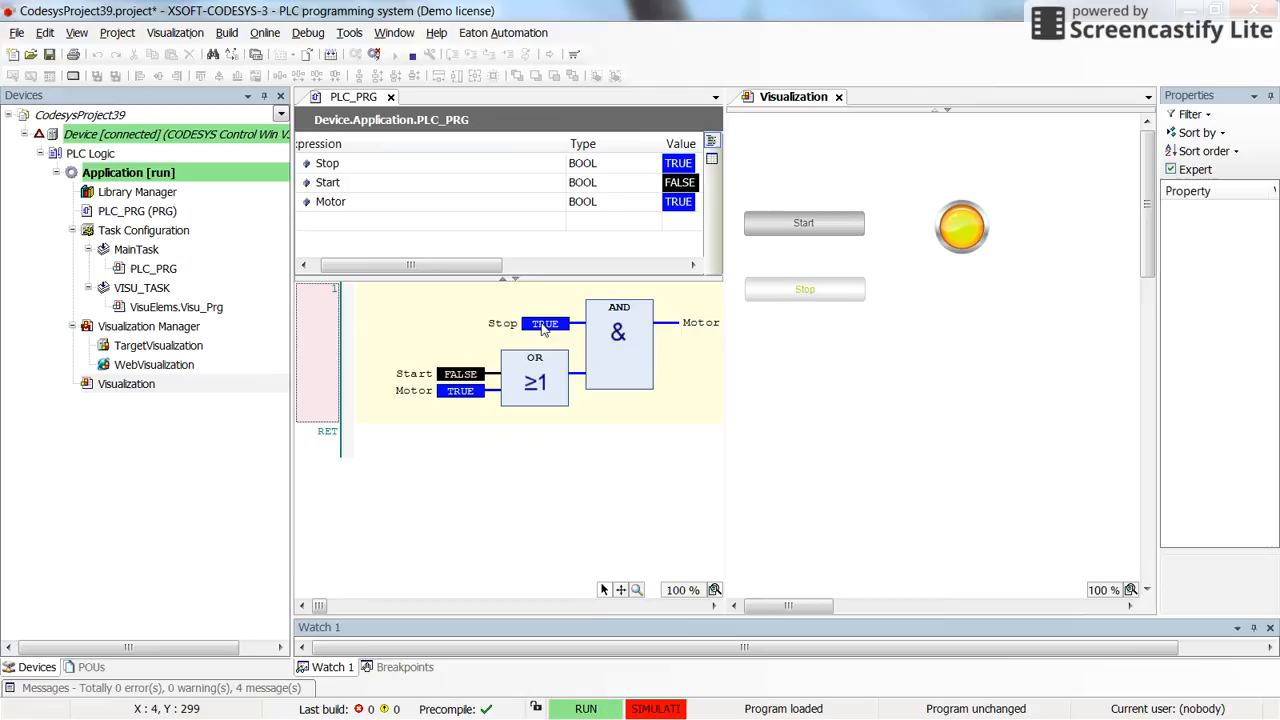
mouse_move(680, 330)
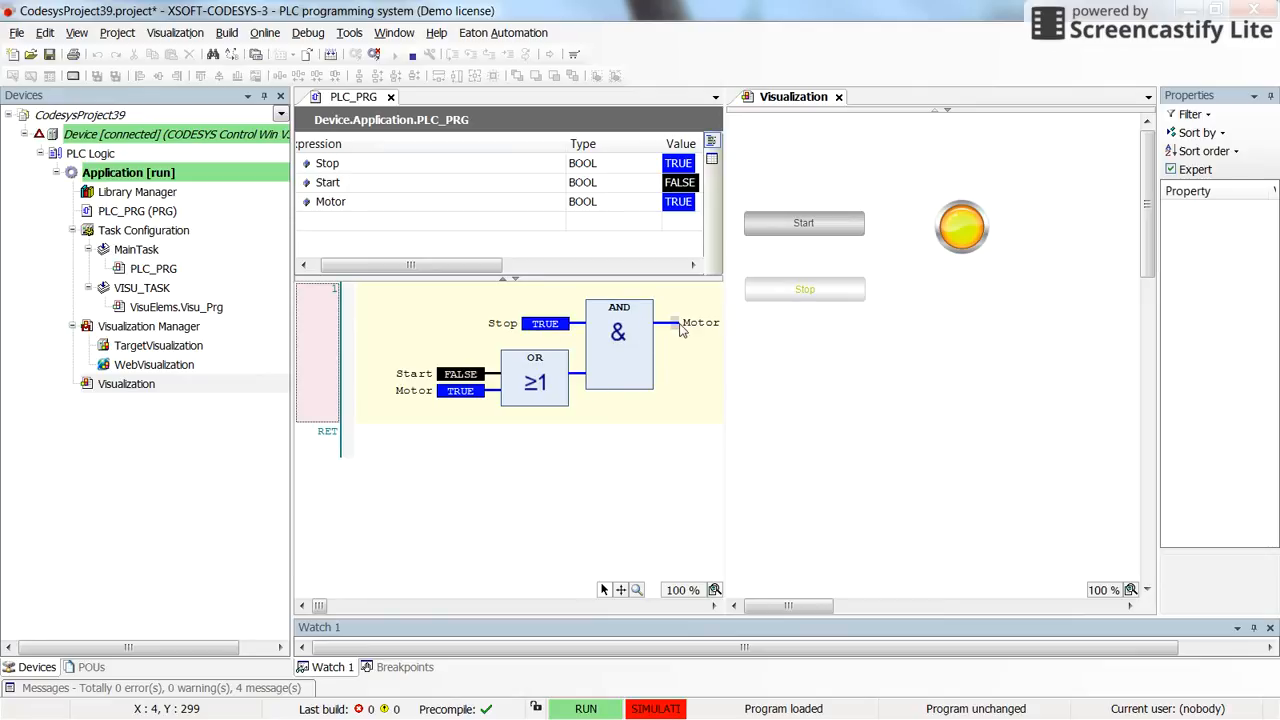
mouse_move(676, 342)
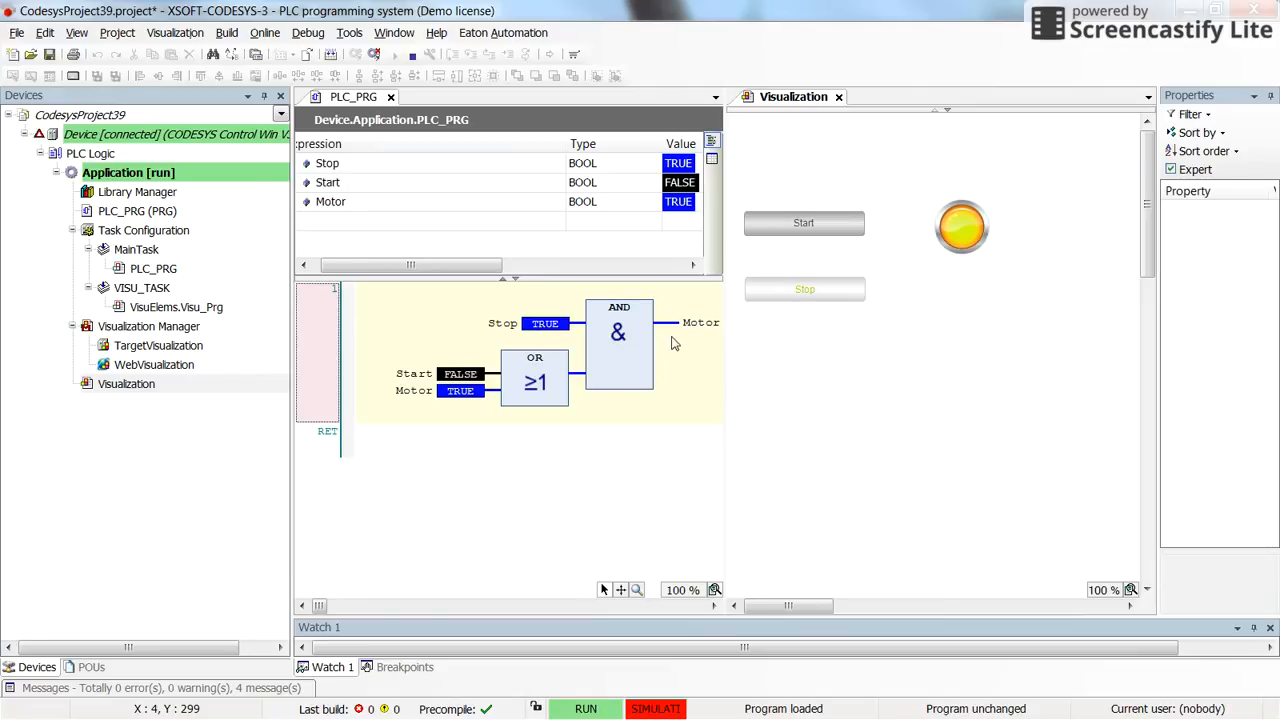
mouse_move(658, 330)
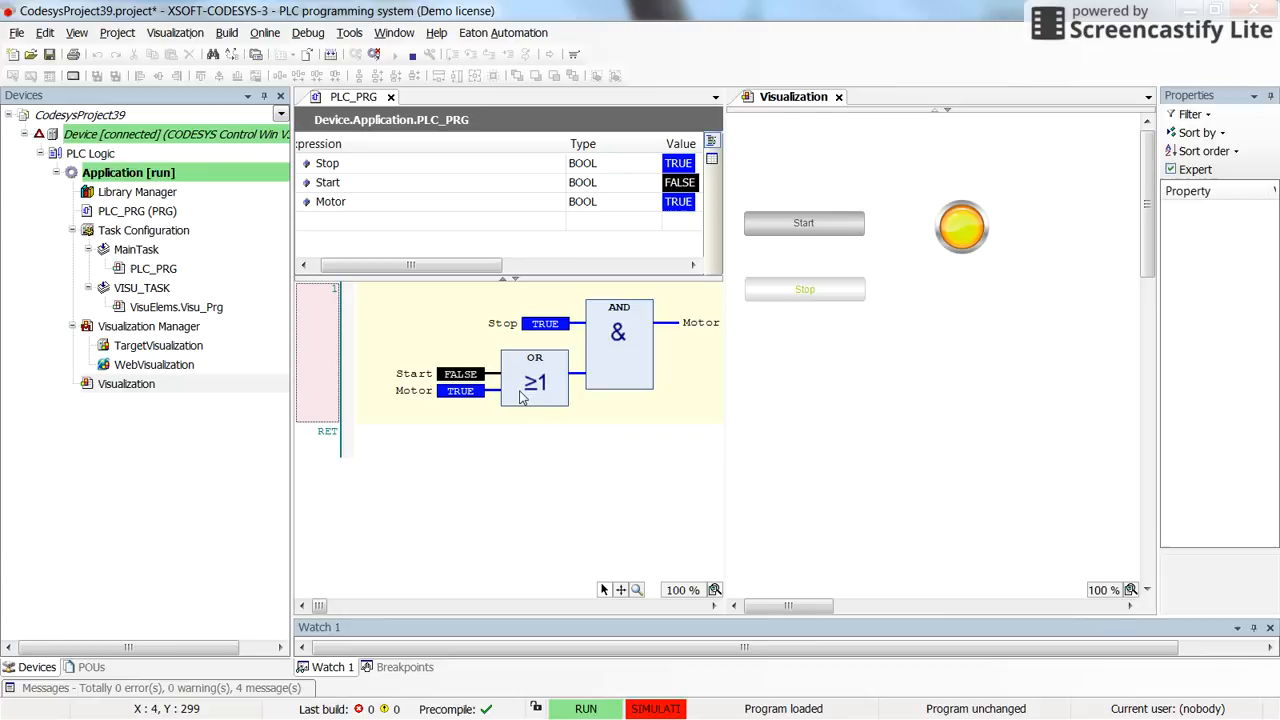
mouse_move(456, 324)
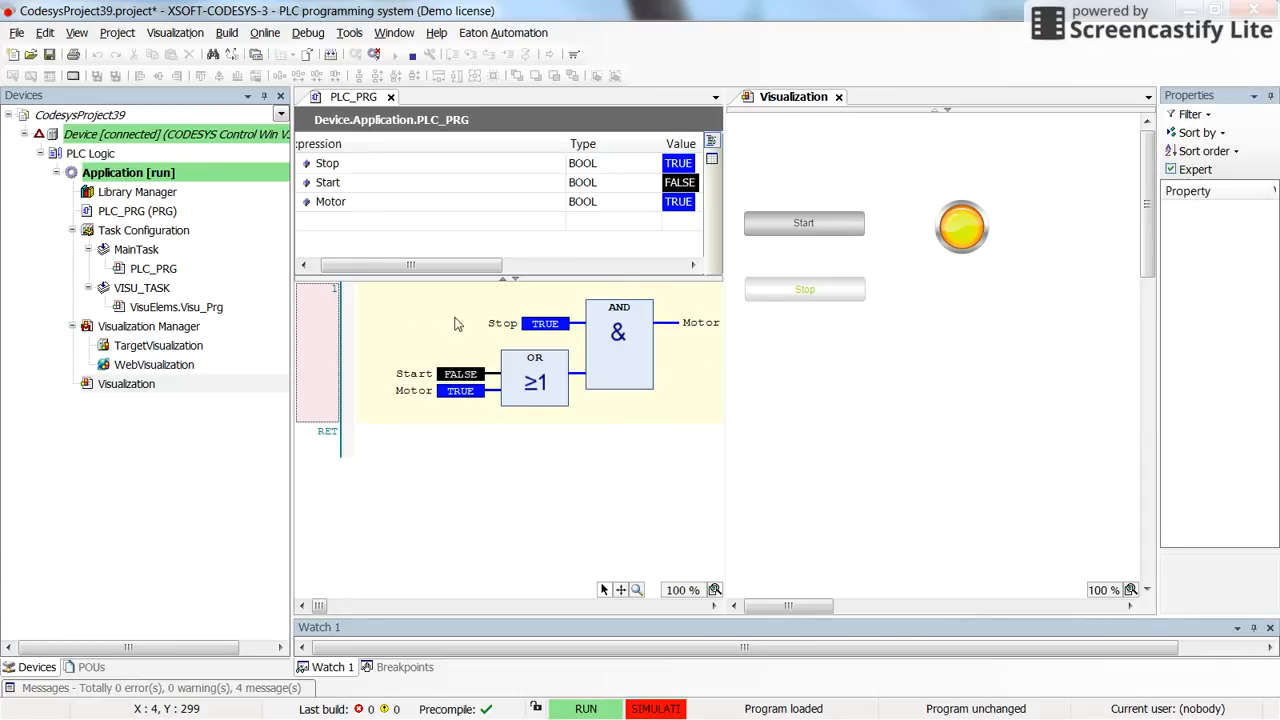
mouse_move(640, 364)
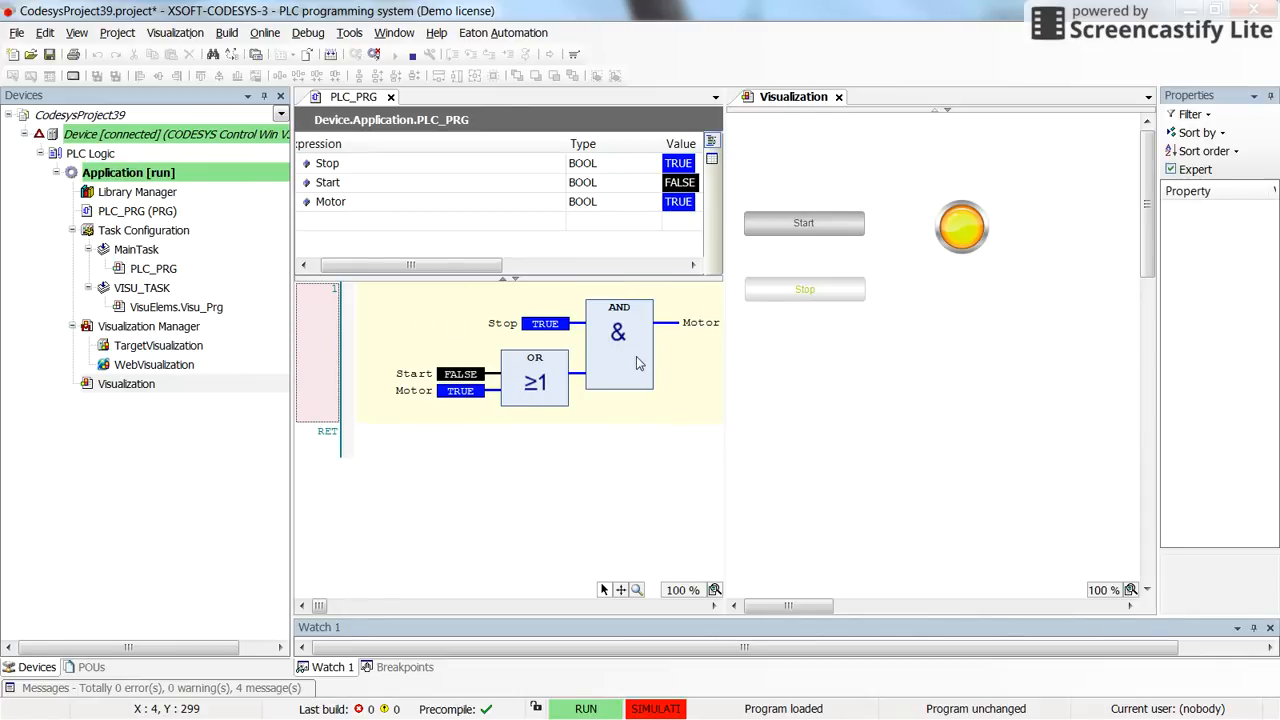
click(396, 54)
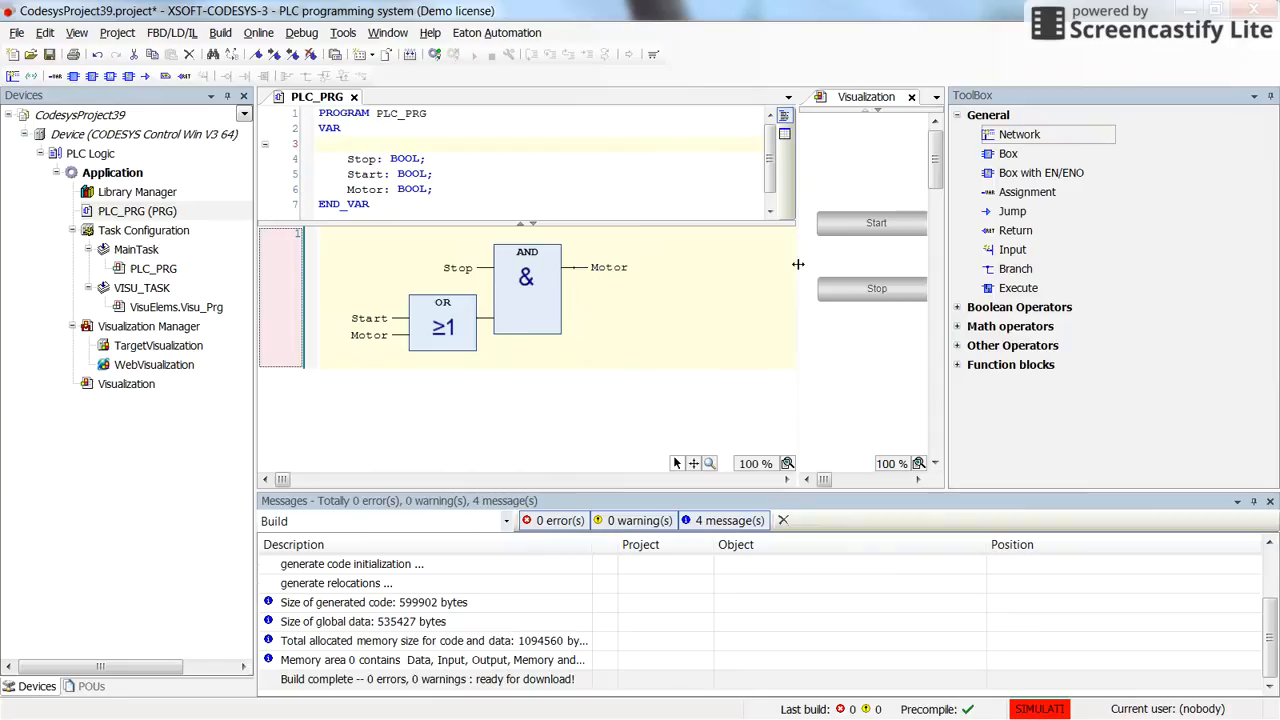
Append two extra inputs to the AND block via its context menu.
click(528, 288)
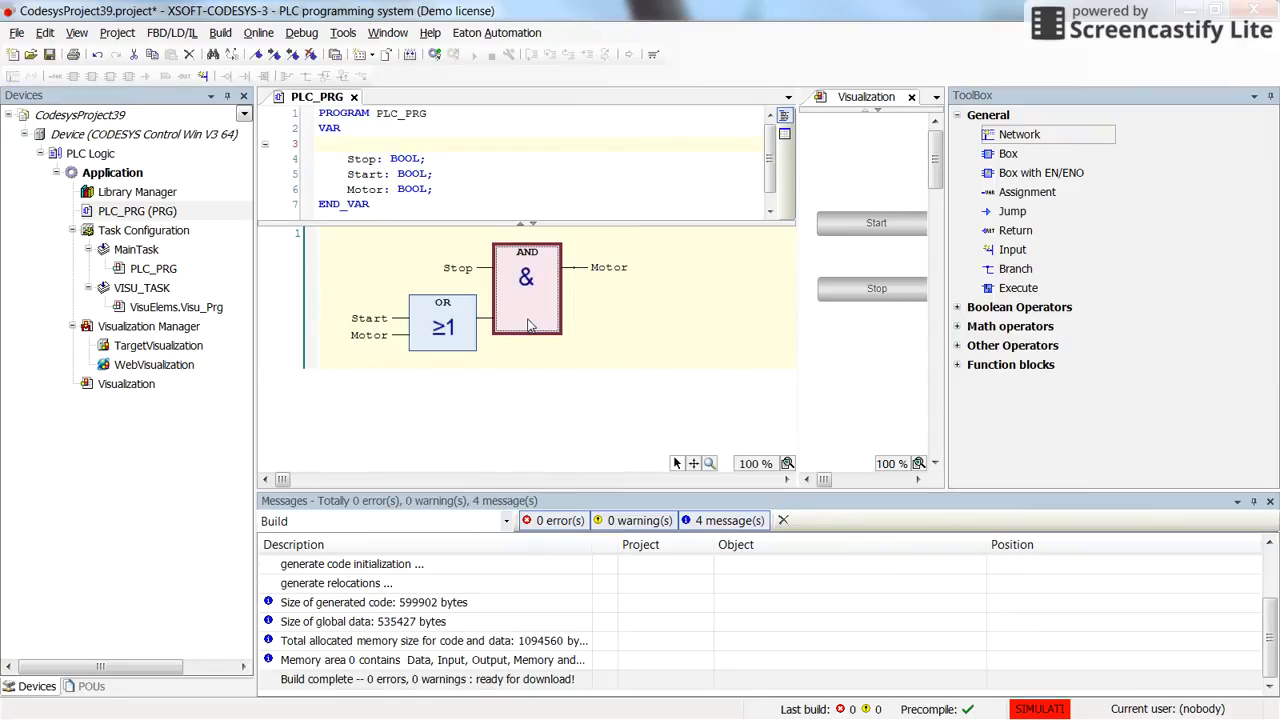
mouse_move(570, 344)
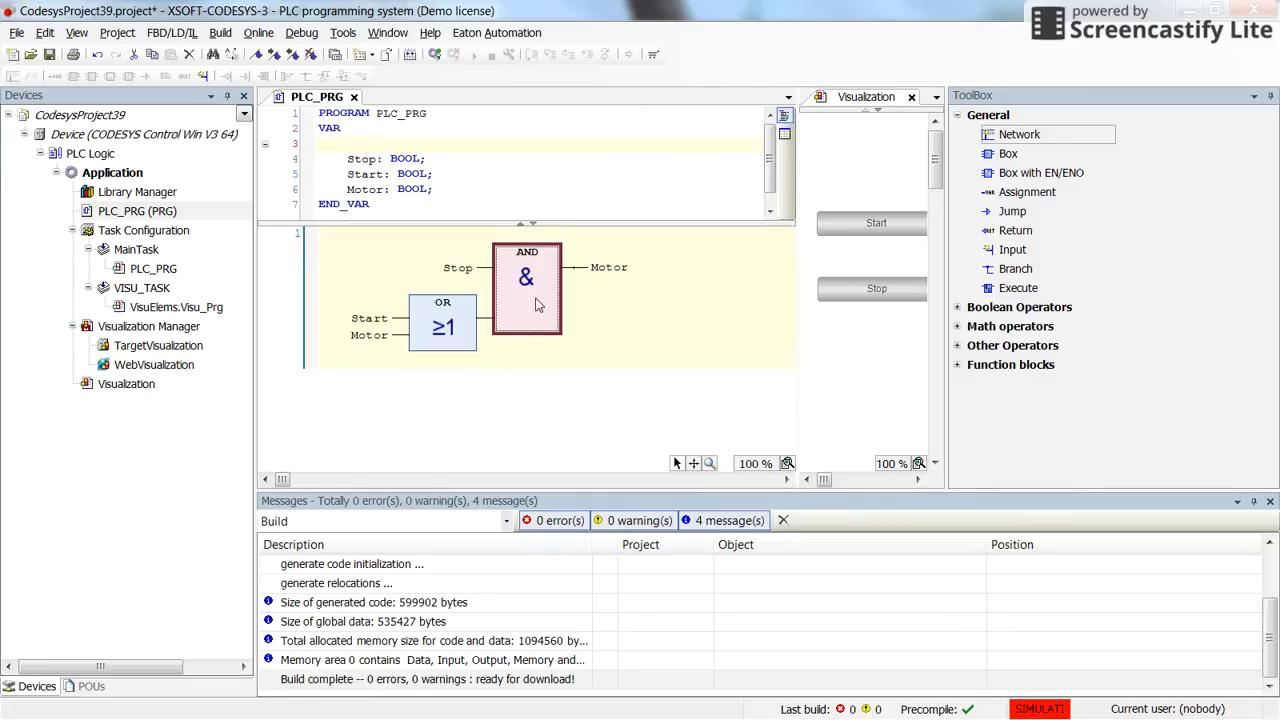
right_click(536, 304)
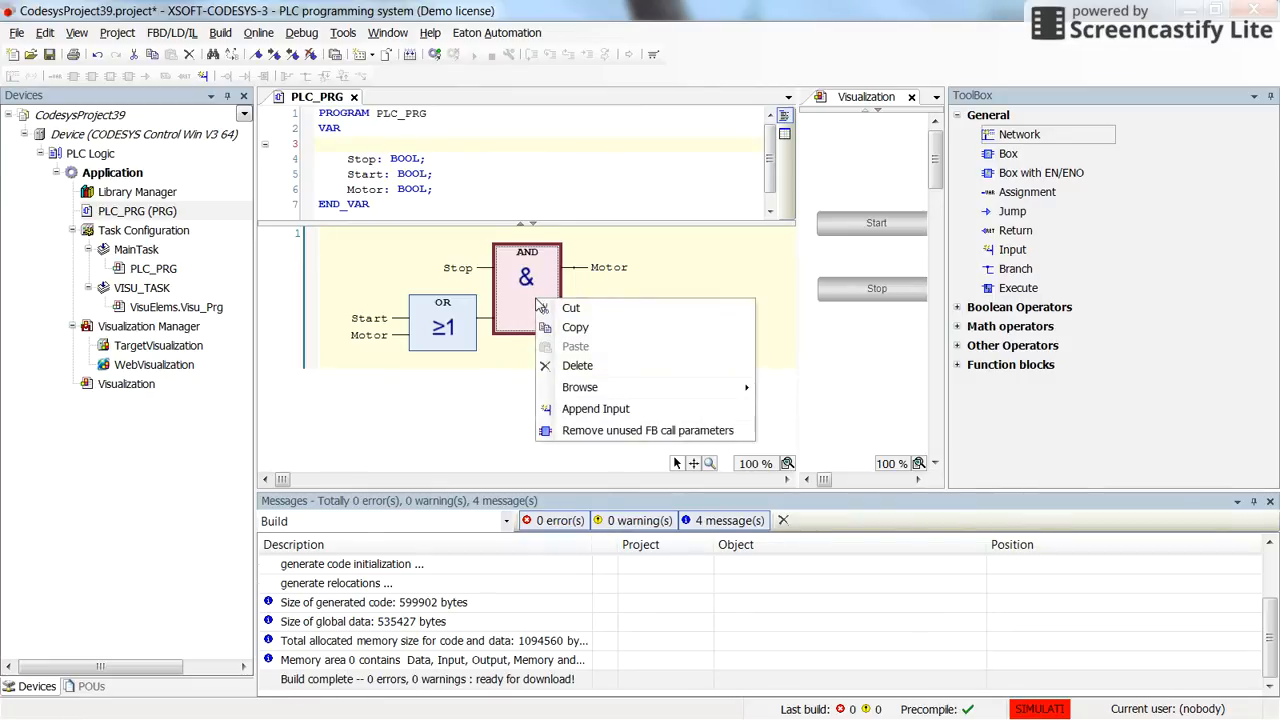
mouse_move(596, 408)
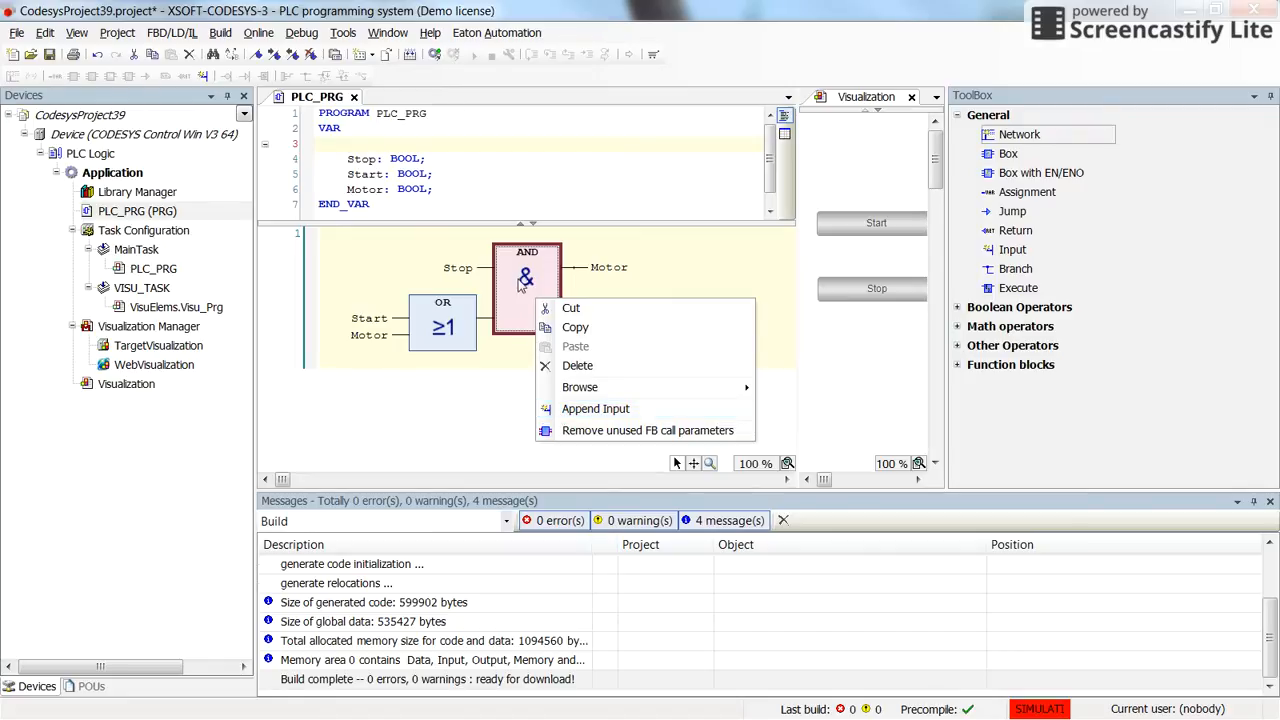
mouse_move(596, 408)
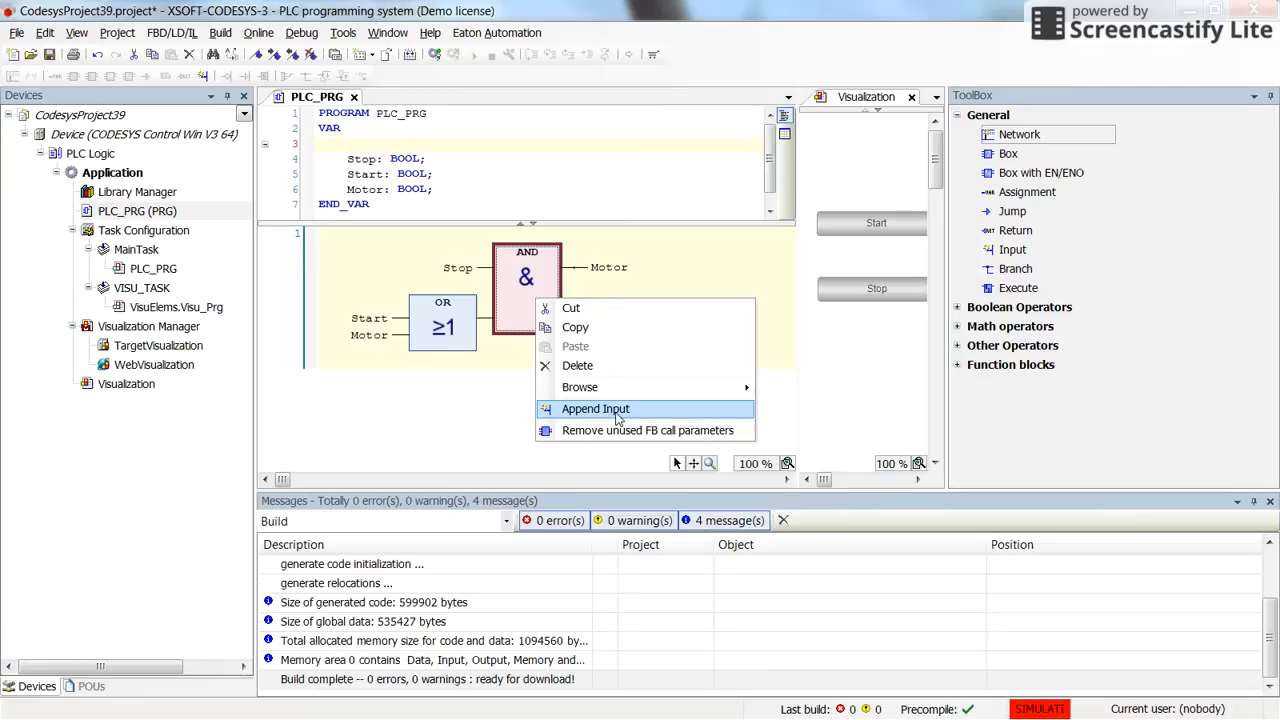
click(596, 408)
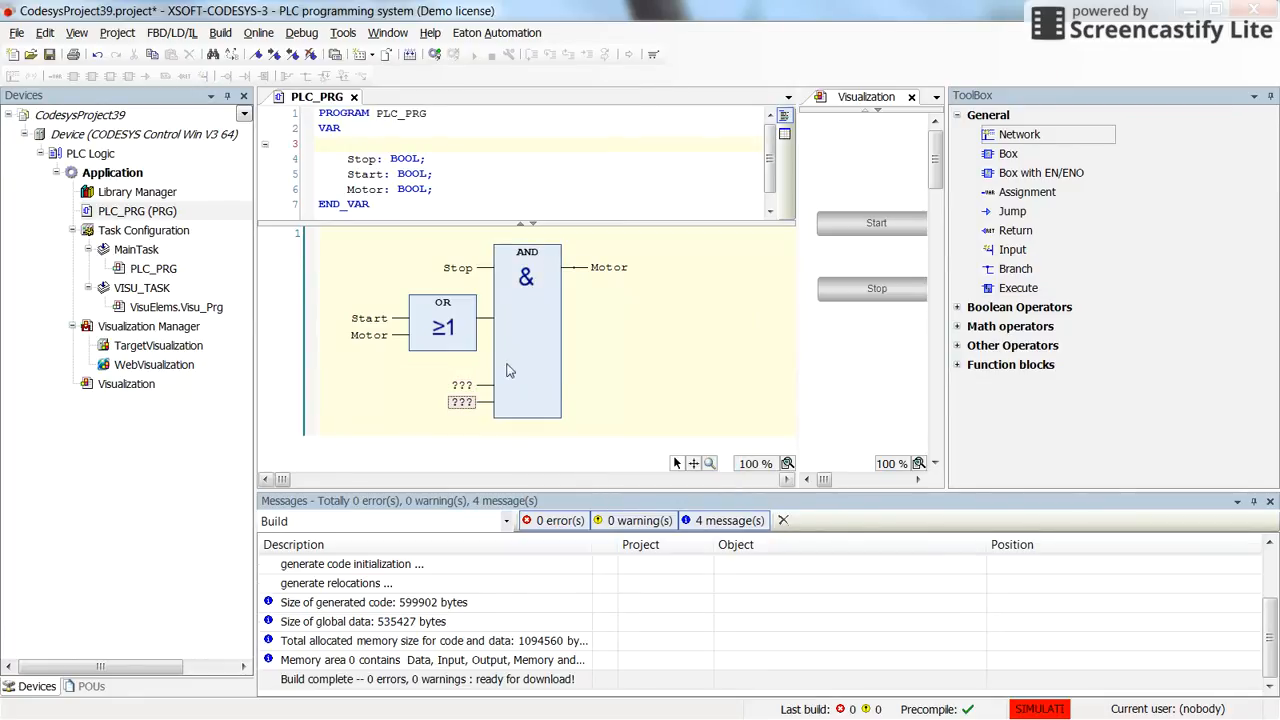
right_click(528, 330)
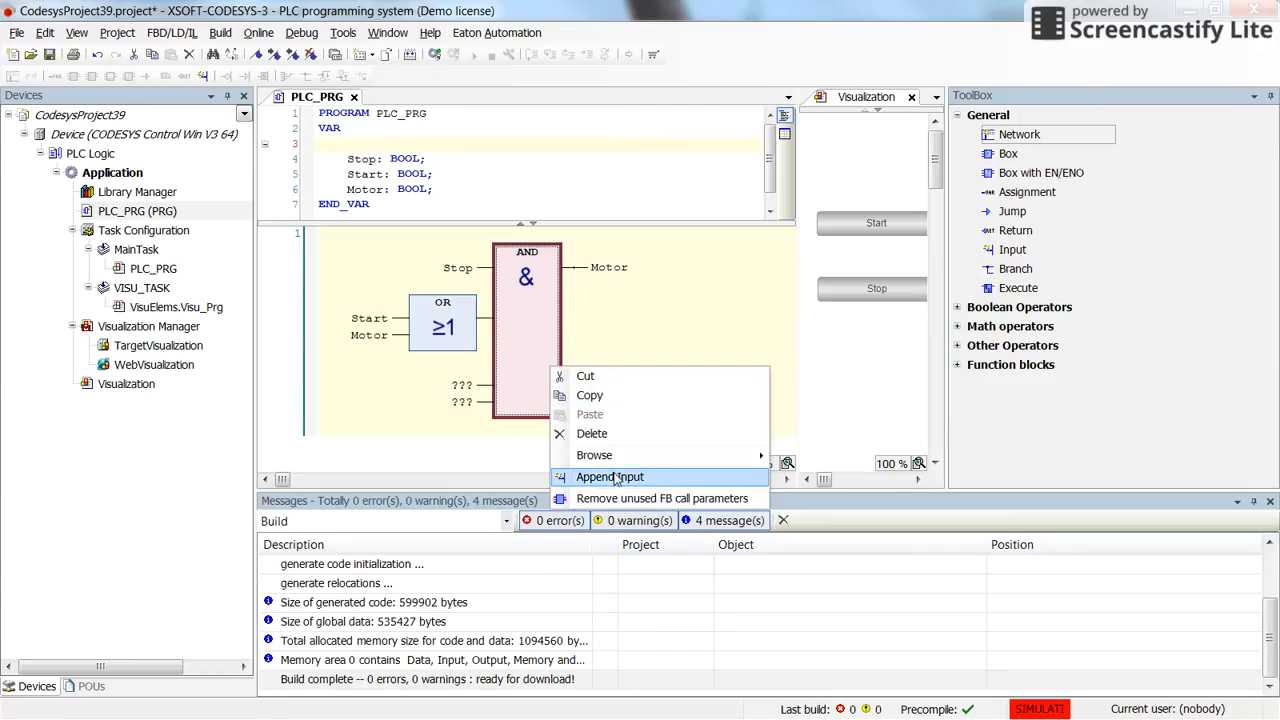
click(608, 476)
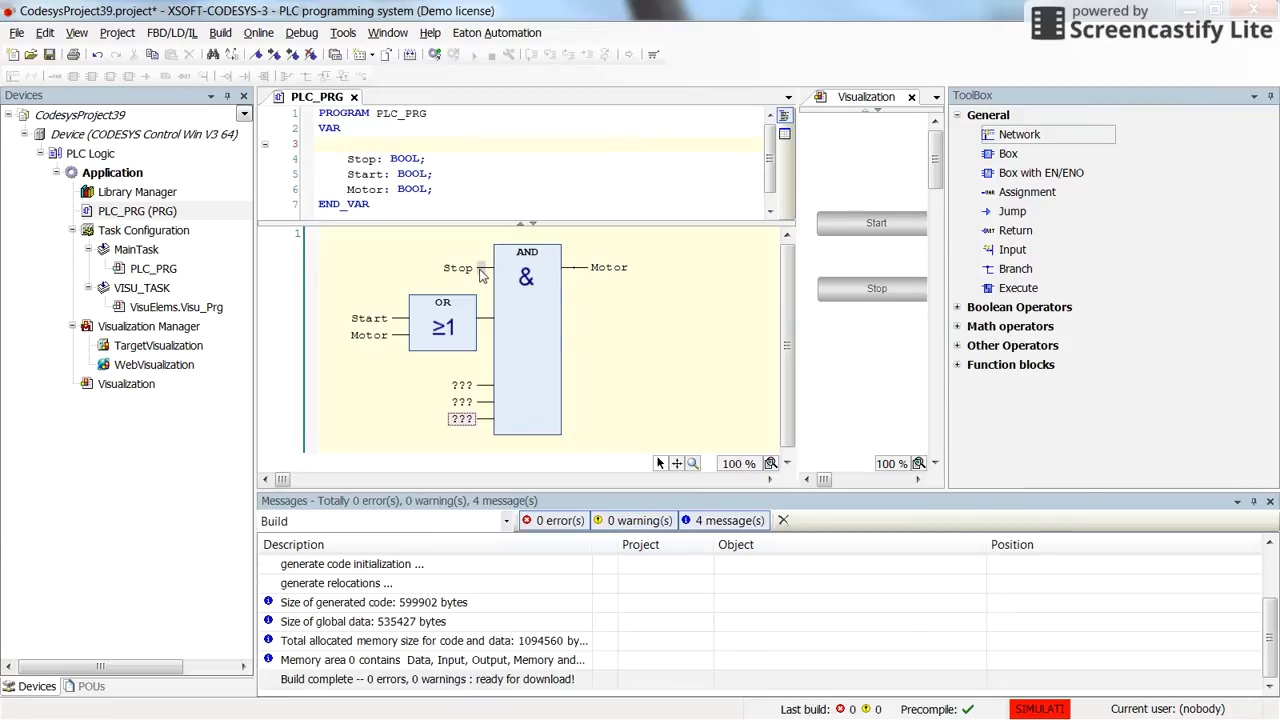
right_click(528, 330)
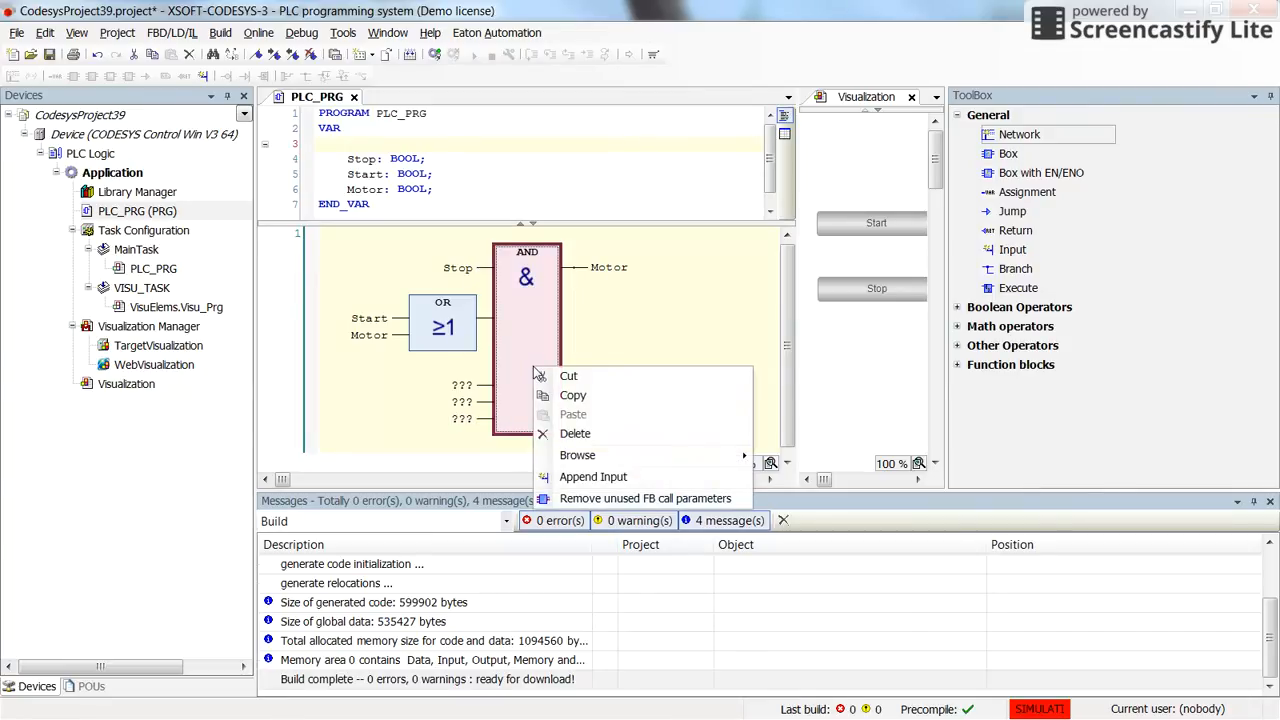
mouse_move(644, 498)
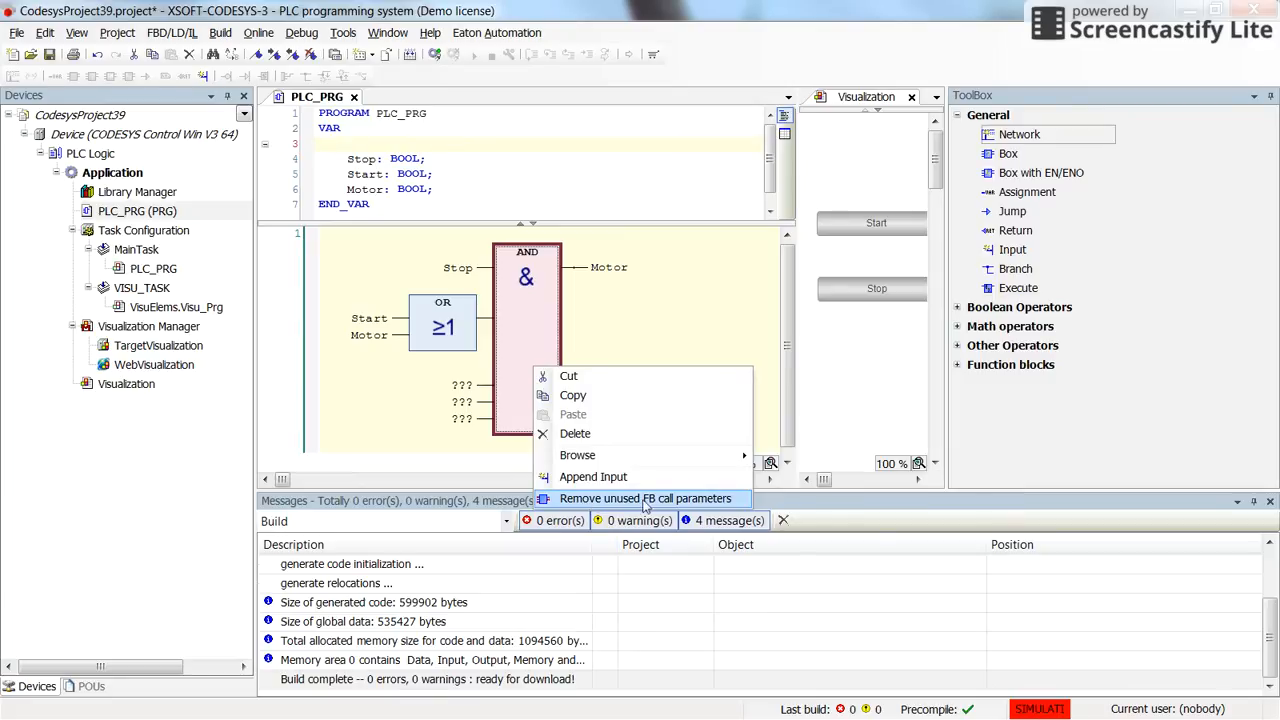
Remove the AND block's unused inputs, then toggle negation on the Stop input on and off.
click(644, 498)
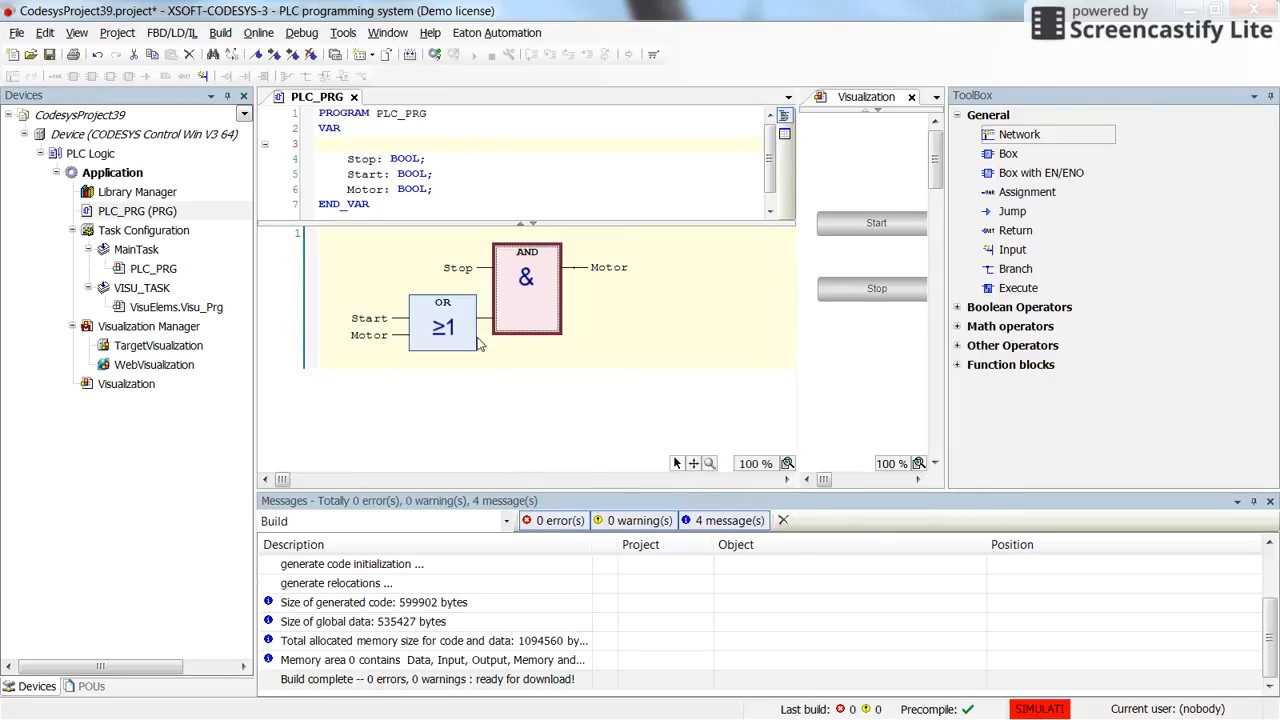
mouse_move(350, 356)
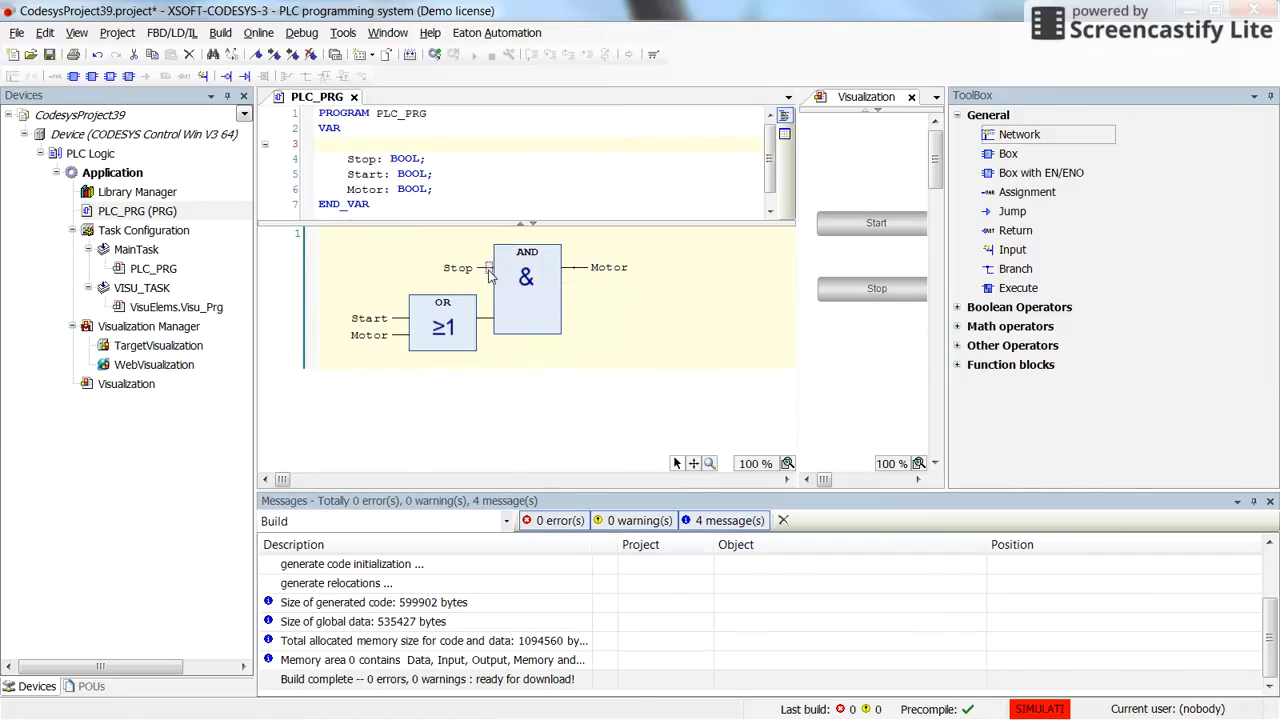
right_click(490, 268)
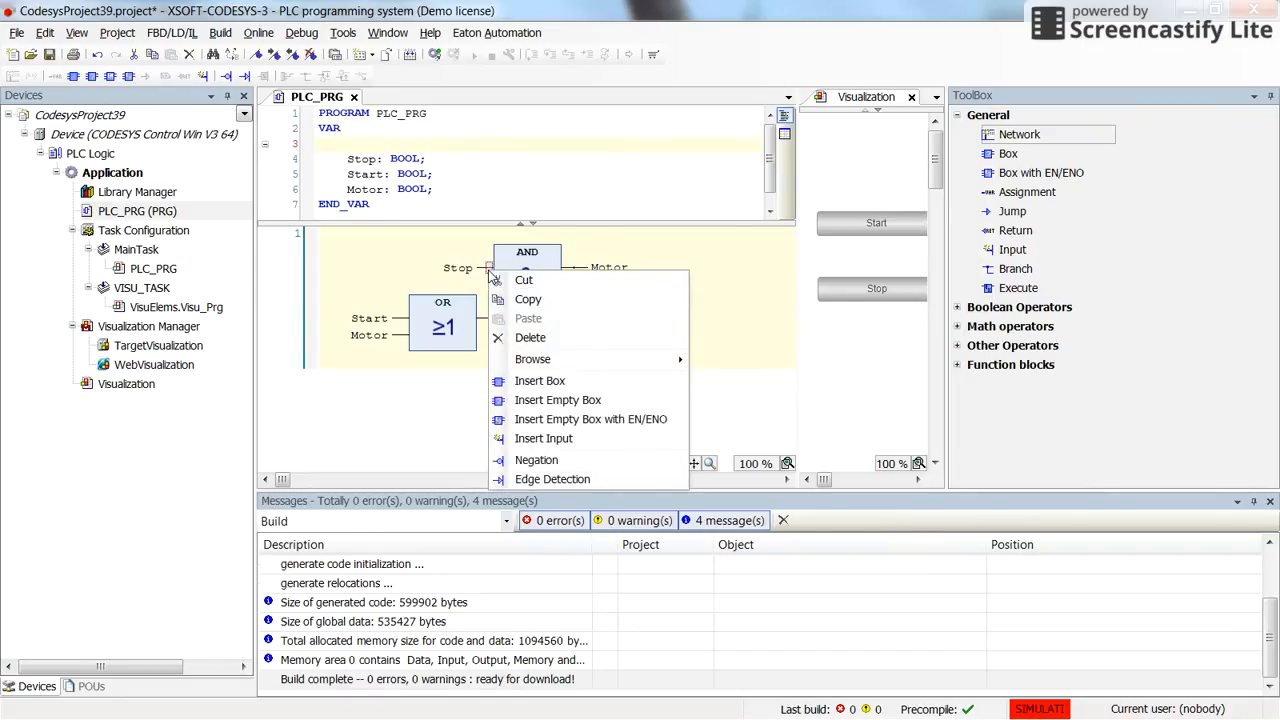
mouse_move(536, 458)
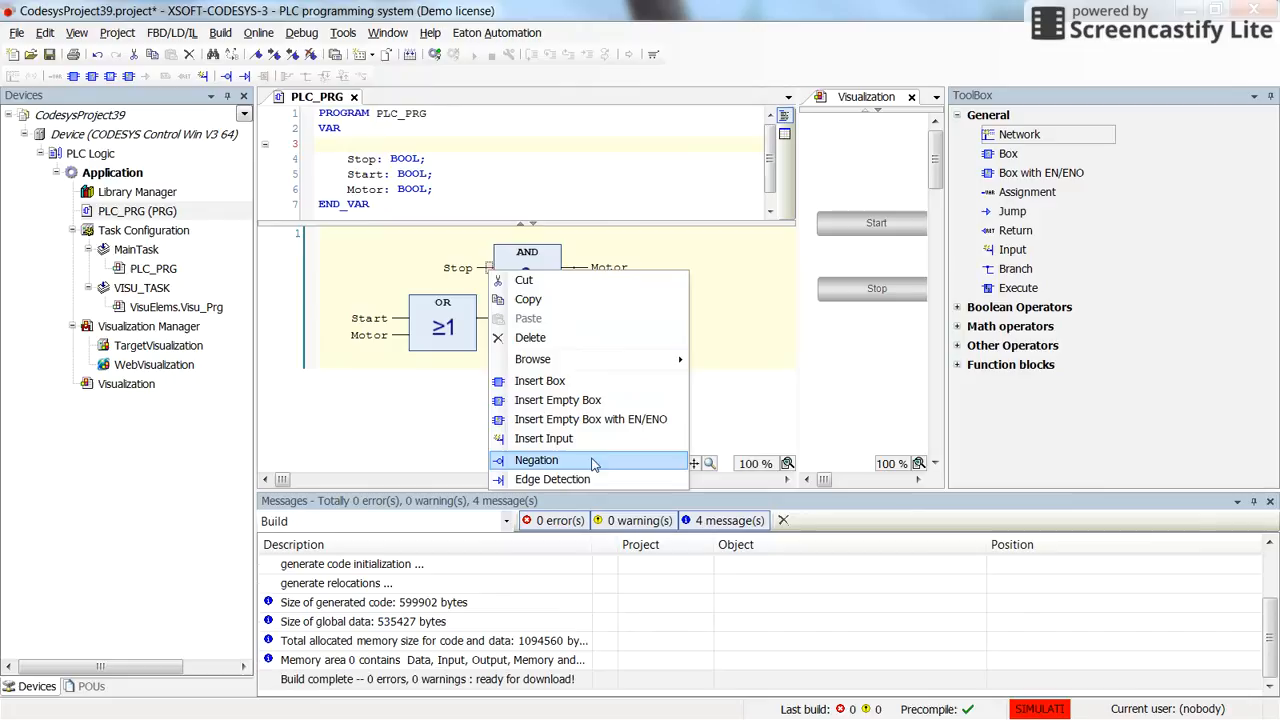
click(536, 458)
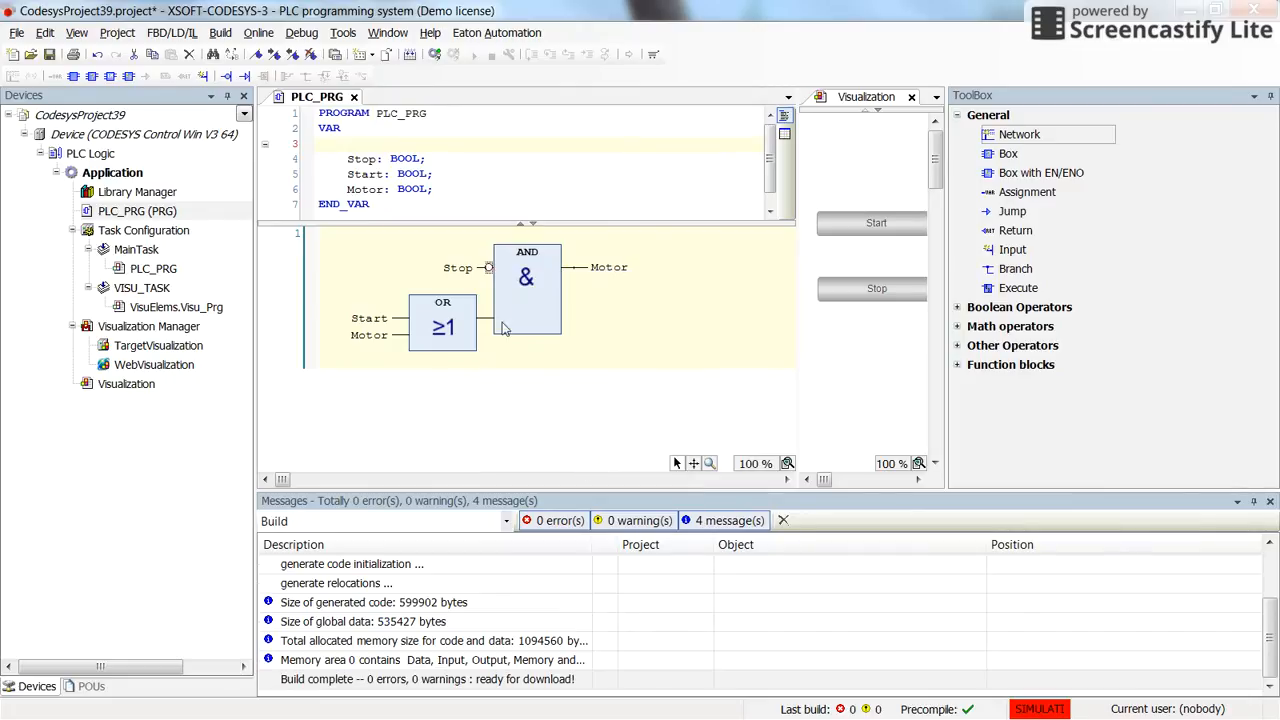
right_click(528, 290)
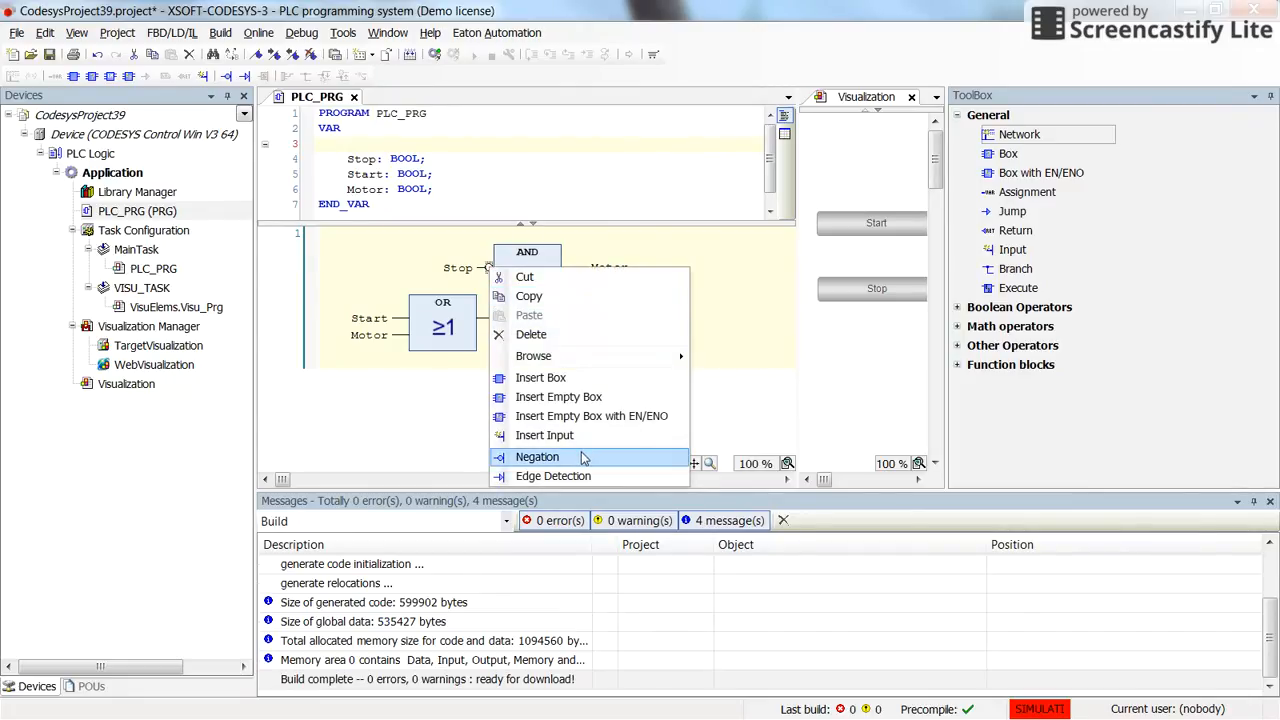
click(536, 456)
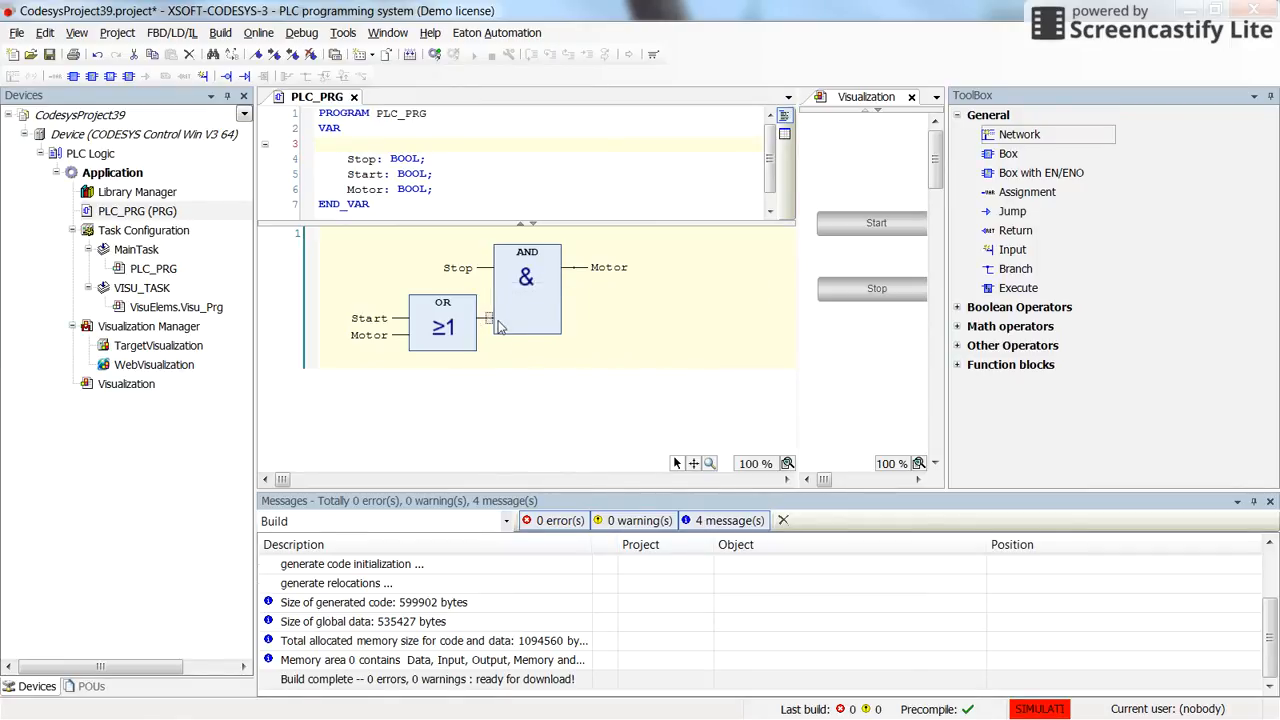
Change options from the context menu of the OR block's output connection.
right_click(490, 326)
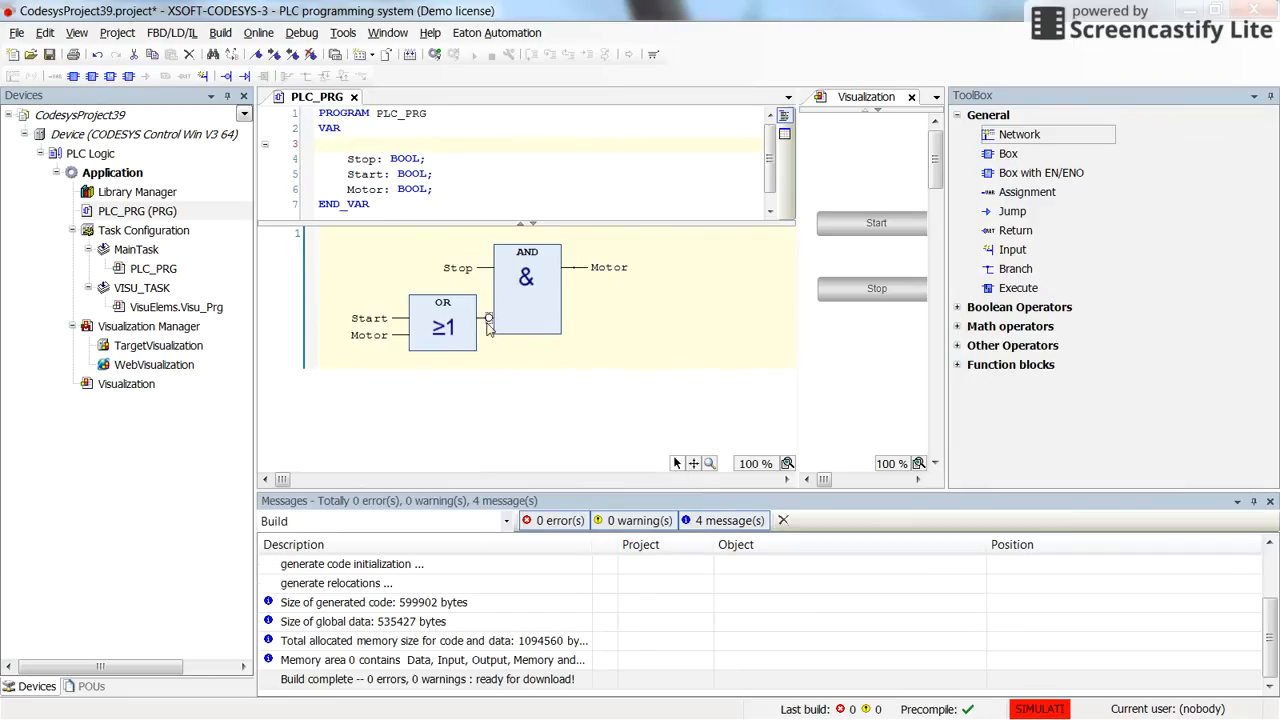
mouse_move(488, 320)
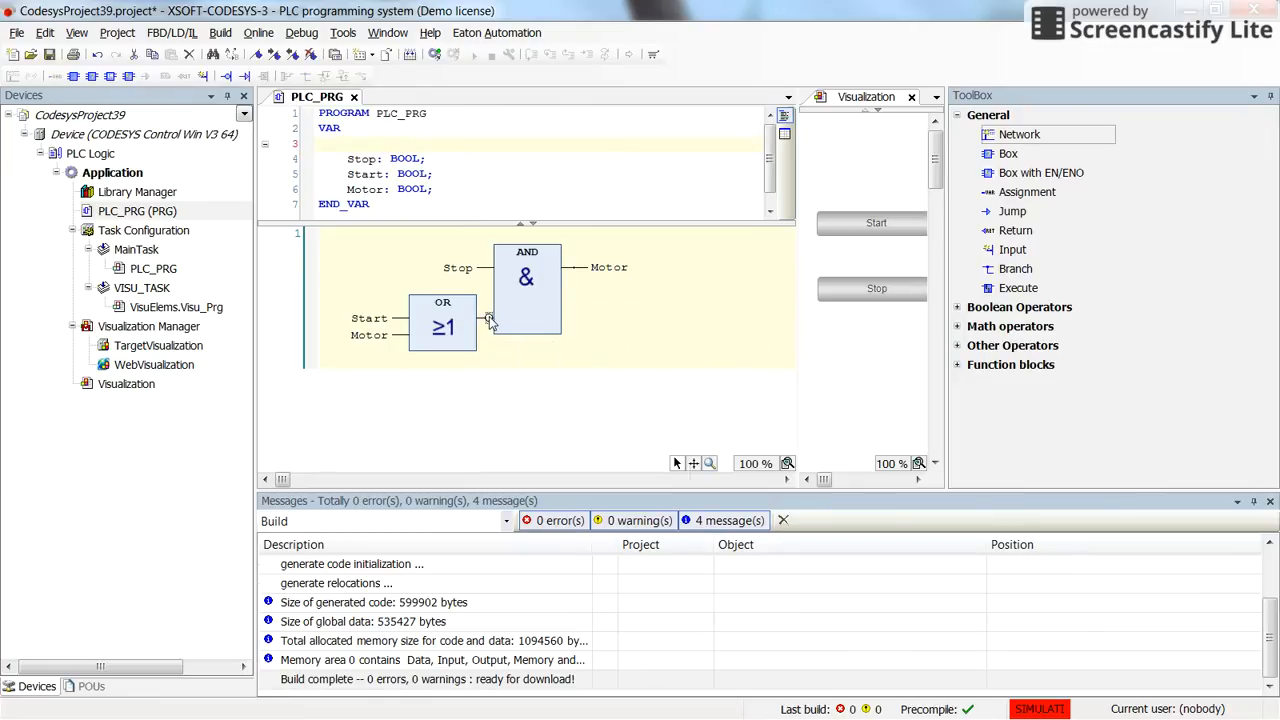
right_click(488, 318)
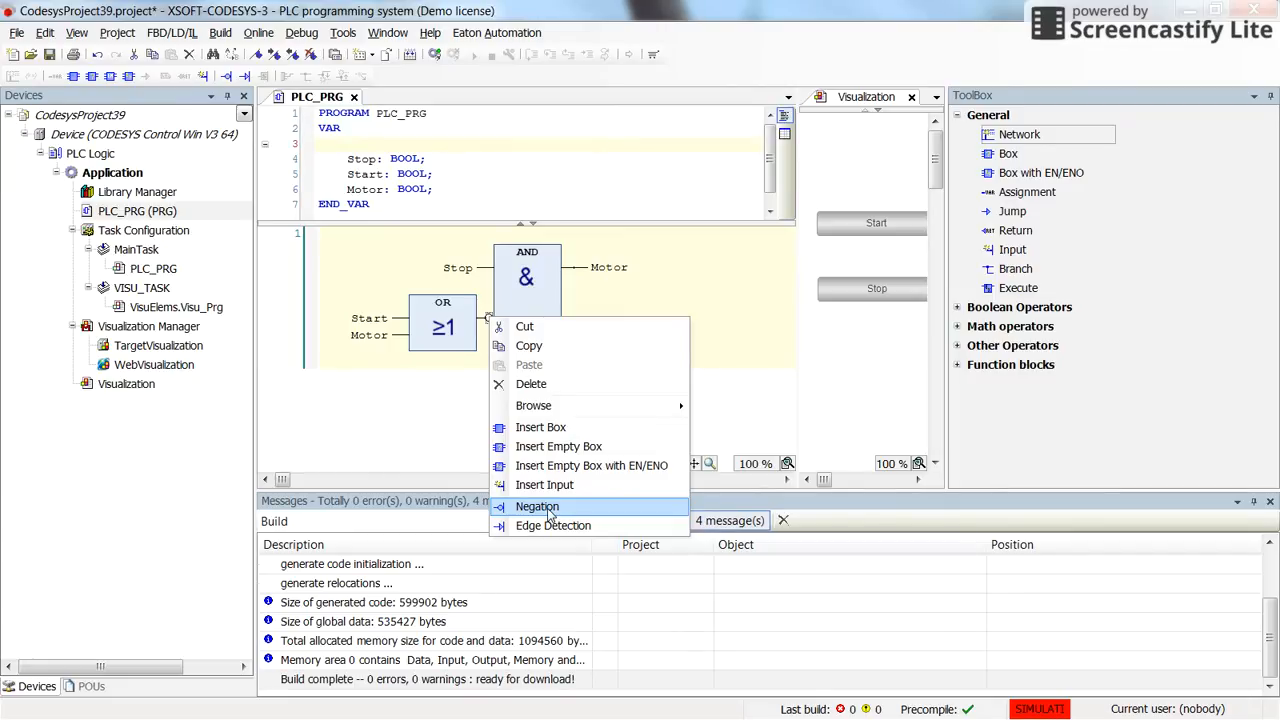
mouse_move(572, 512)
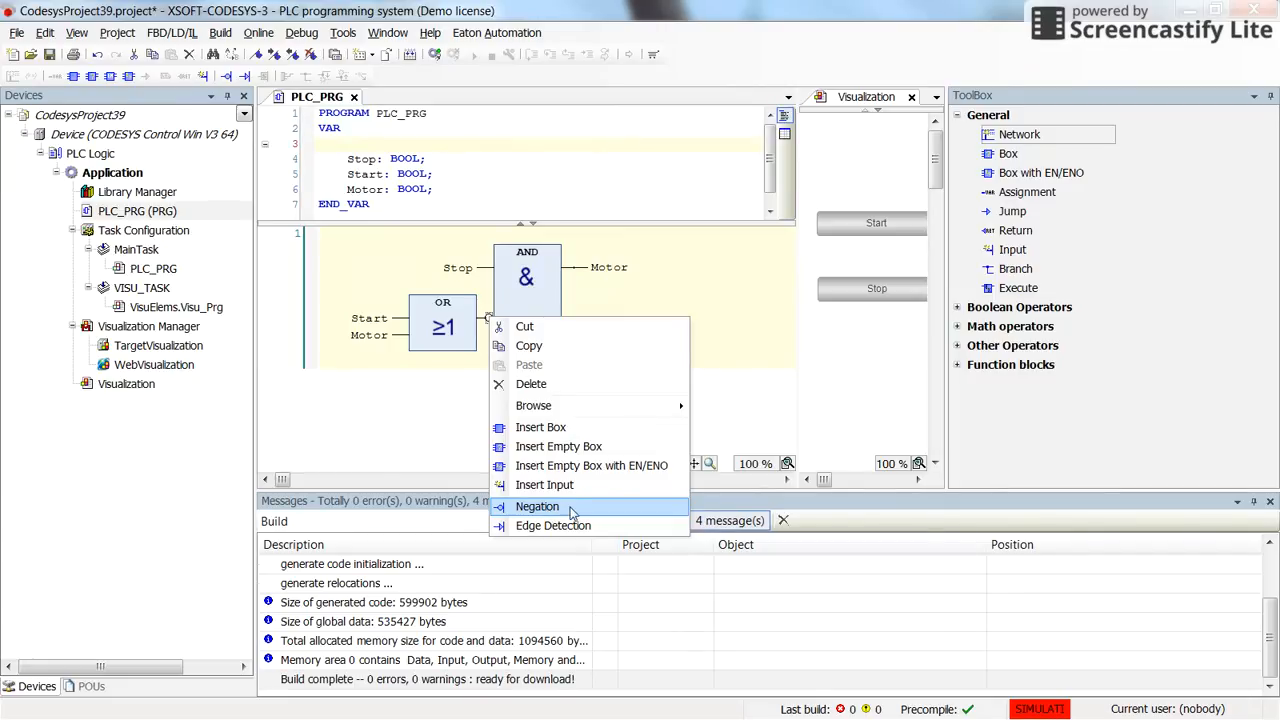
mouse_move(528, 346)
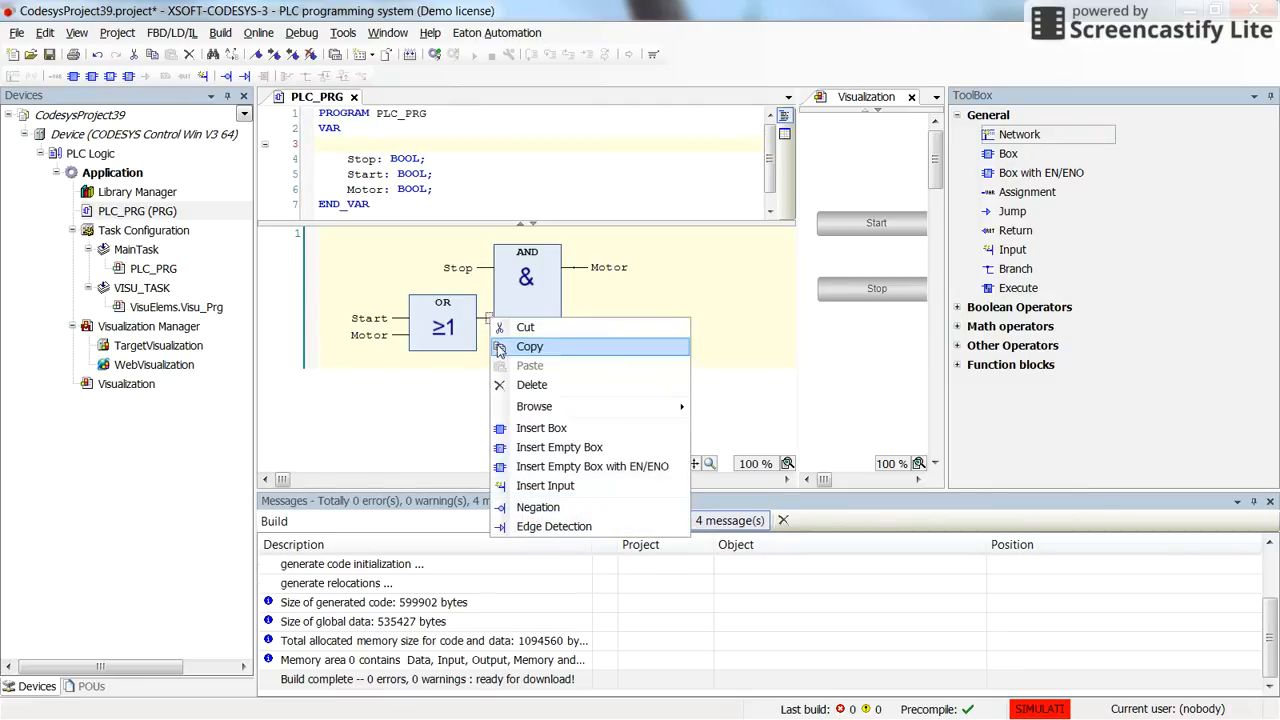
mouse_move(554, 526)
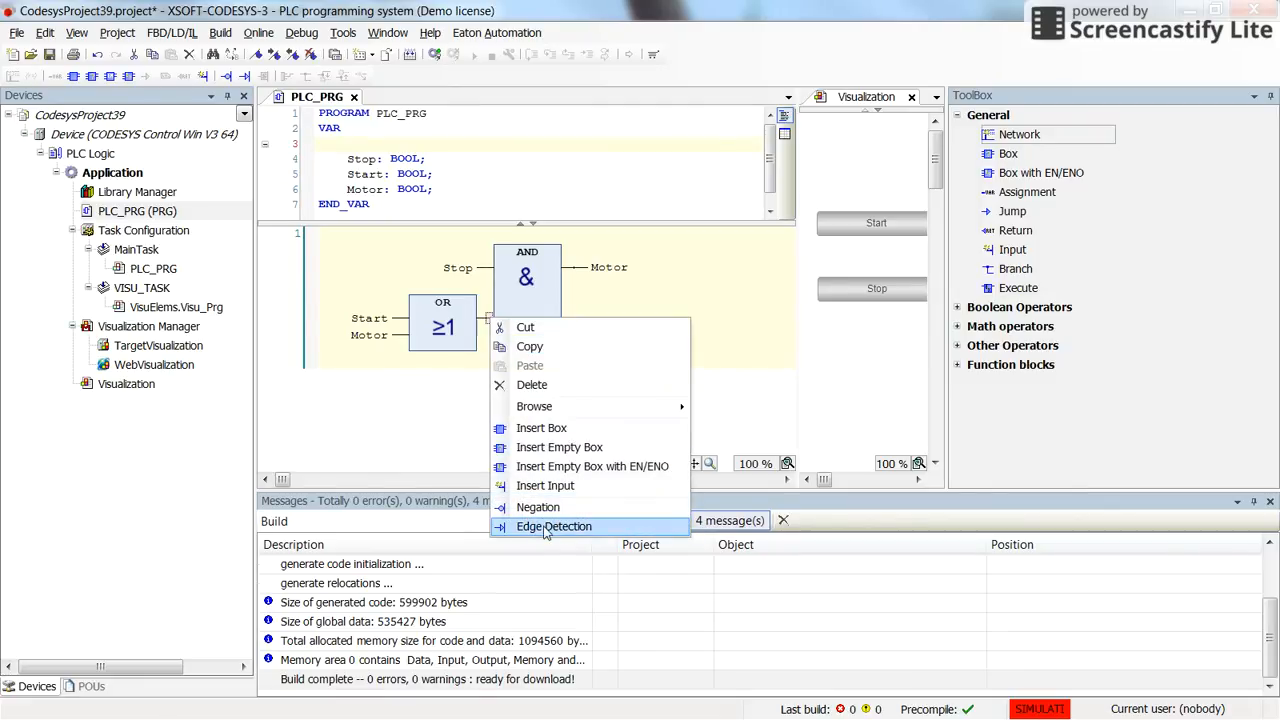
mouse_move(560, 532)
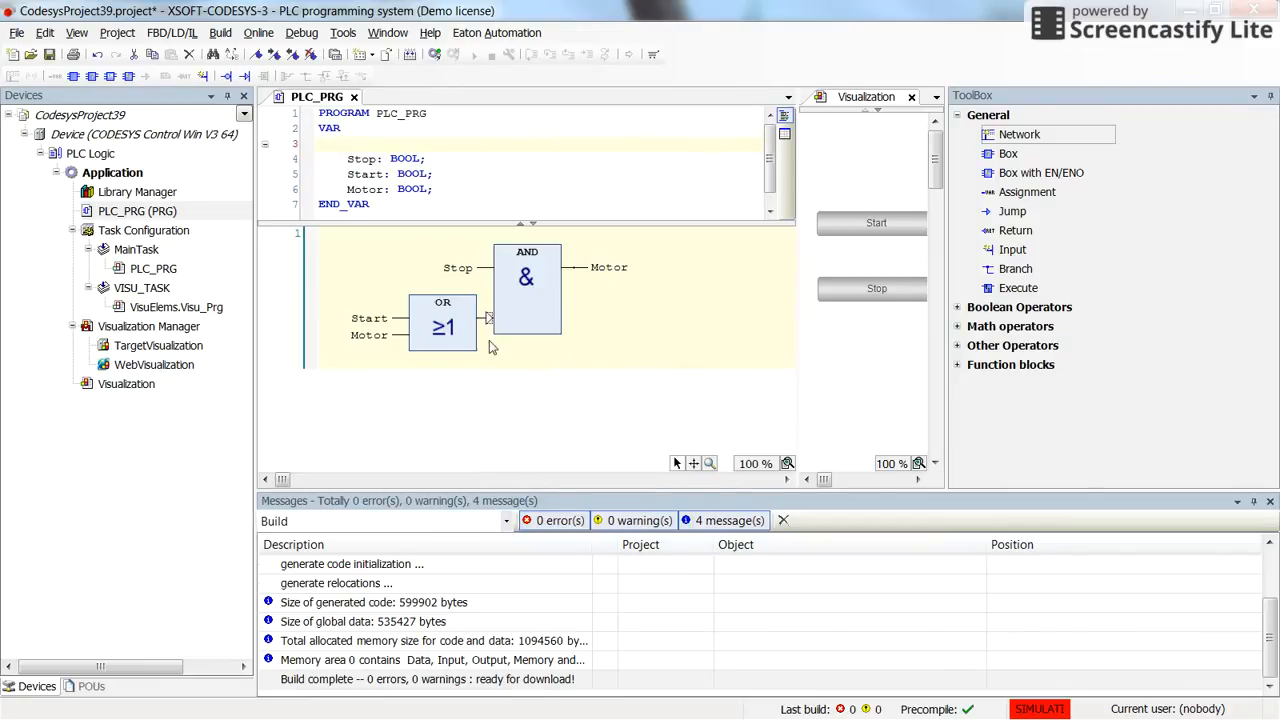
mouse_move(610, 330)
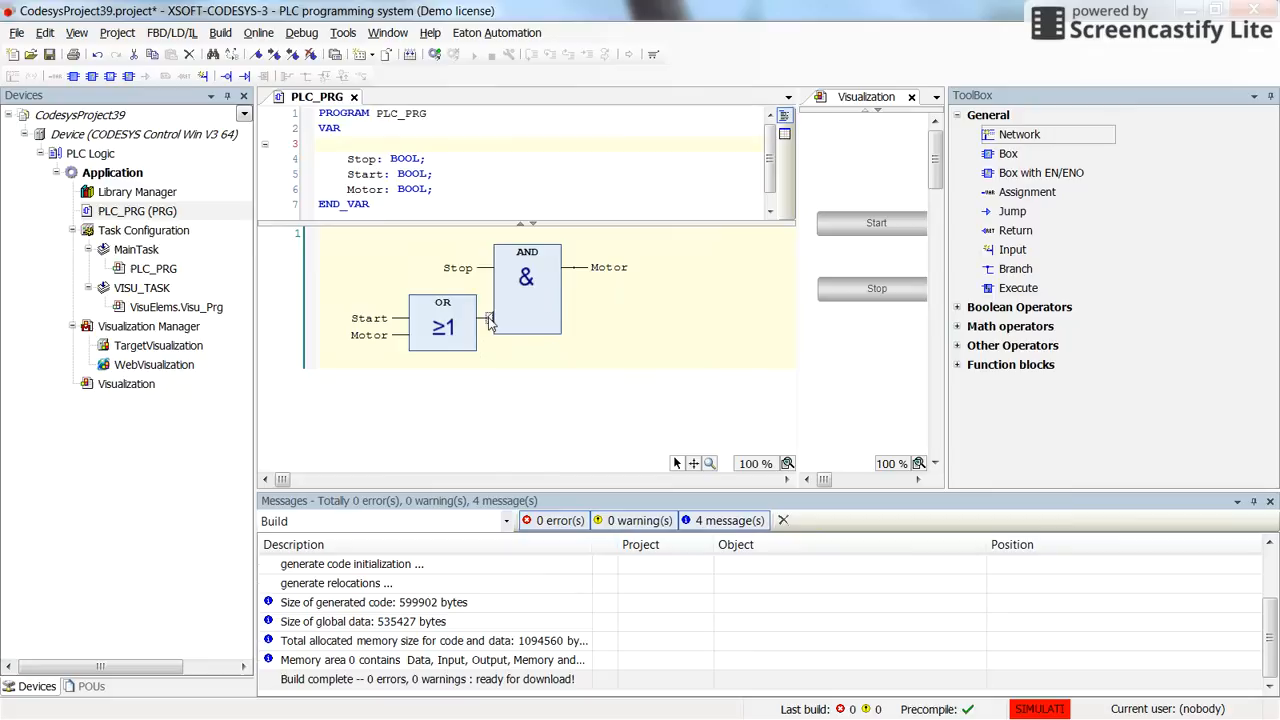
click(552, 520)
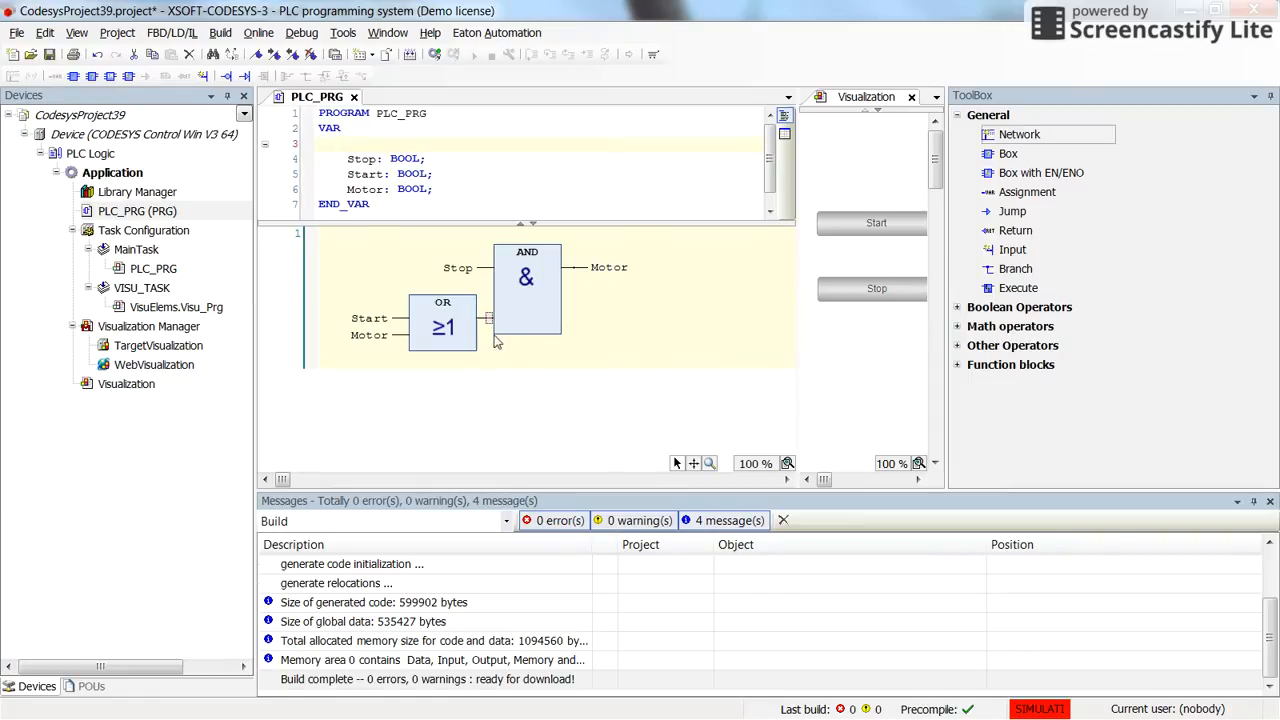
mouse_move(488, 338)
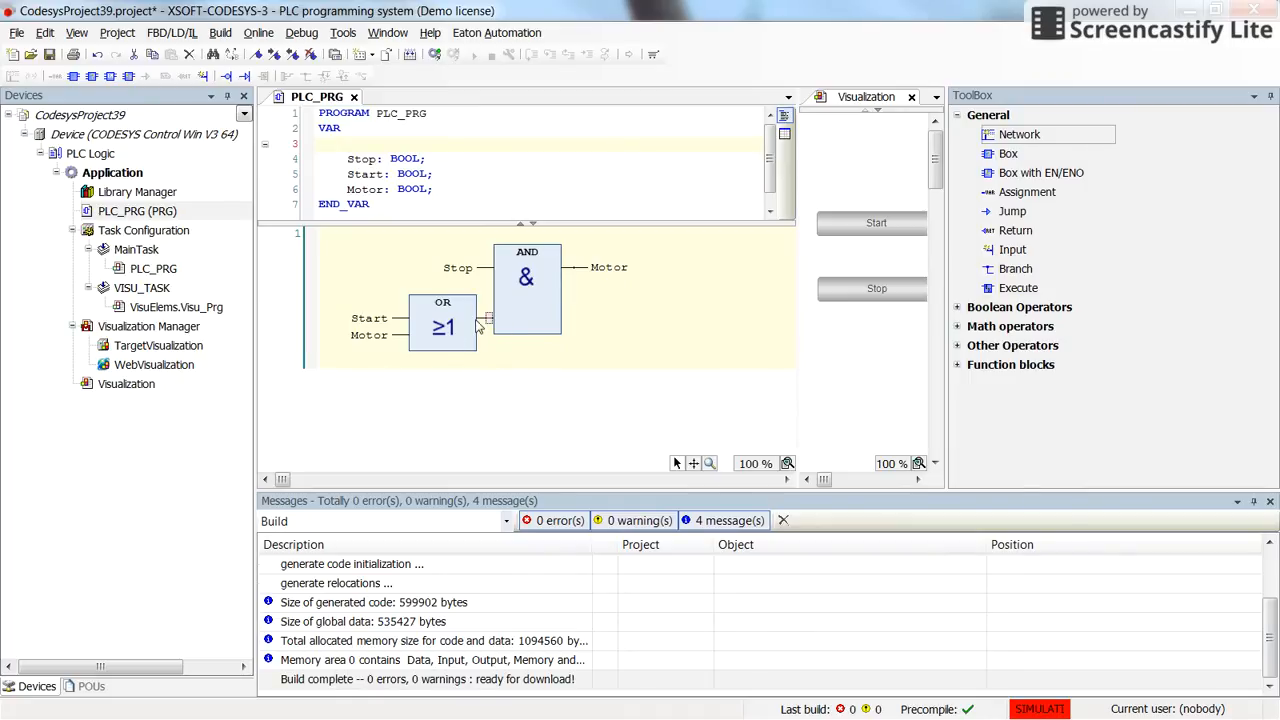
right_click(484, 322)
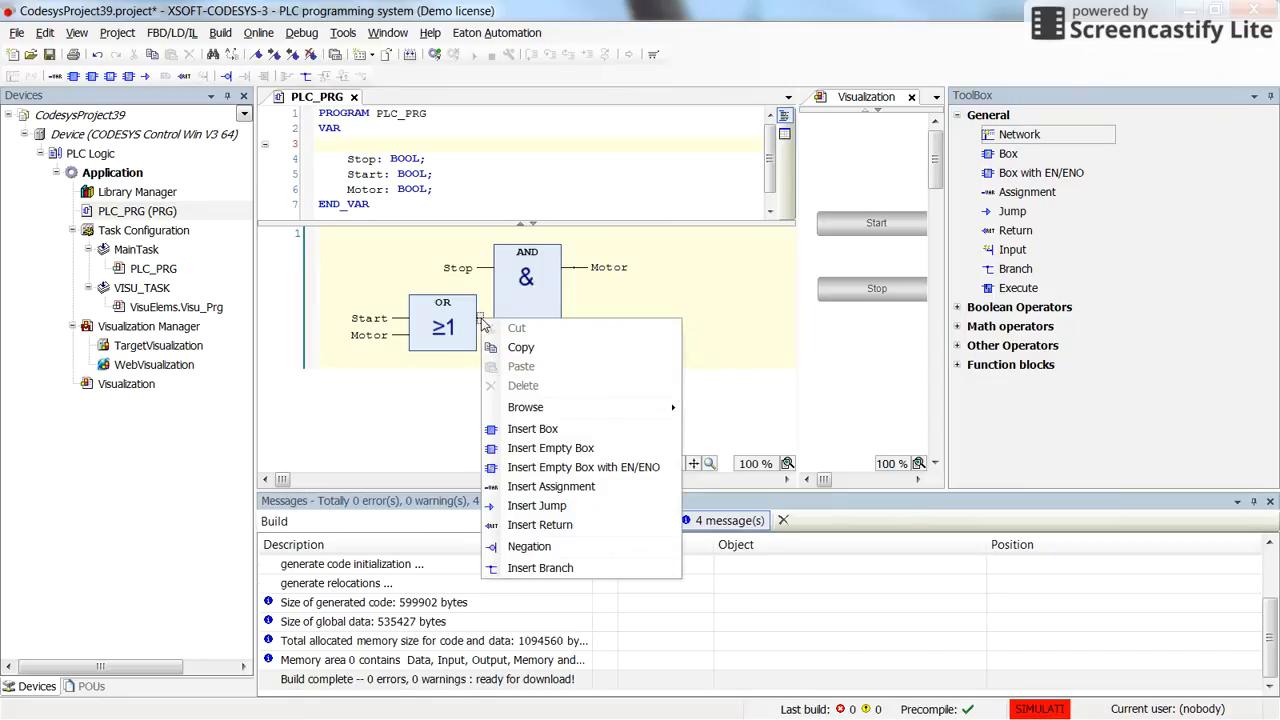
mouse_move(520, 348)
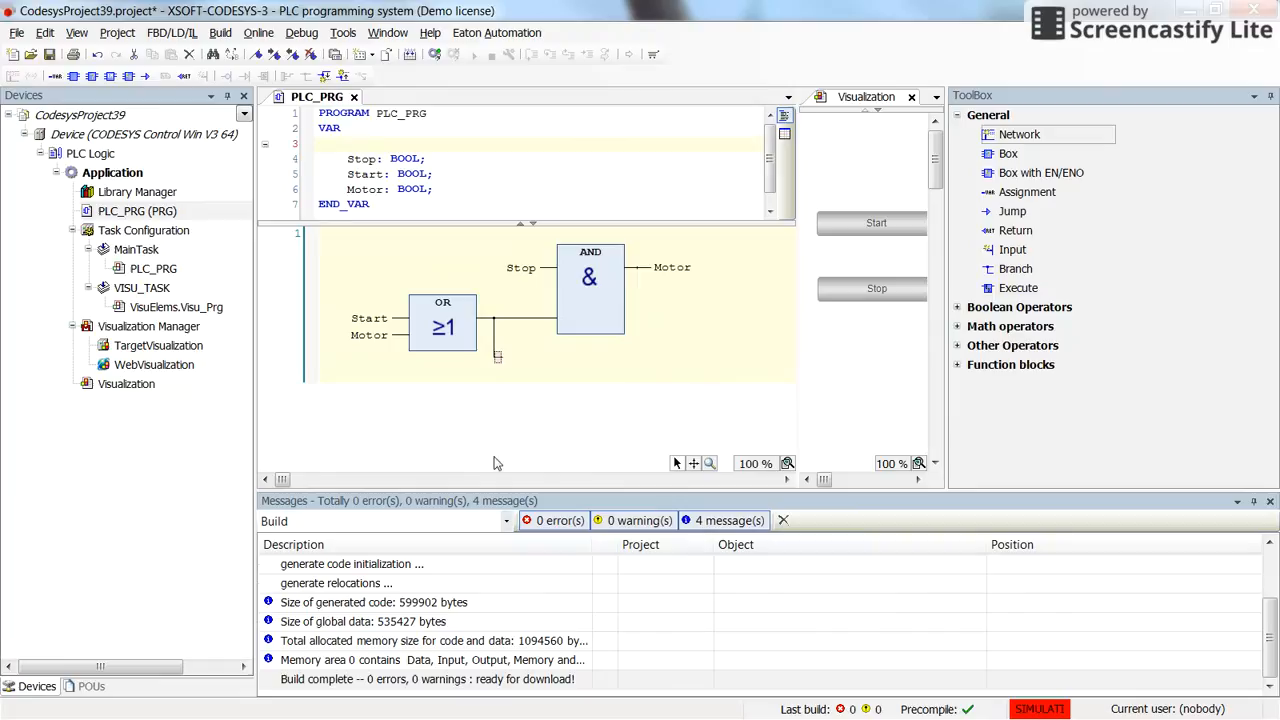
mouse_move(490, 322)
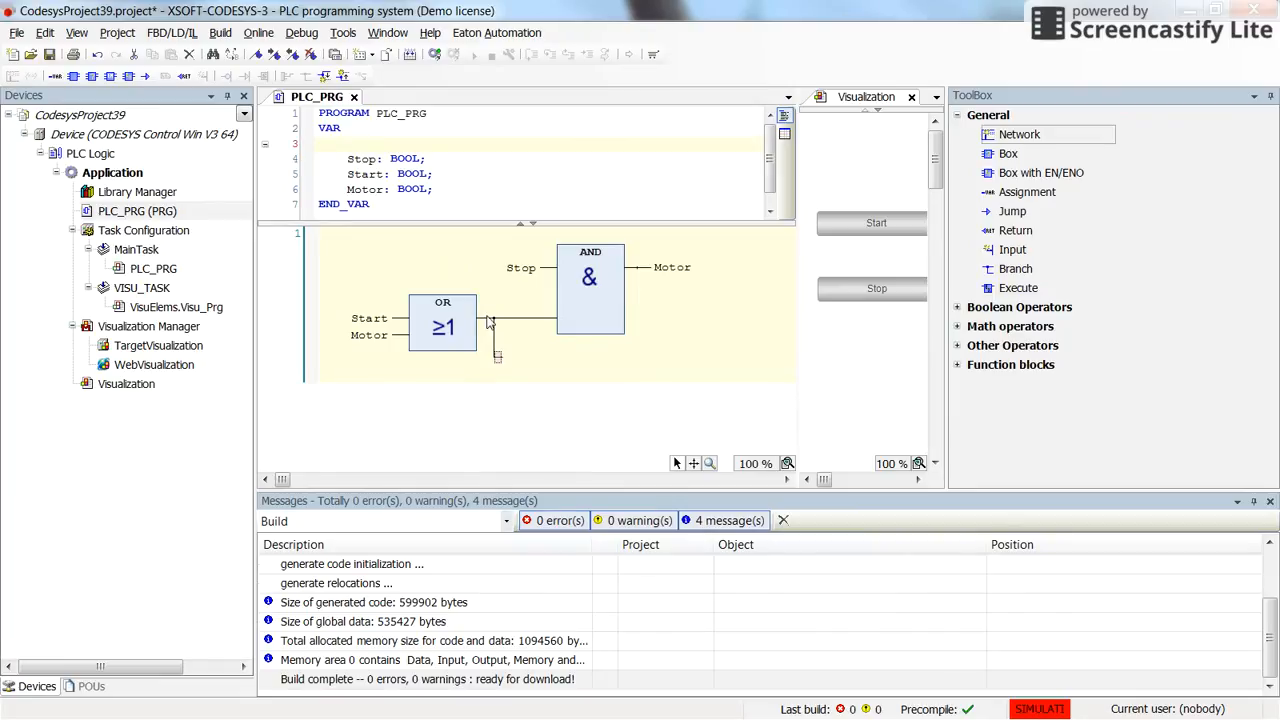
mouse_move(616, 364)
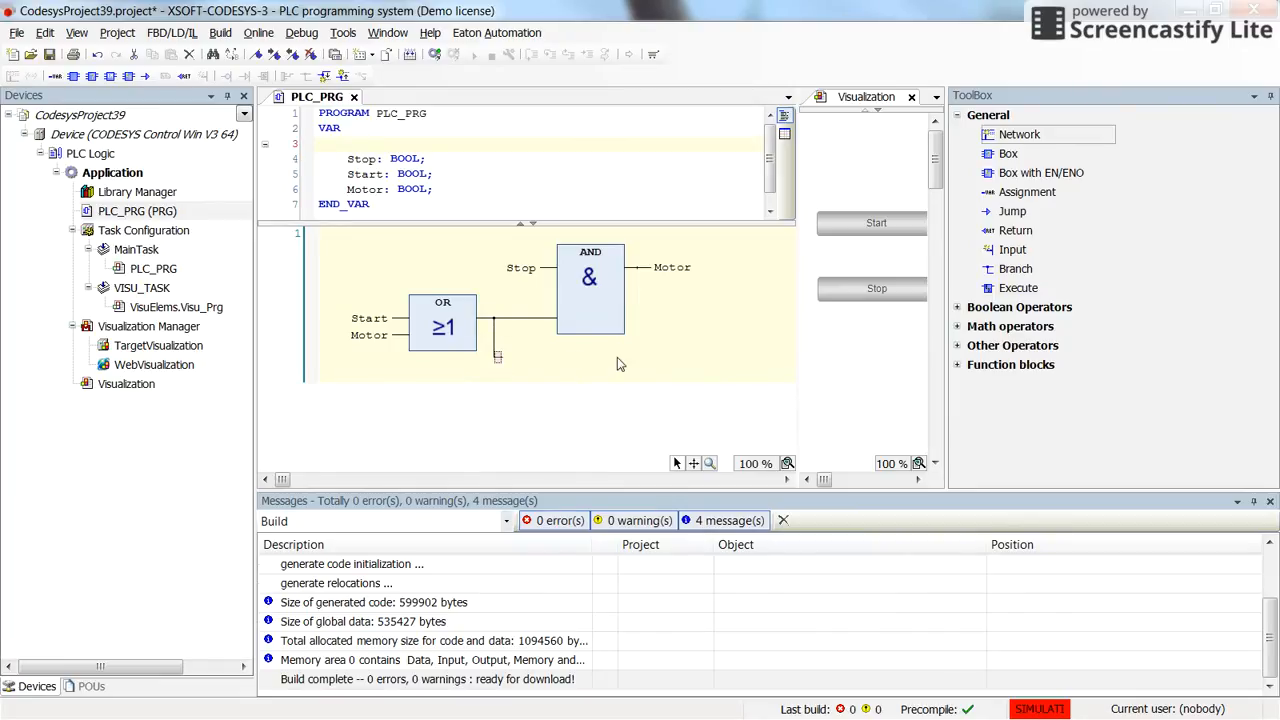
mouse_move(504, 358)
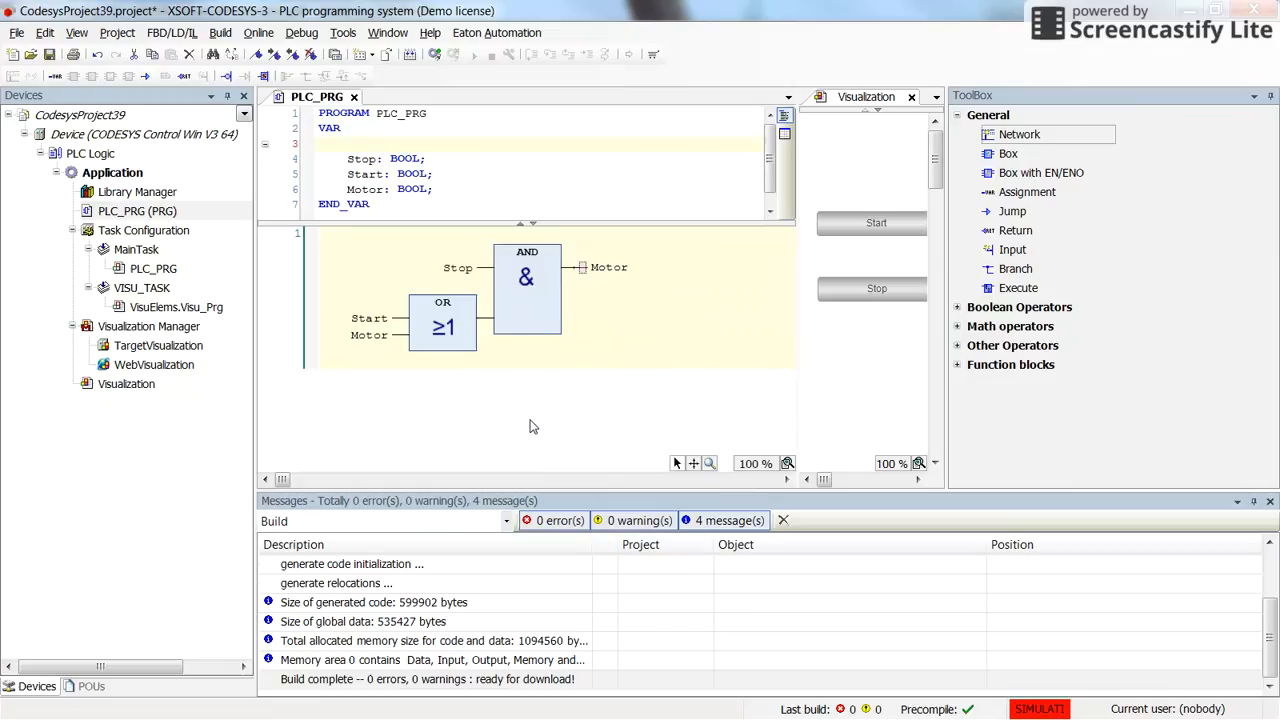
mouse_move(640, 370)
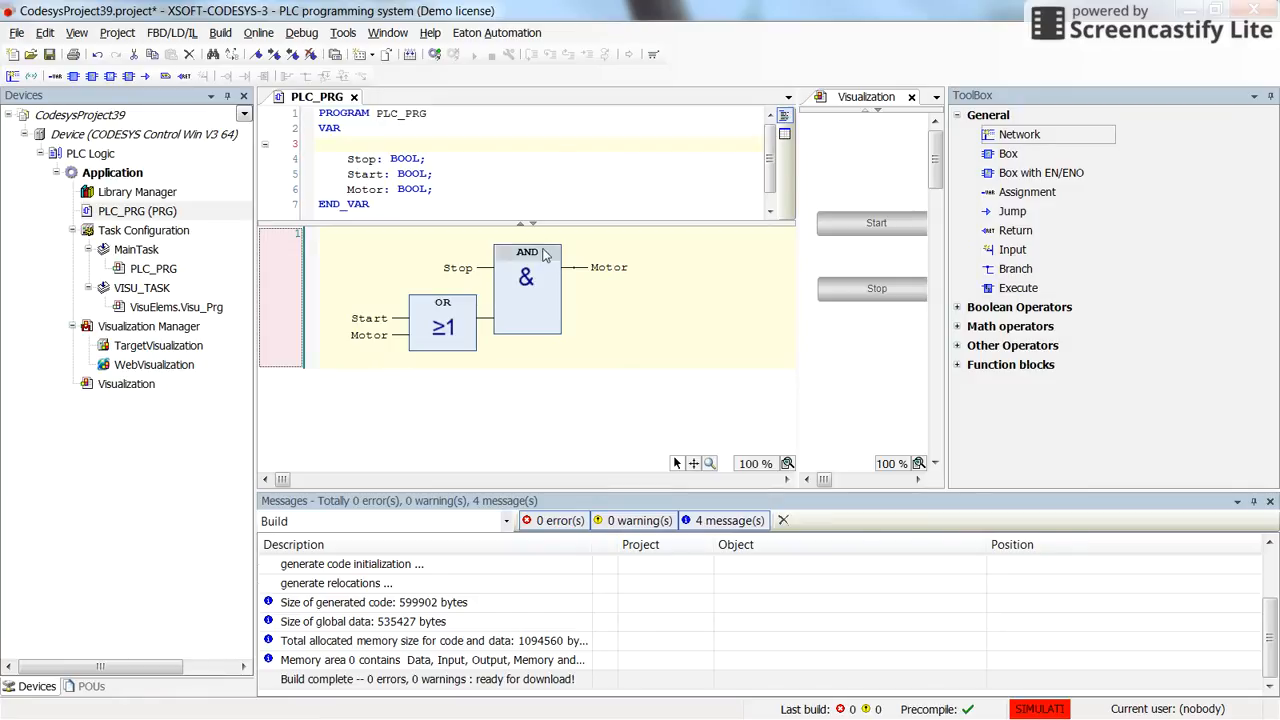
click(496, 128)
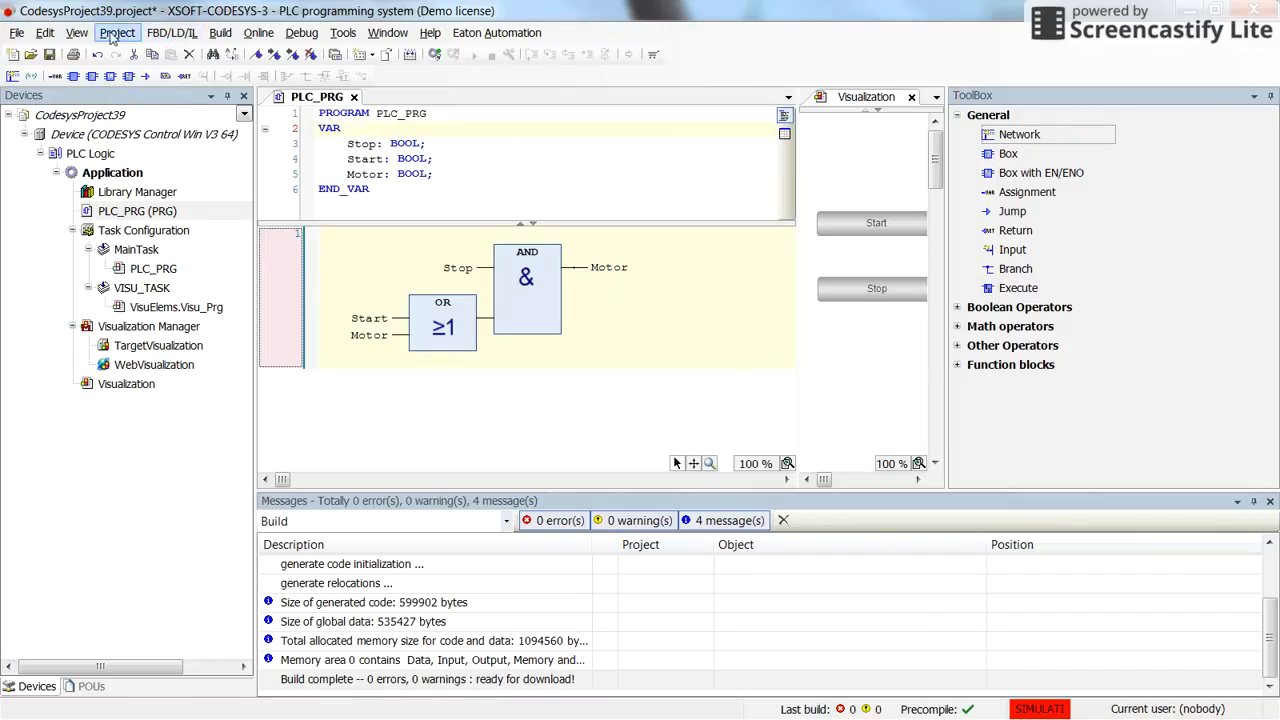
Show PLC_PRG as ladder logic via FBD/LD/IL > View (Ctrl+2).
click(172, 32)
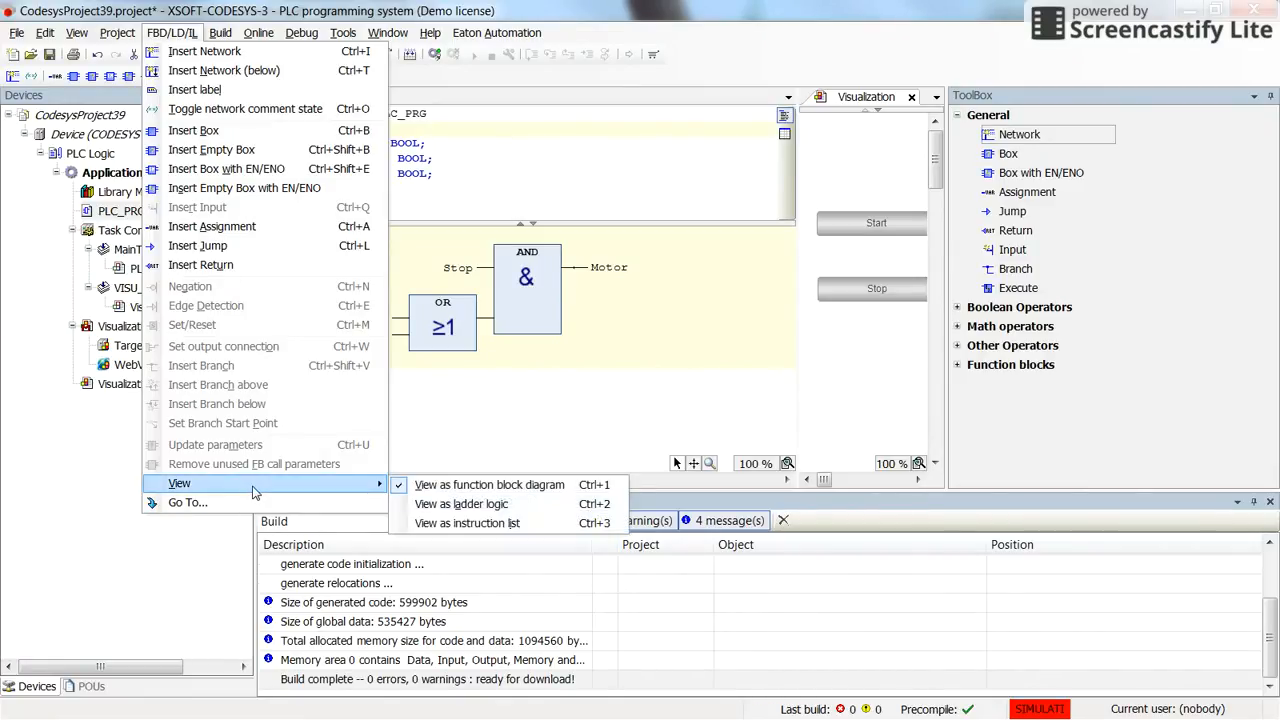
mouse_move(488, 484)
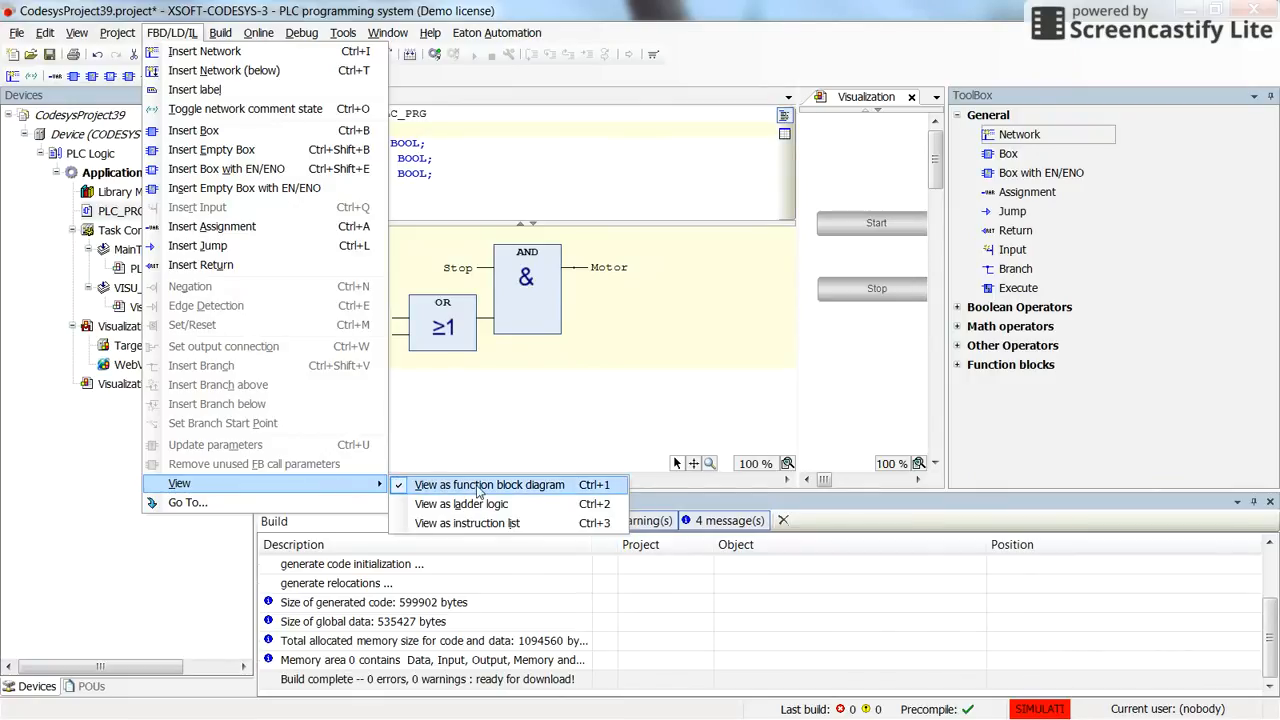
mouse_move(460, 504)
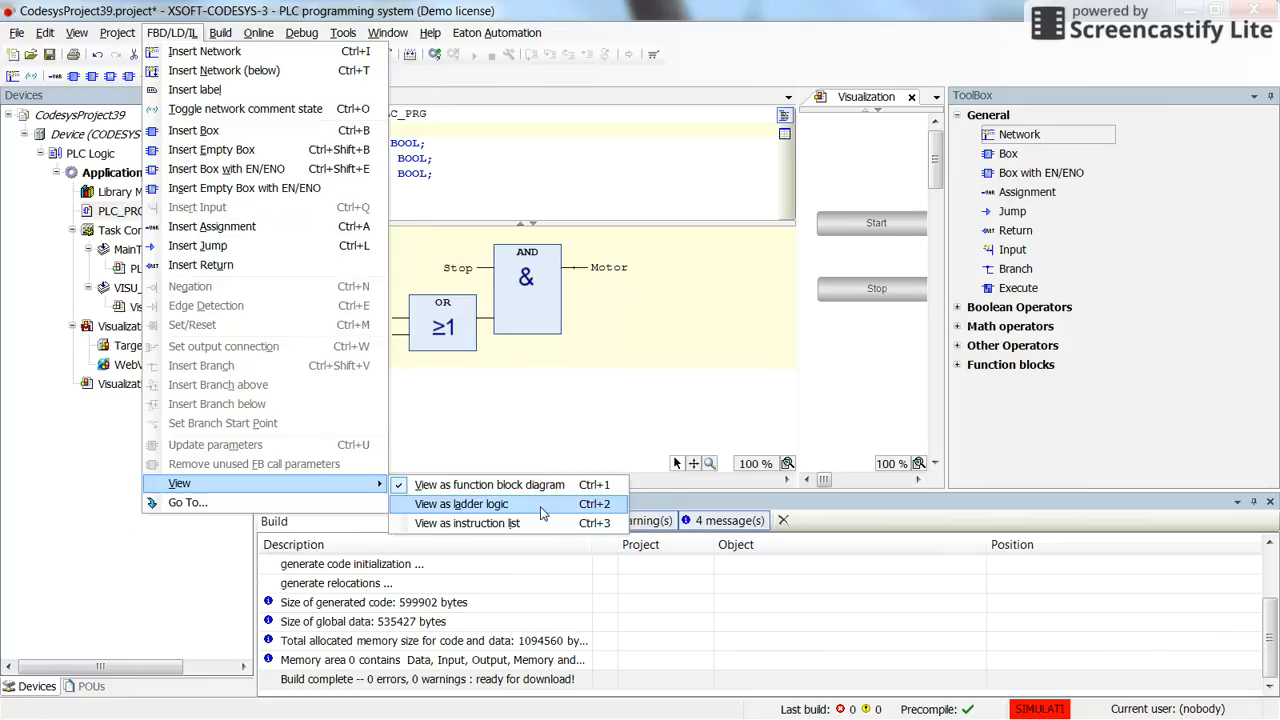
click(460, 504)
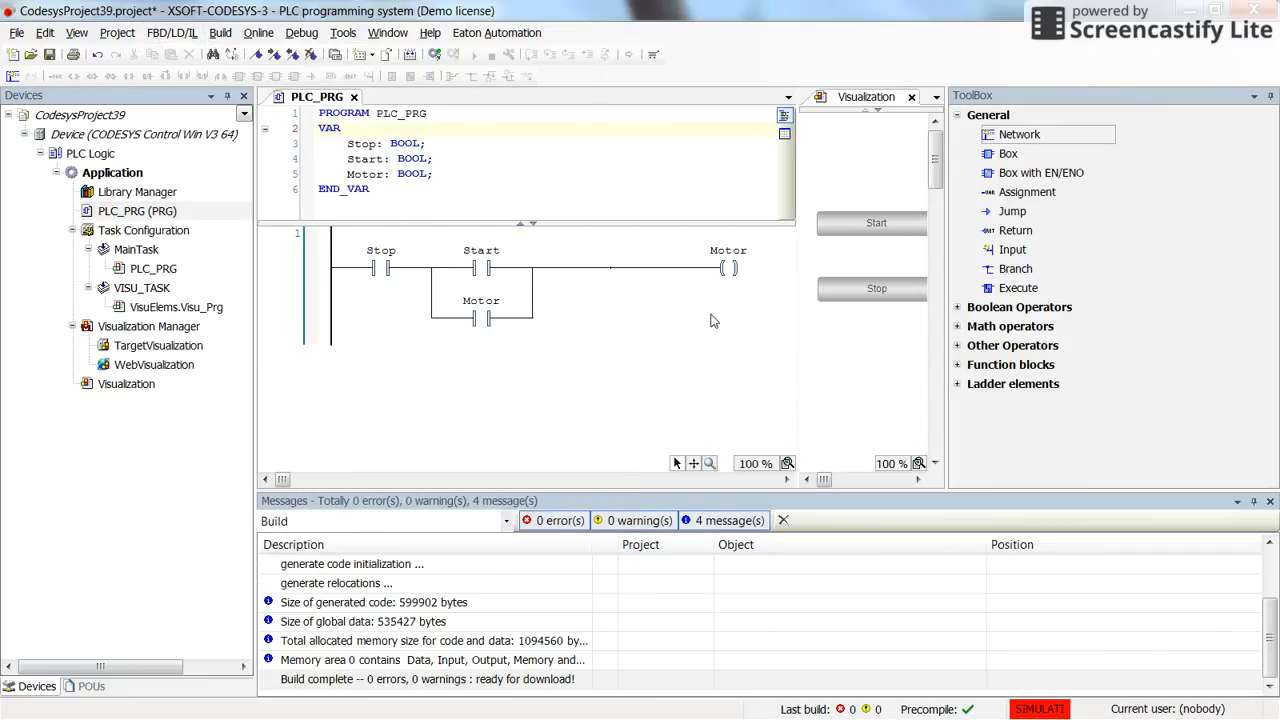
mouse_move(436, 354)
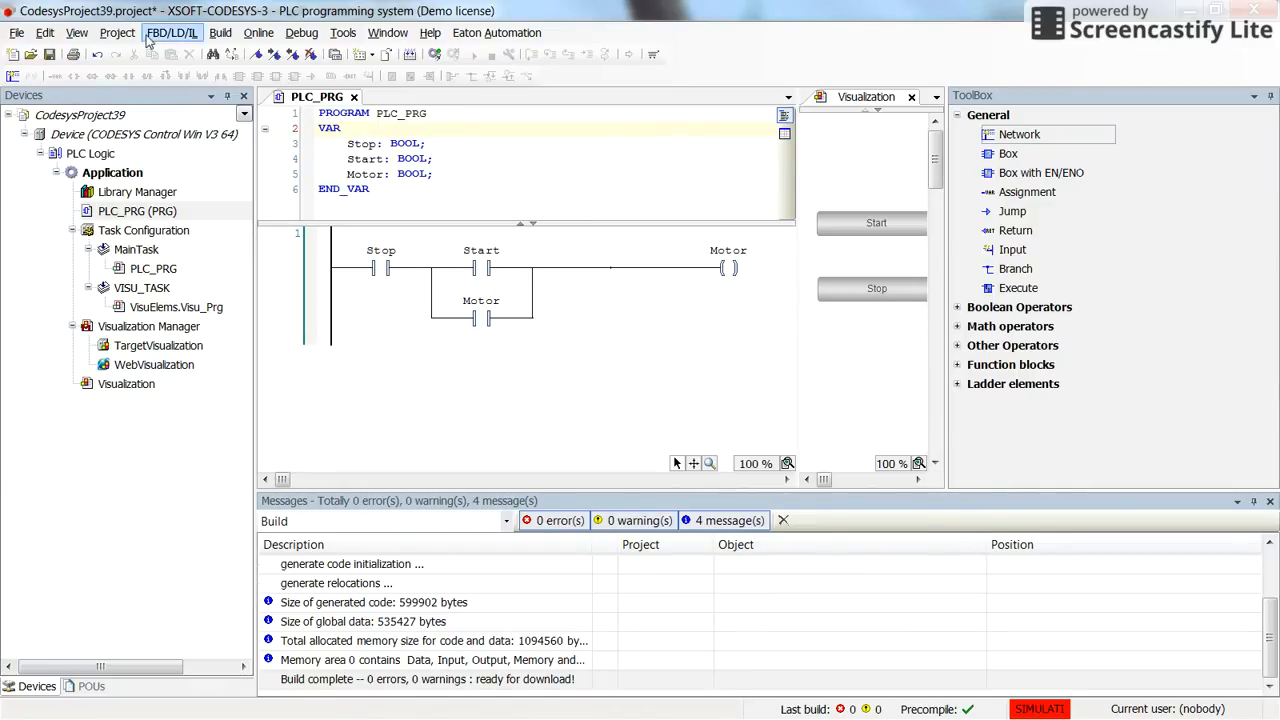
click(172, 32)
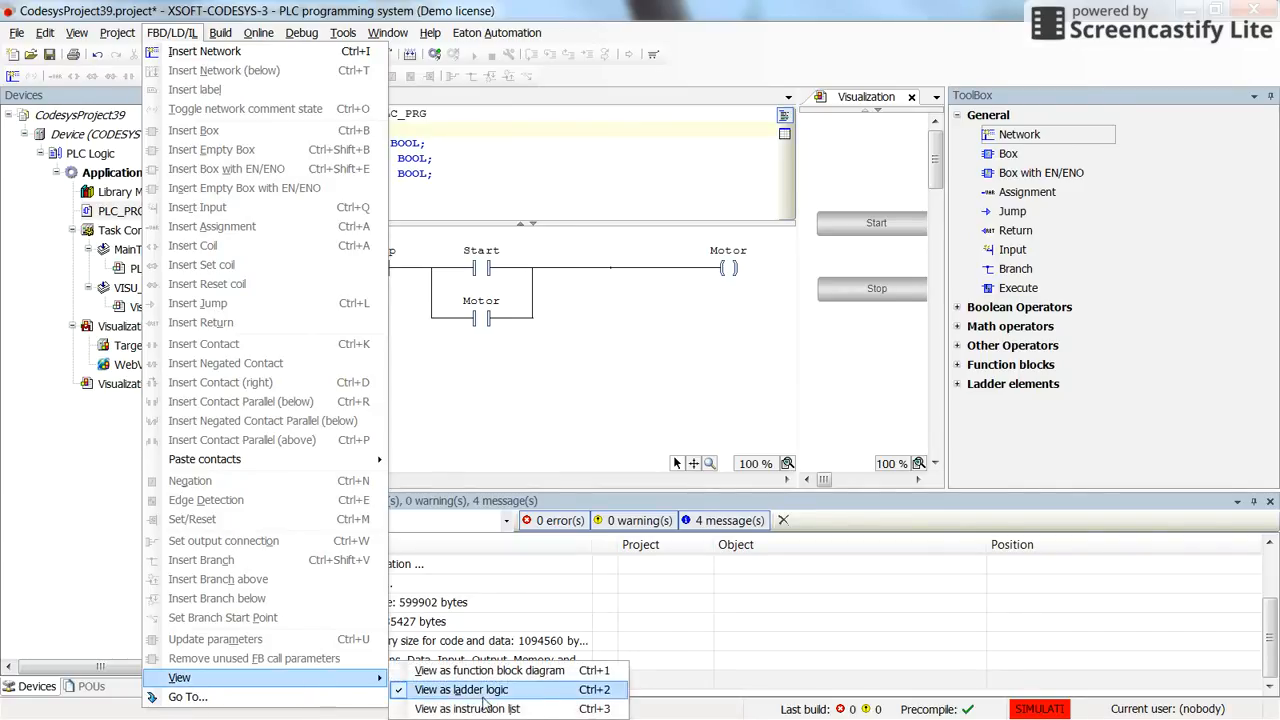
Show PLC_PRG as an instruction list (Ctrl+3) and step through the LD Stop and Start lines.
click(466, 708)
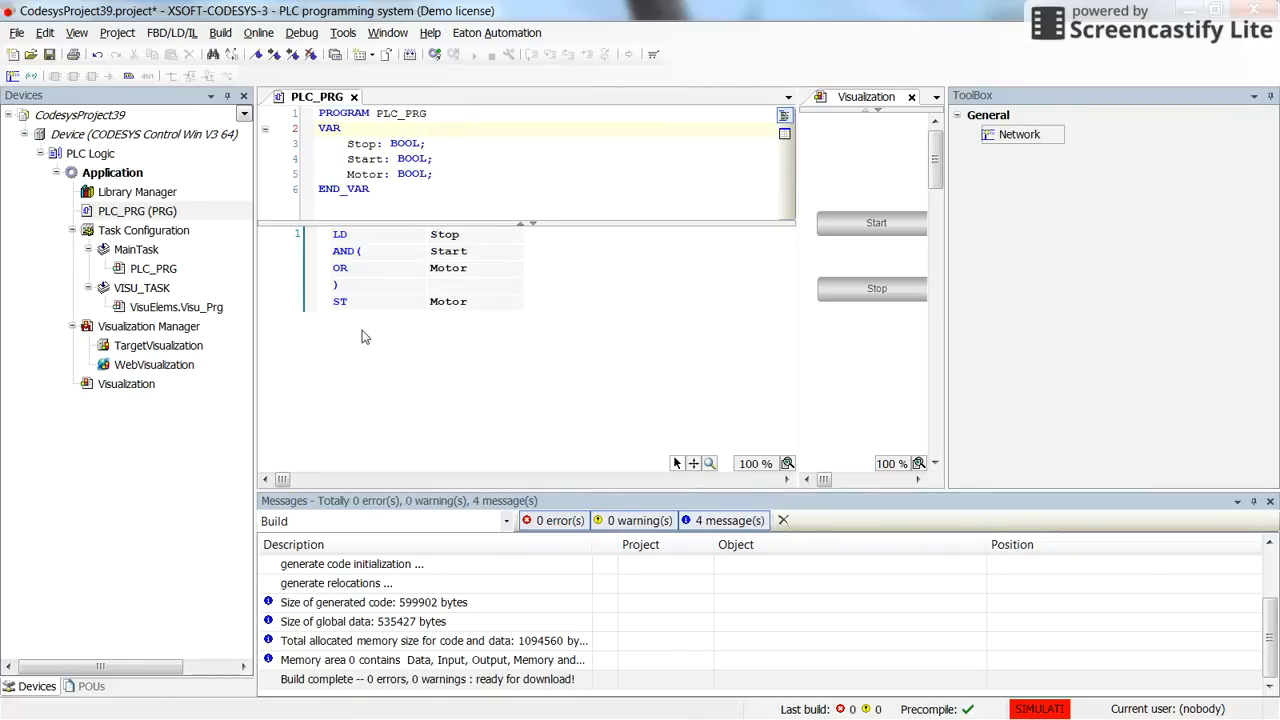
click(378, 234)
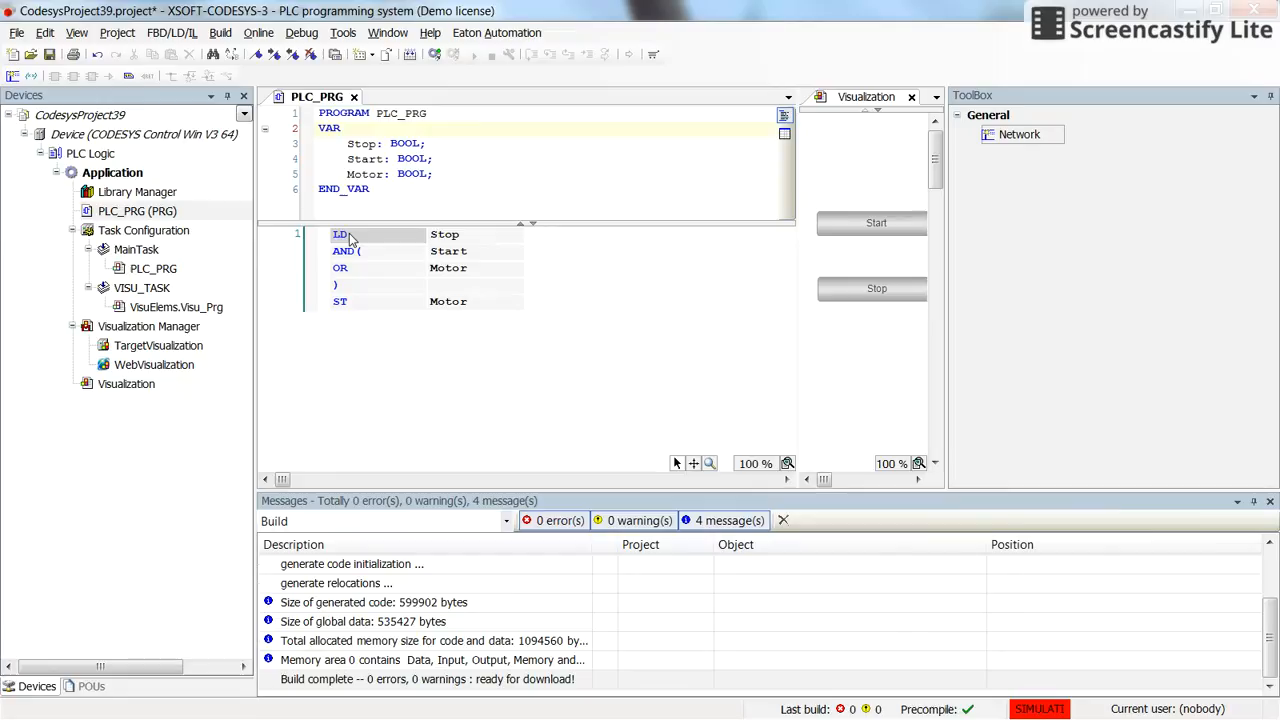
click(444, 234)
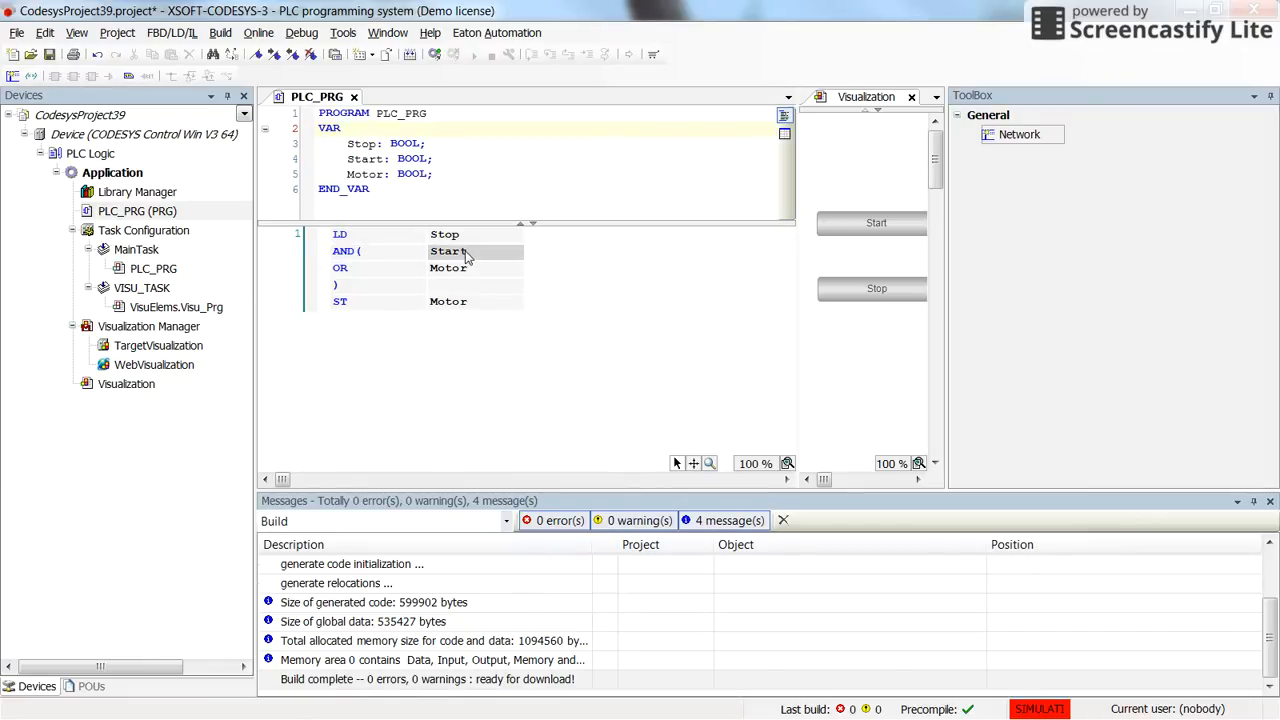
click(340, 300)
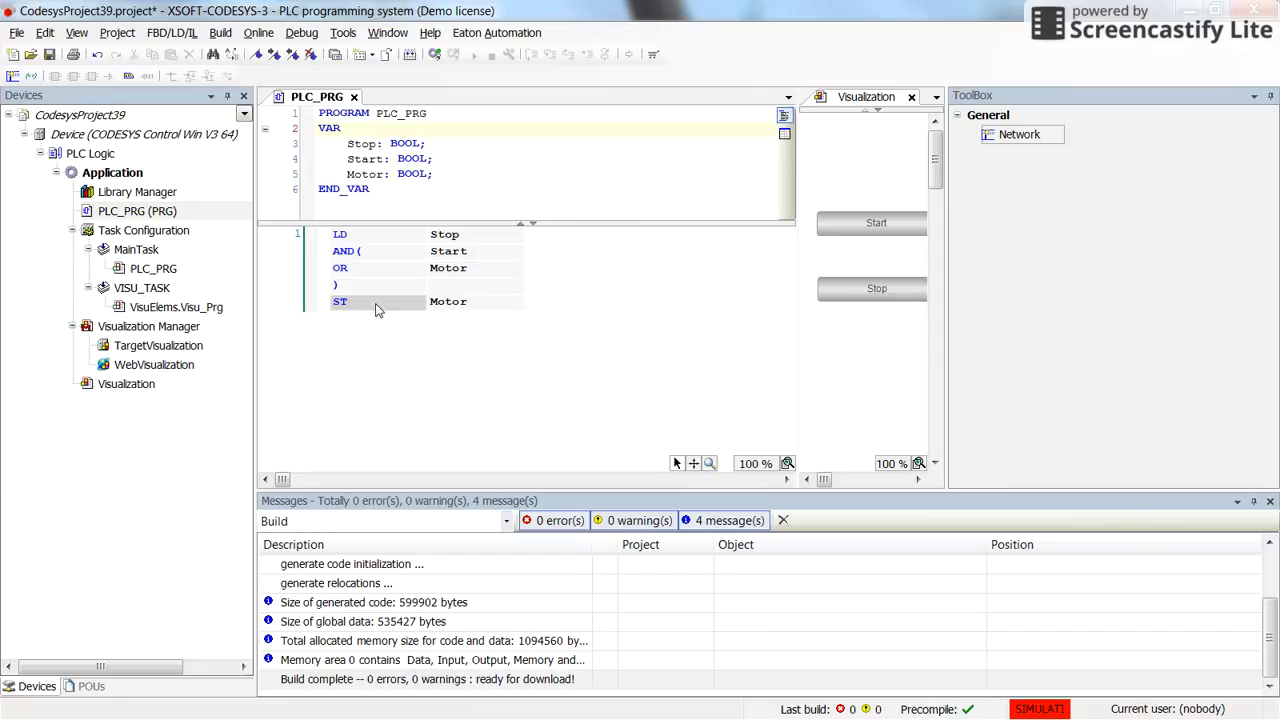
click(172, 32)
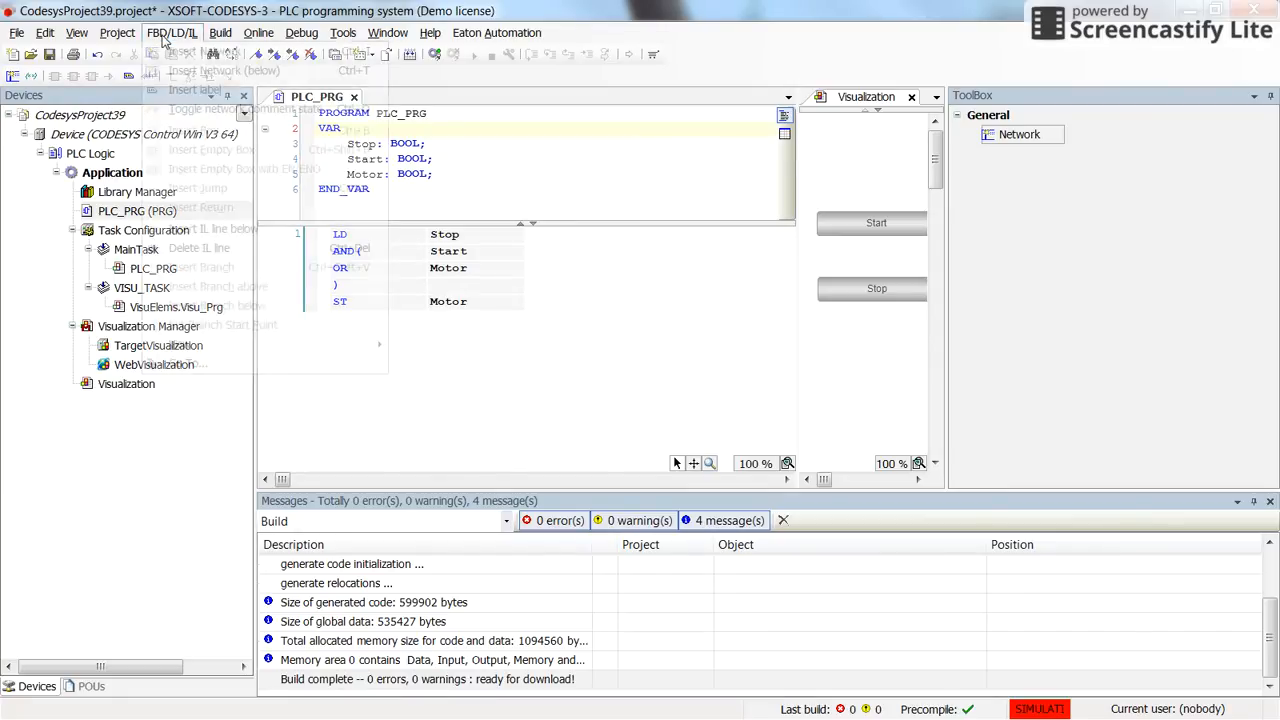
mouse_move(180, 344)
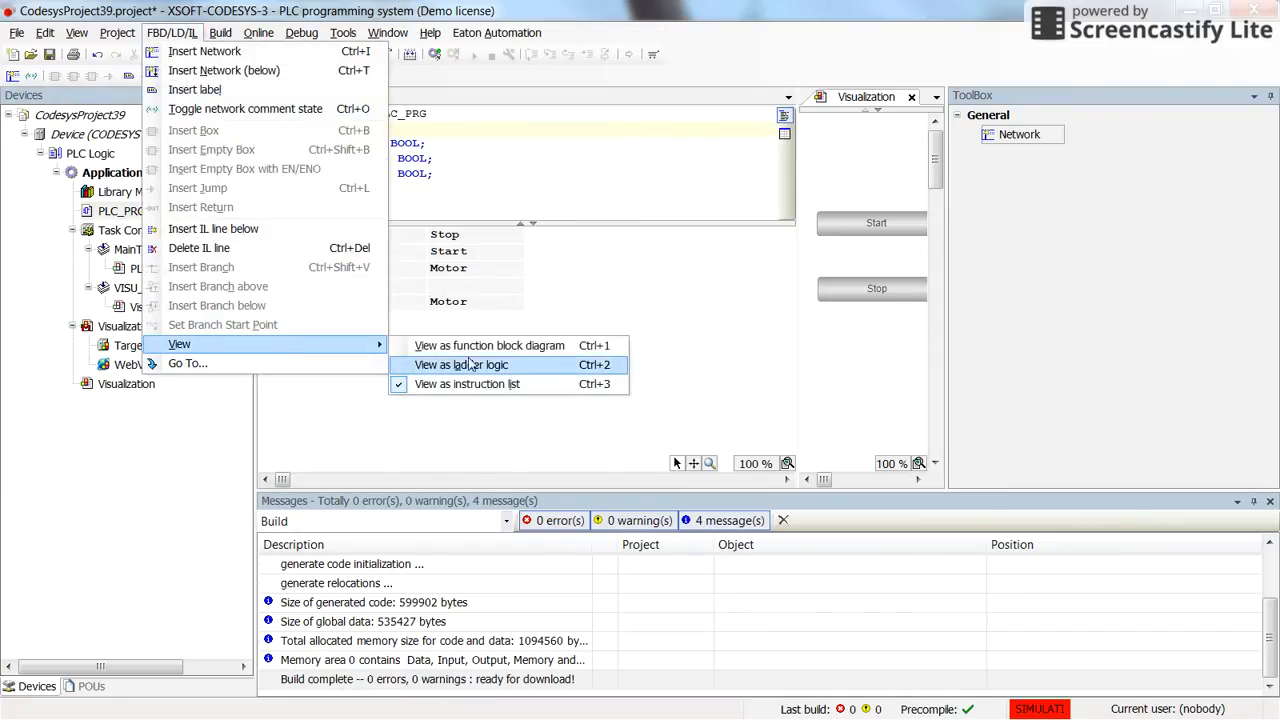
Show PLC_PRG as a function block diagram again (Ctrl+1).
click(460, 364)
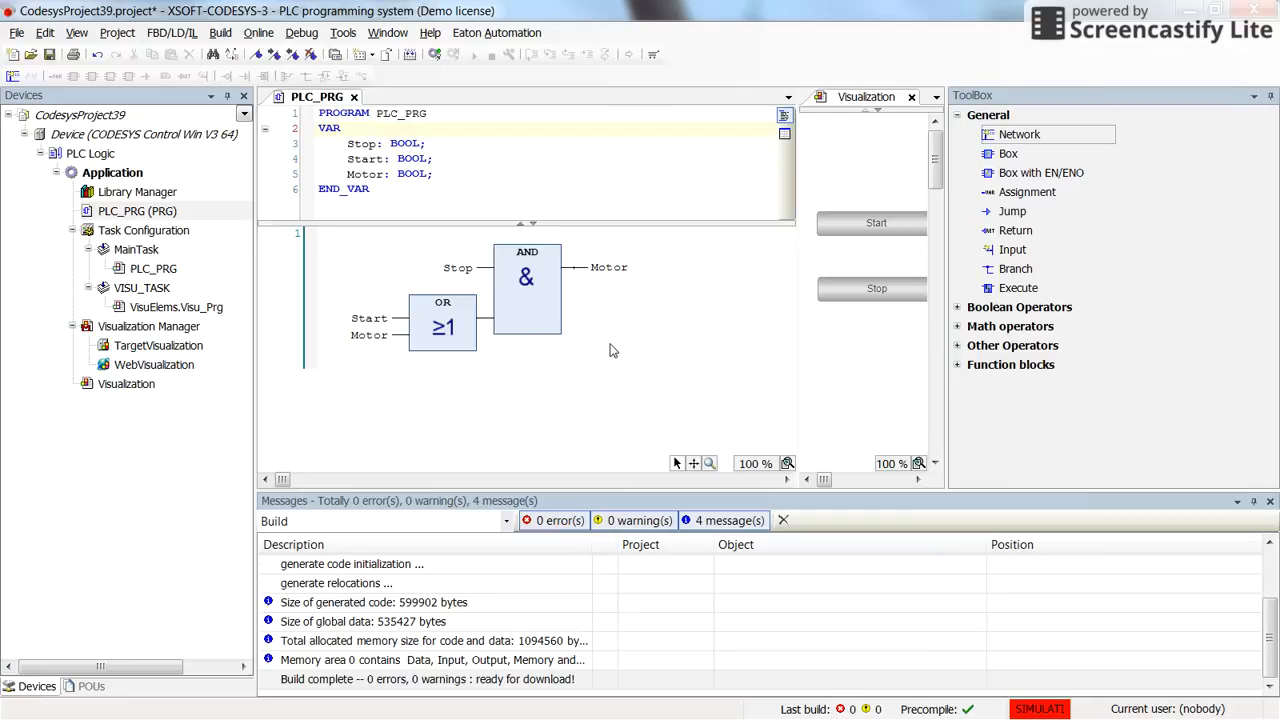
mouse_move(546, 388)
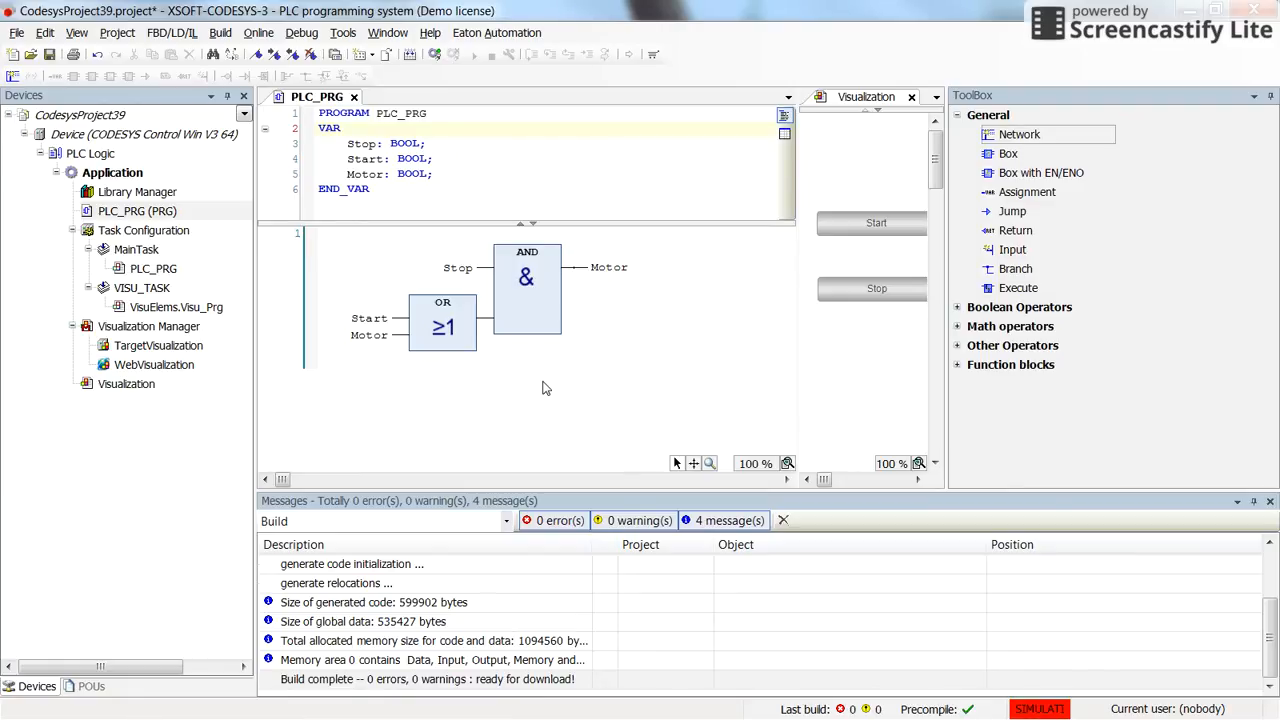
mouse_move(520, 412)
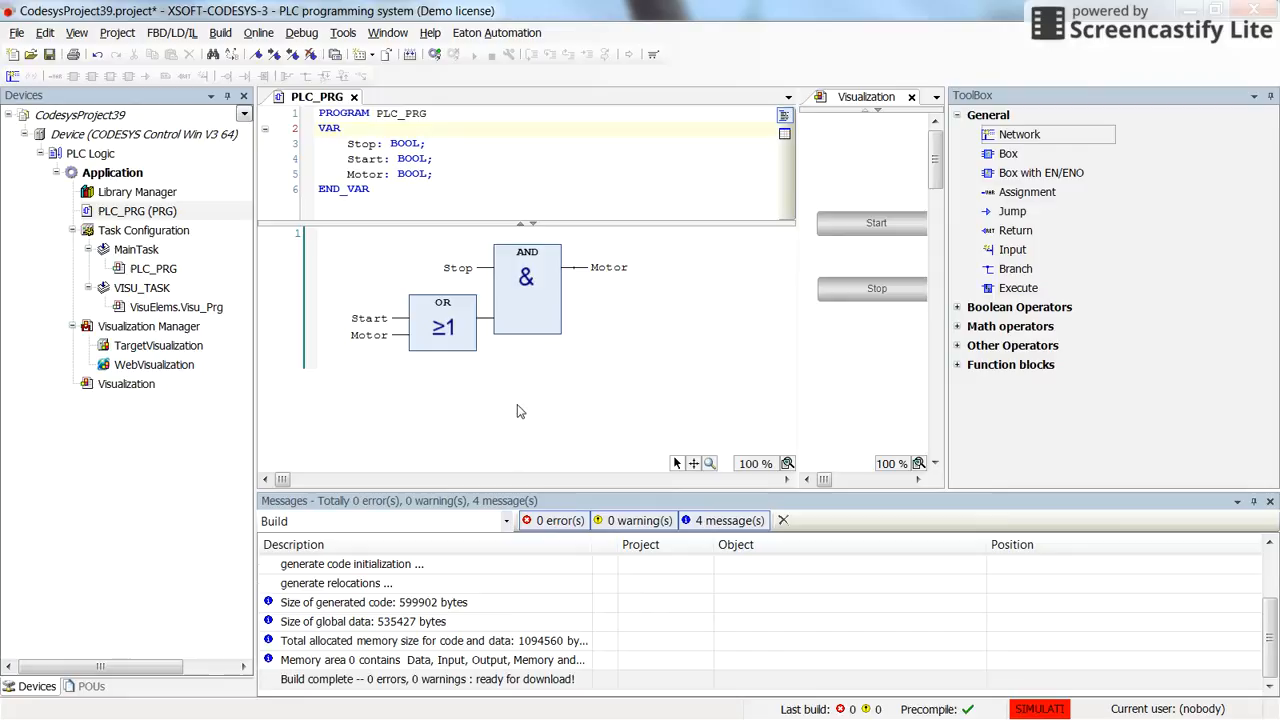
mouse_move(596, 376)
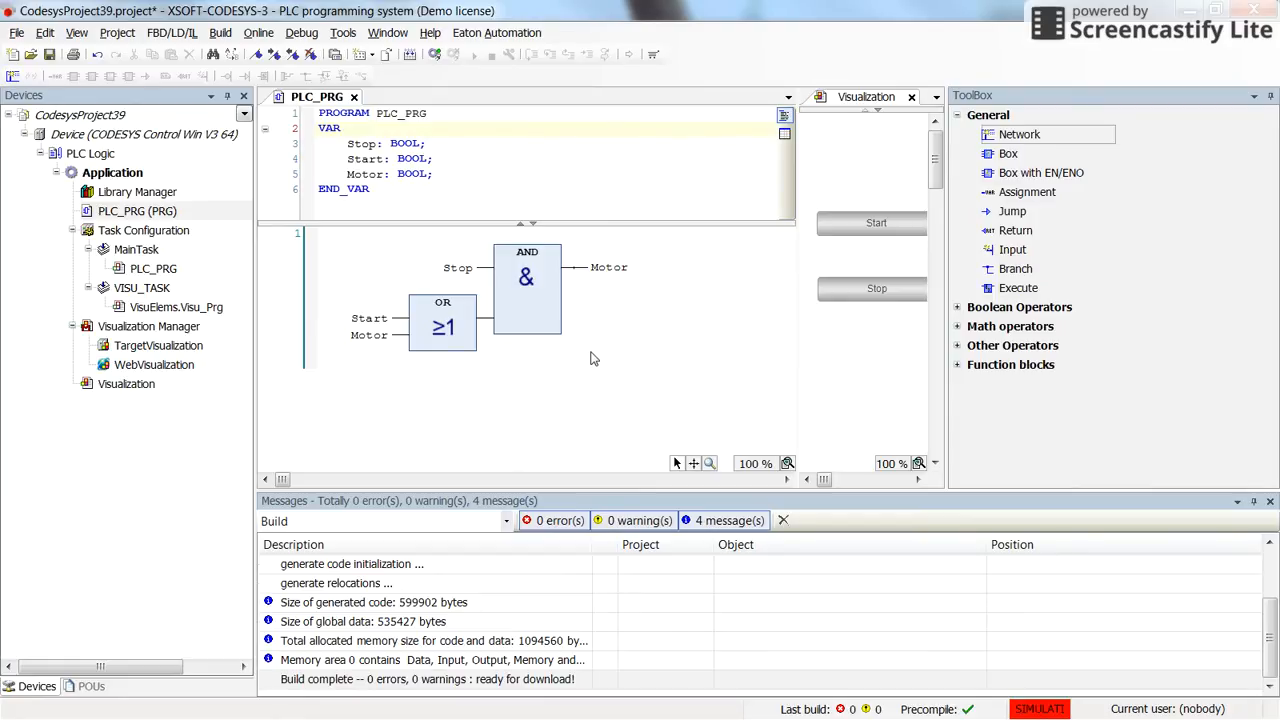
mouse_move(380, 482)
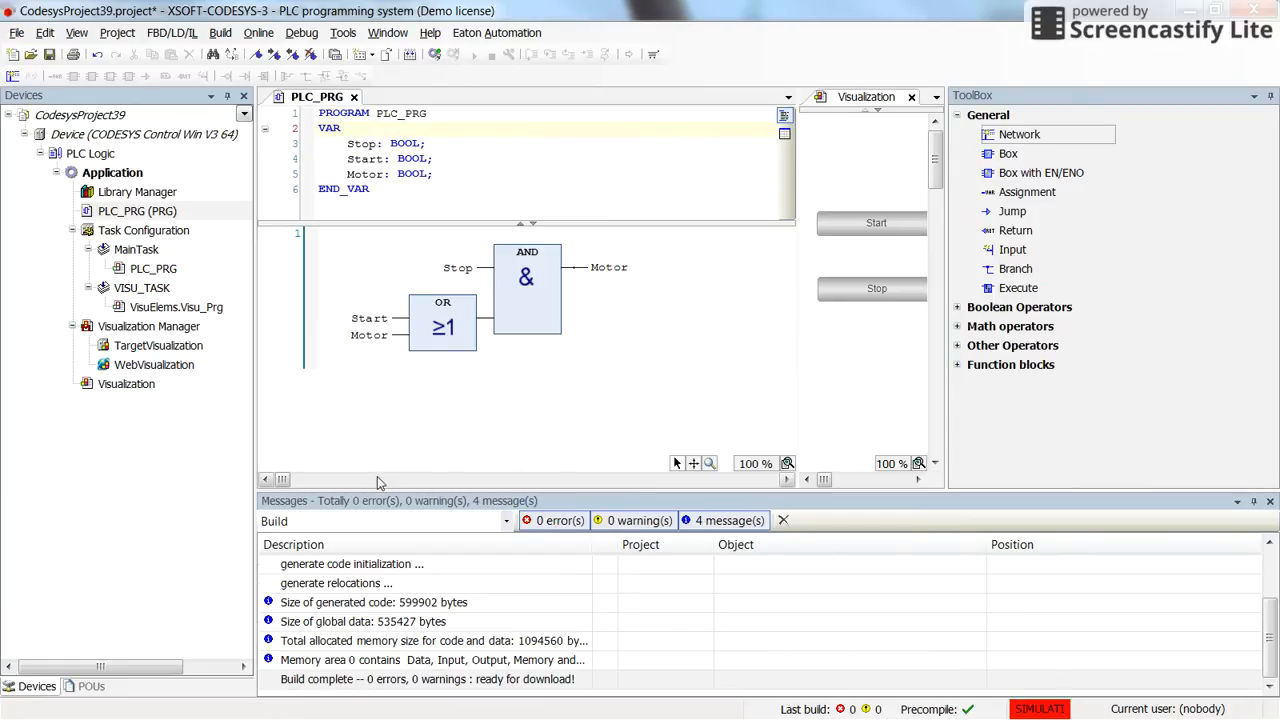
mouse_move(652, 378)
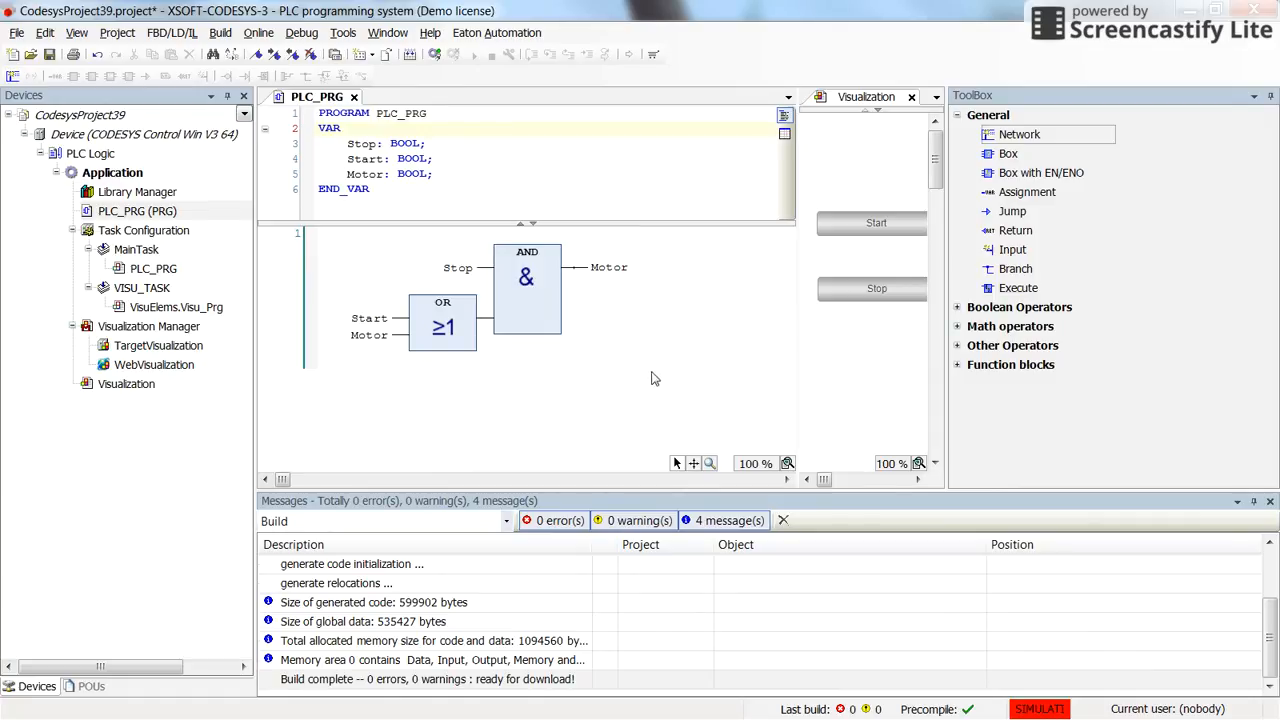
mouse_move(724, 380)
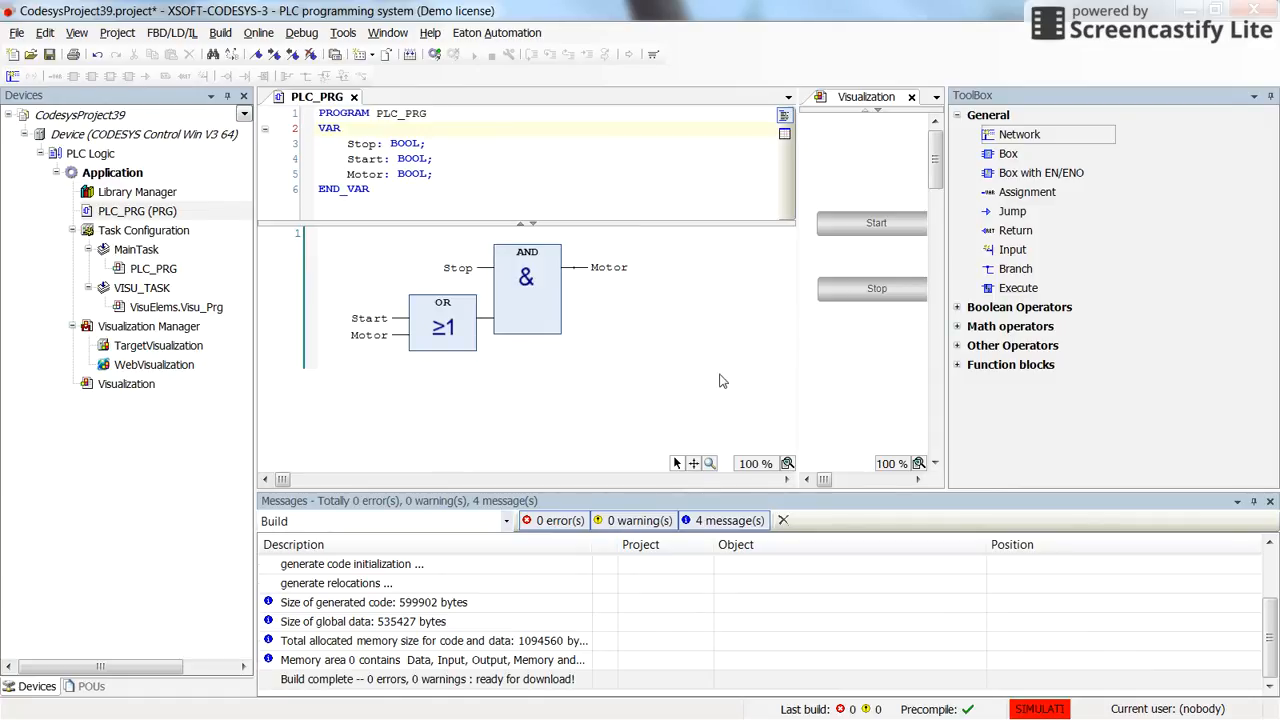
mouse_move(68, 626)
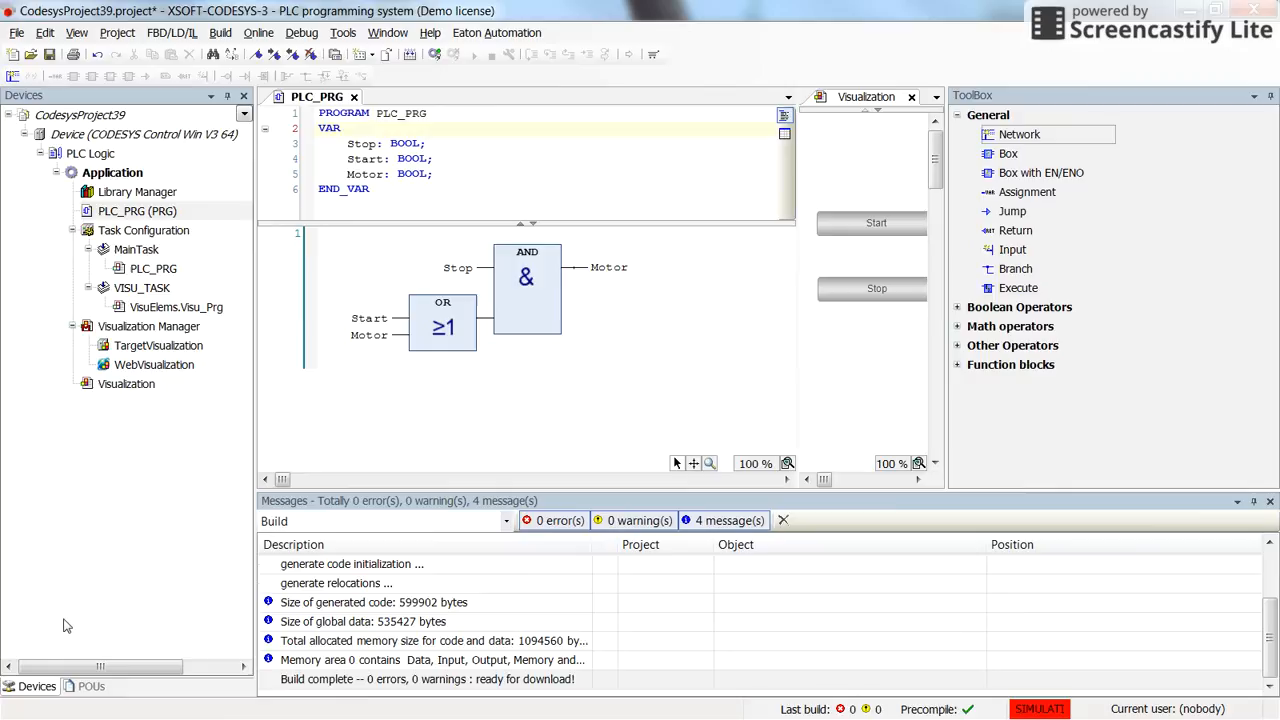